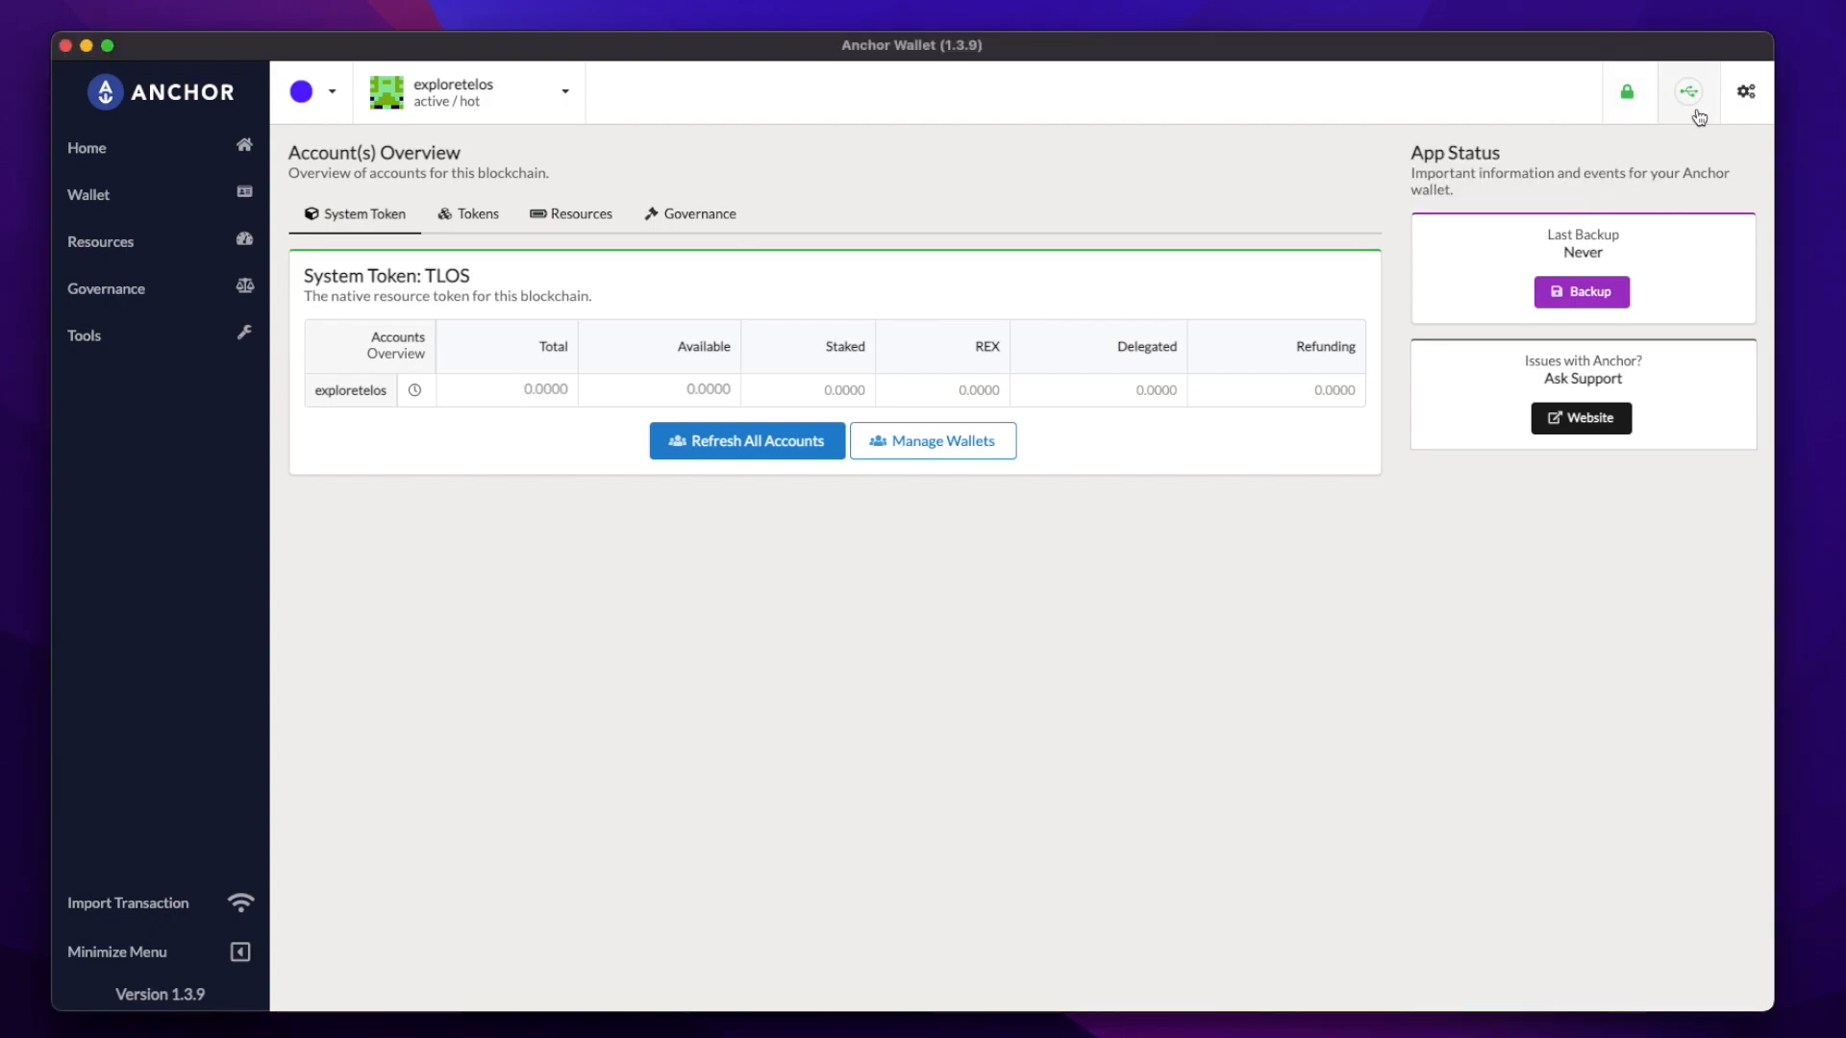
Disable and re-enable Anchor's Ledger service from the USB connection status icon.
{"action": "left_click", "coordinate": [1692, 93]}
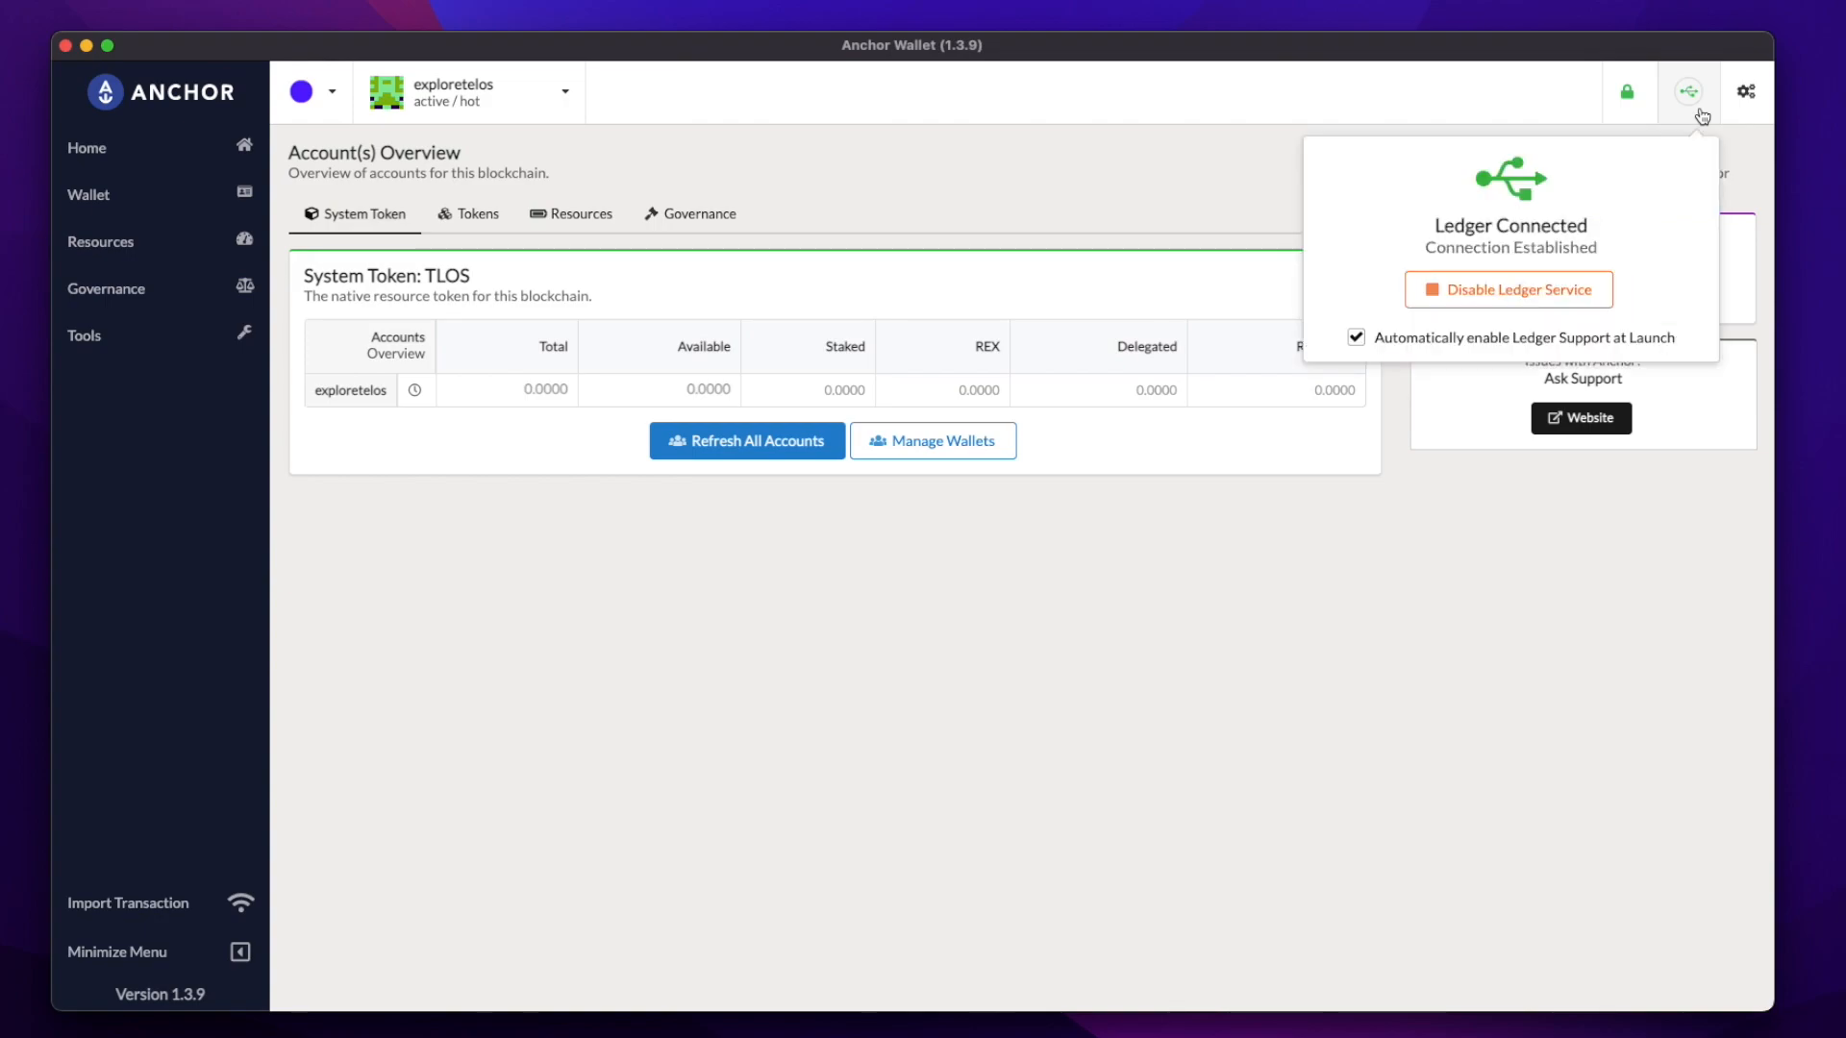
{"action": "mouse_move", "coordinate": [1662, 242]}
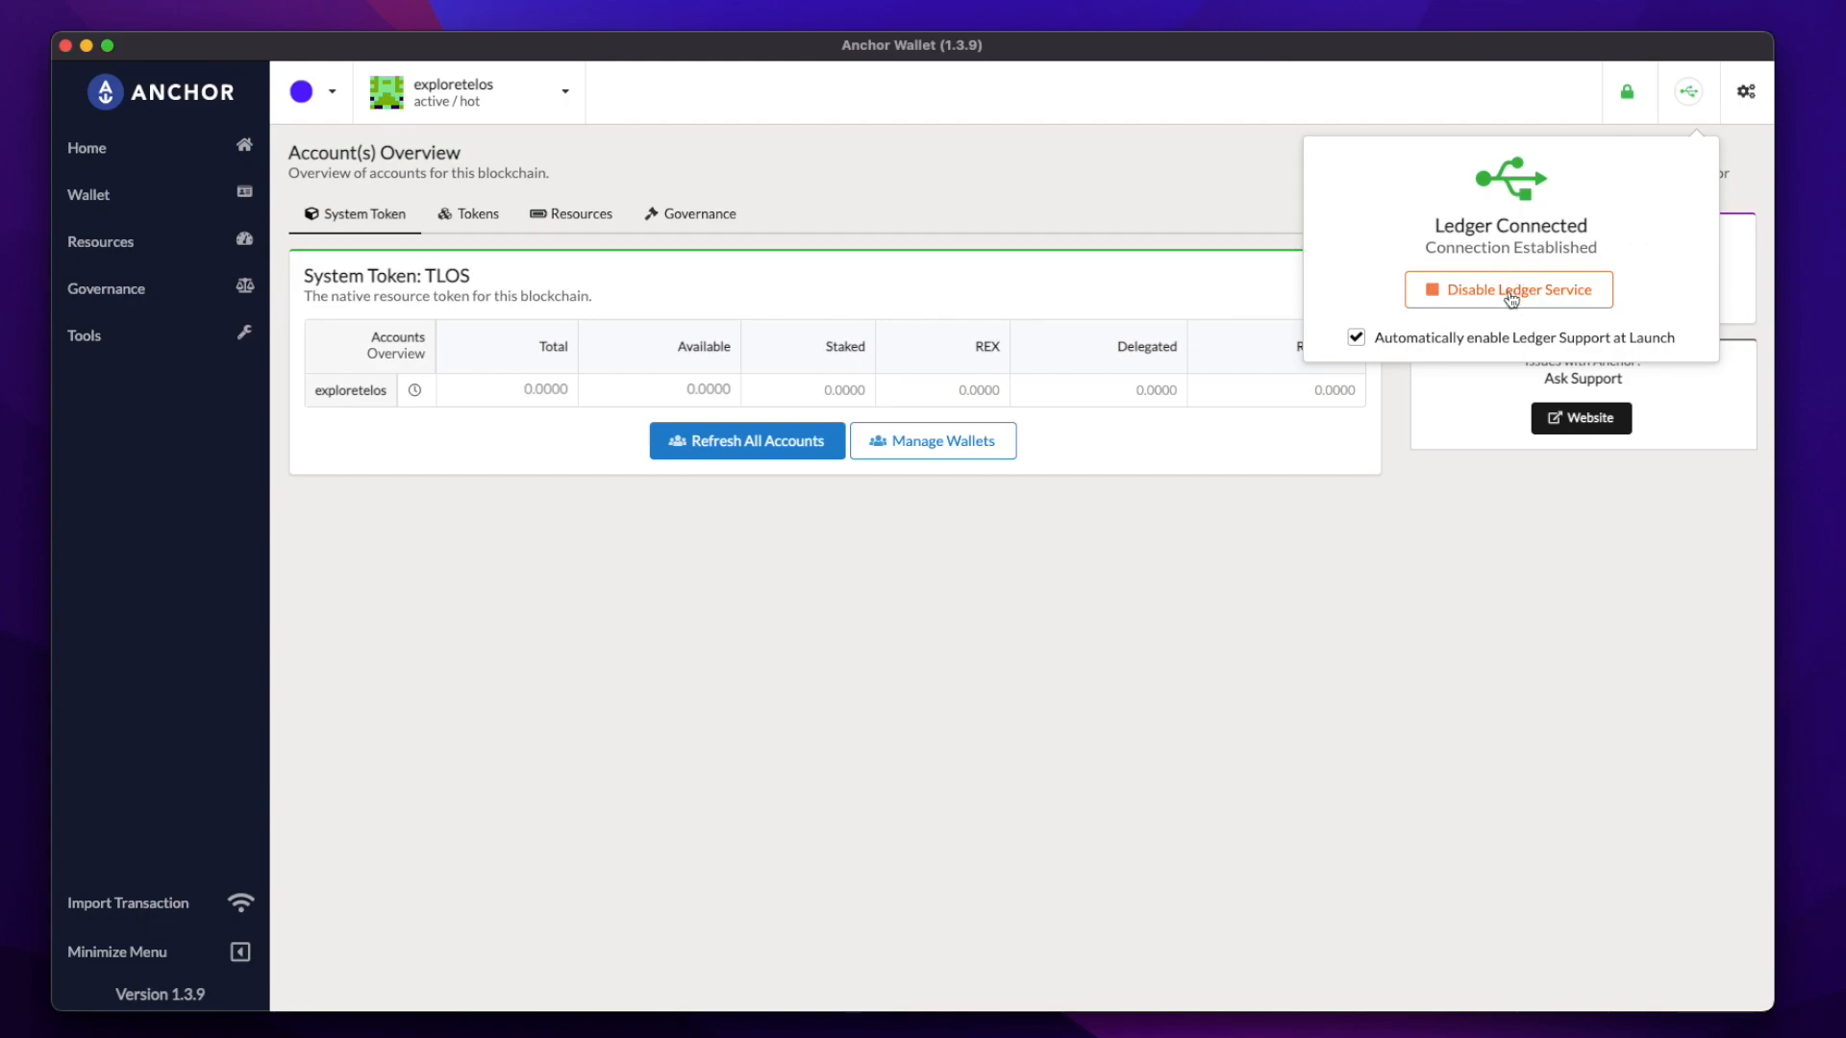
{"action": "left_click", "coordinate": [1510, 290]}
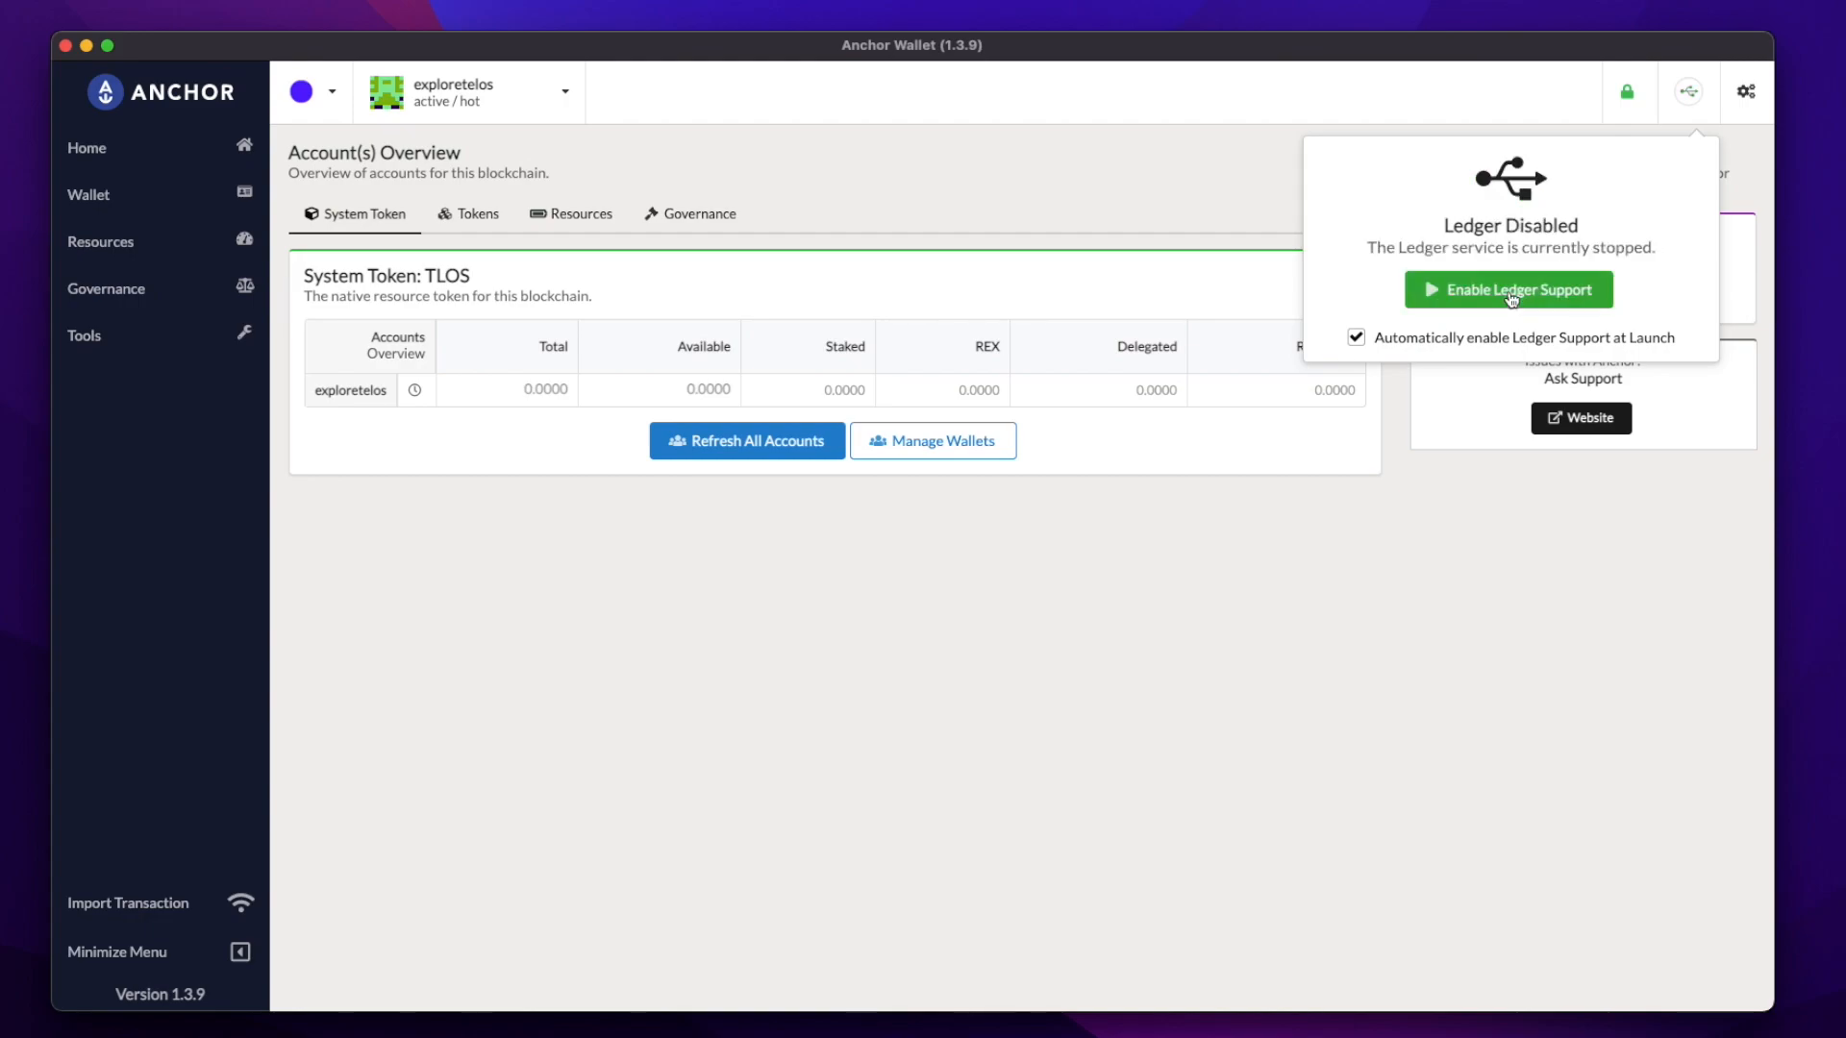
{"action": "left_click", "coordinate": [1509, 289]}
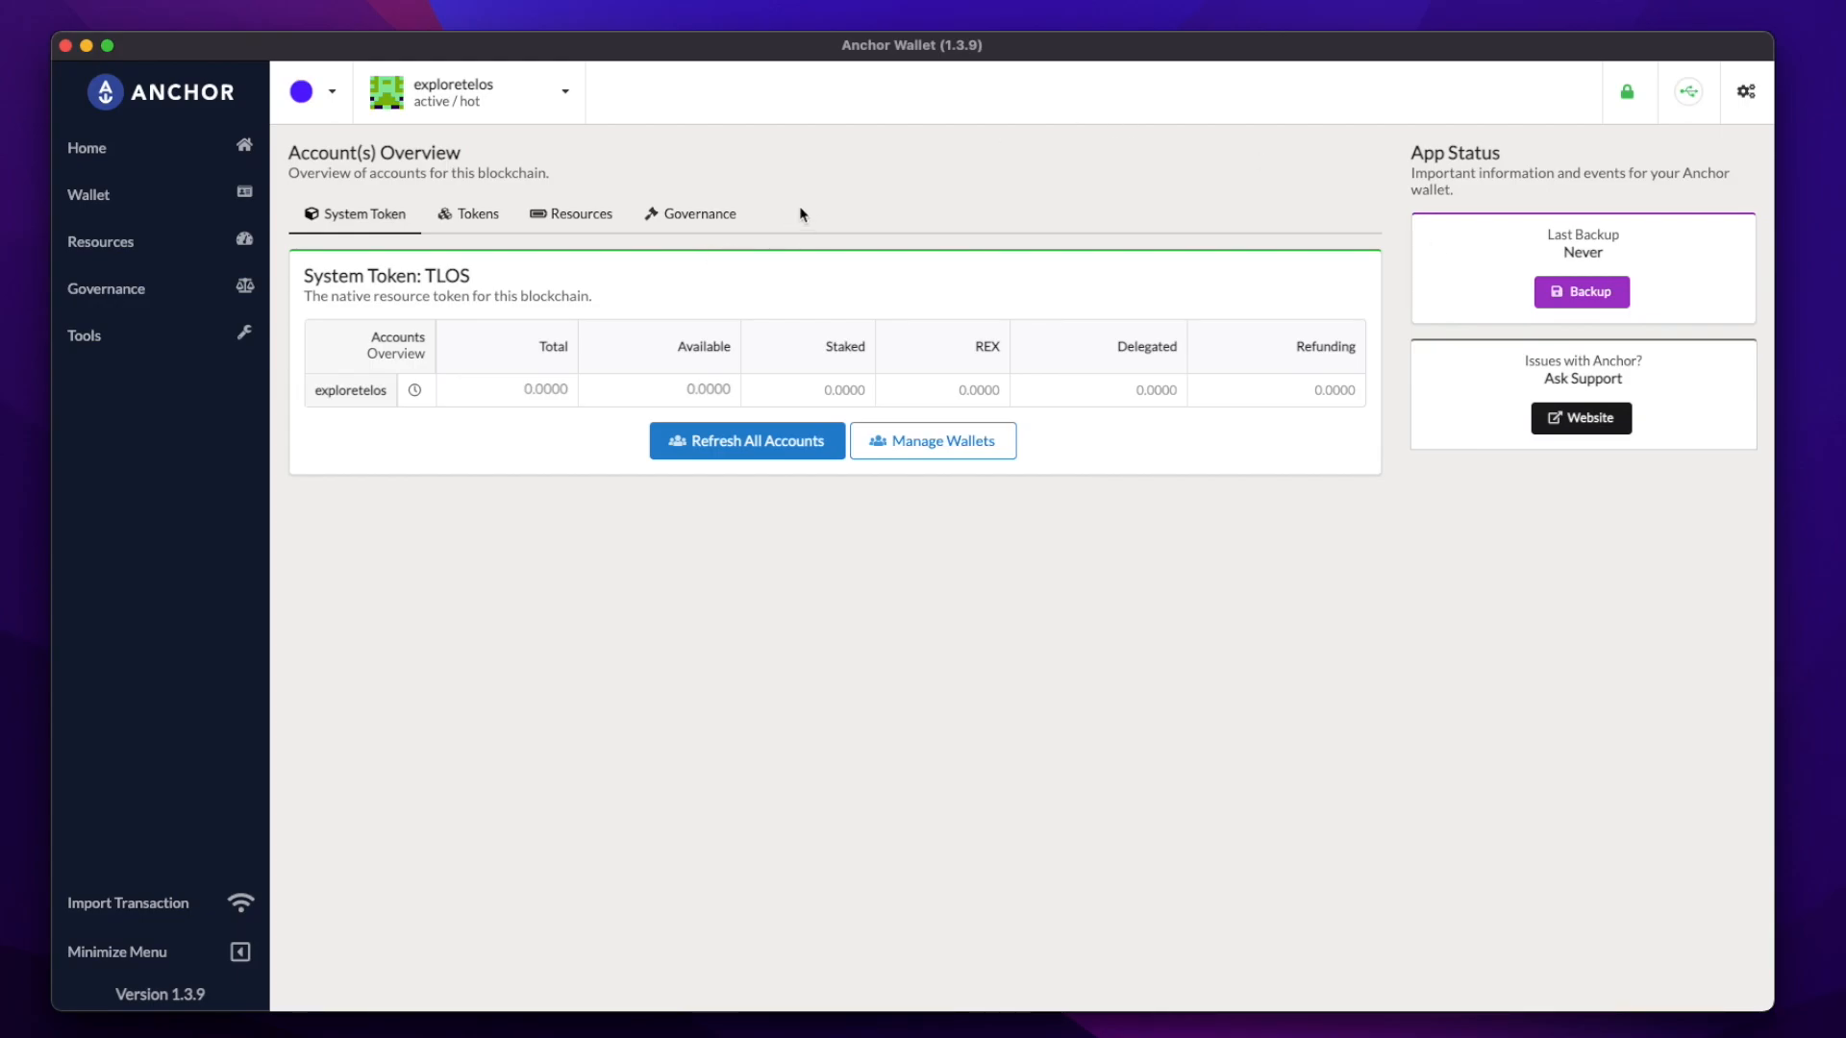
{"action": "mouse_move", "coordinate": [128, 344]}
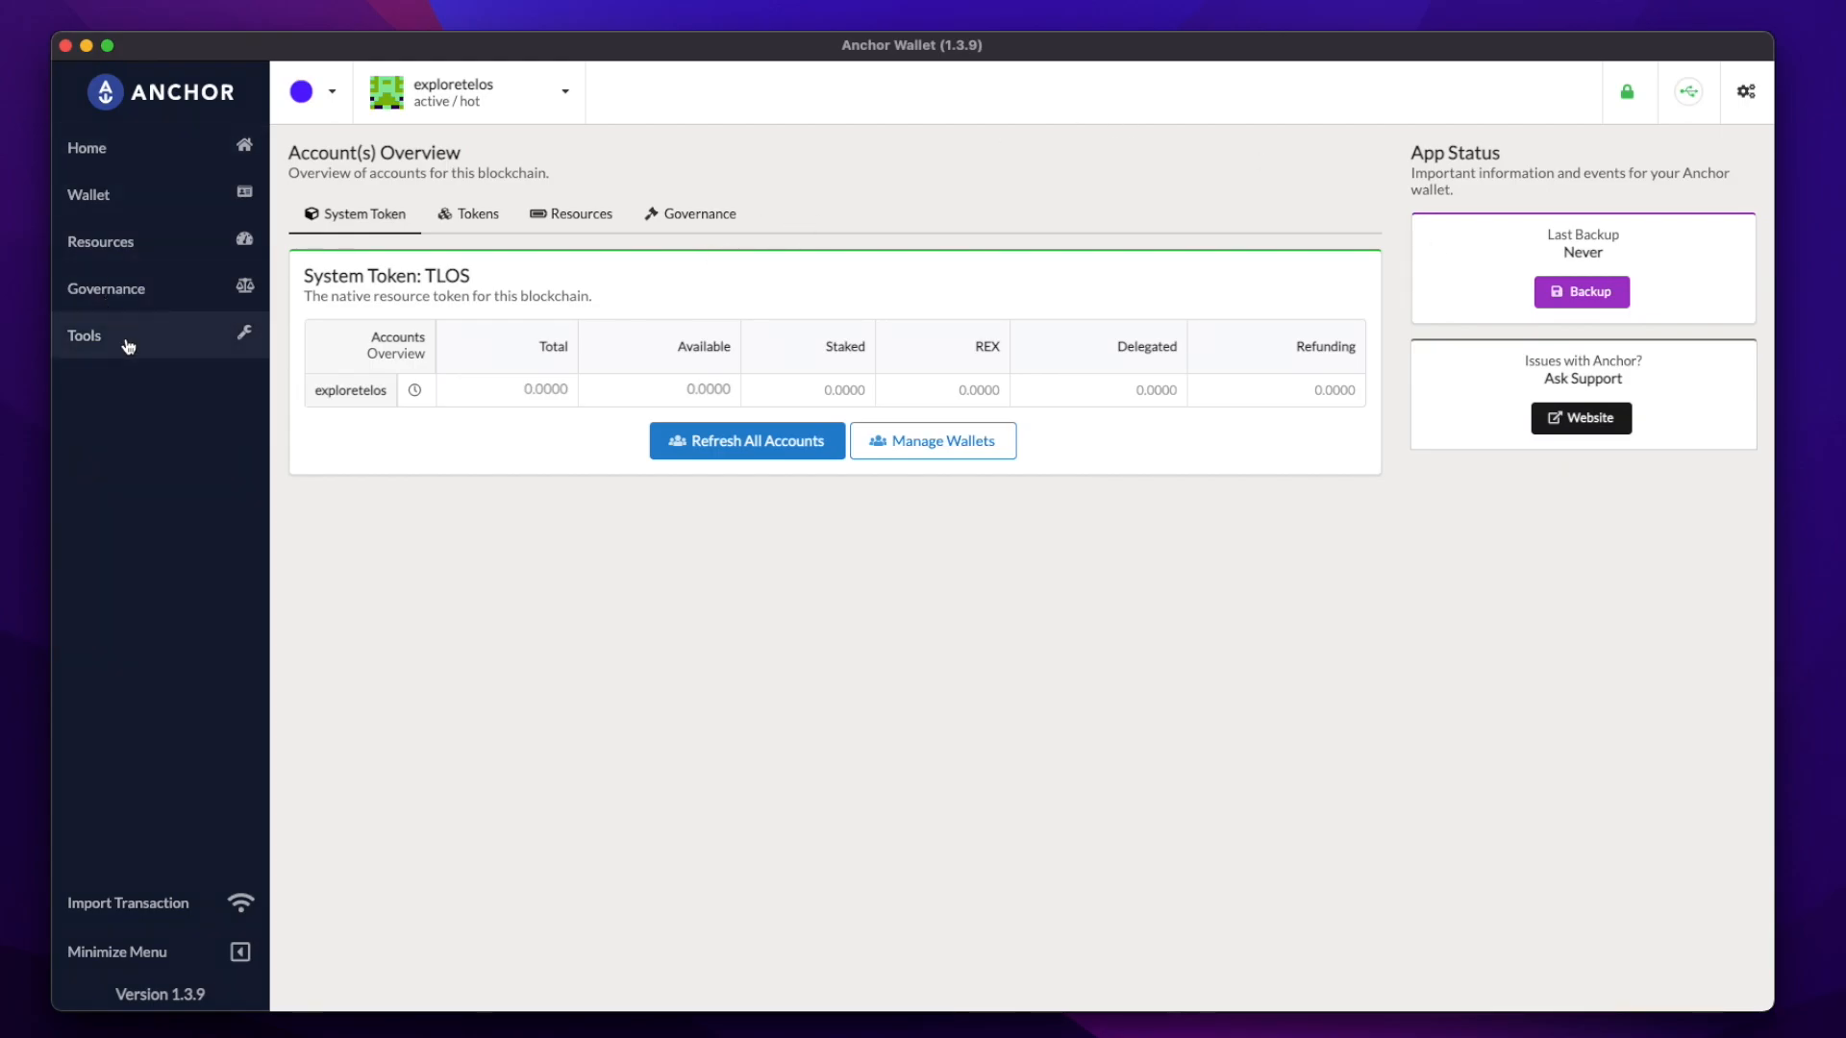
Load the Ledger public key for index 0 from Tools > Ledger.
{"action": "left_click", "coordinate": [84, 336]}
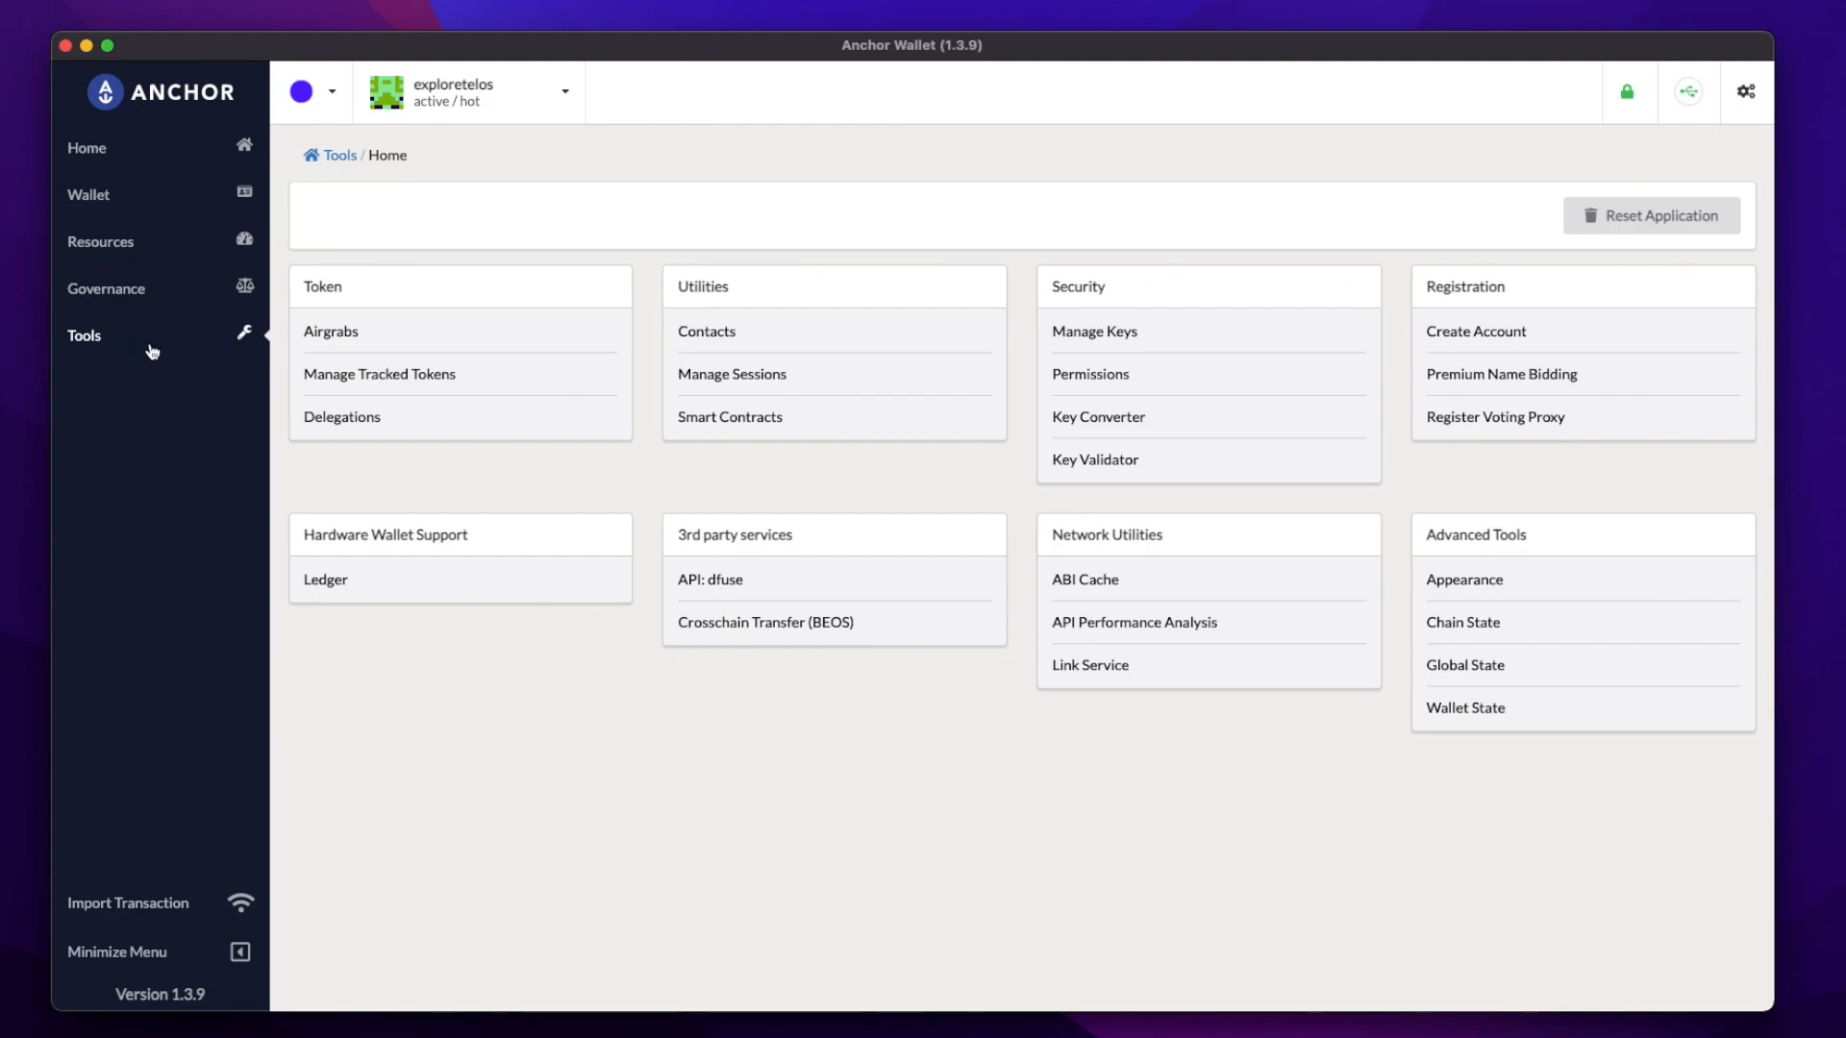
{"action": "mouse_move", "coordinate": [347, 590]}
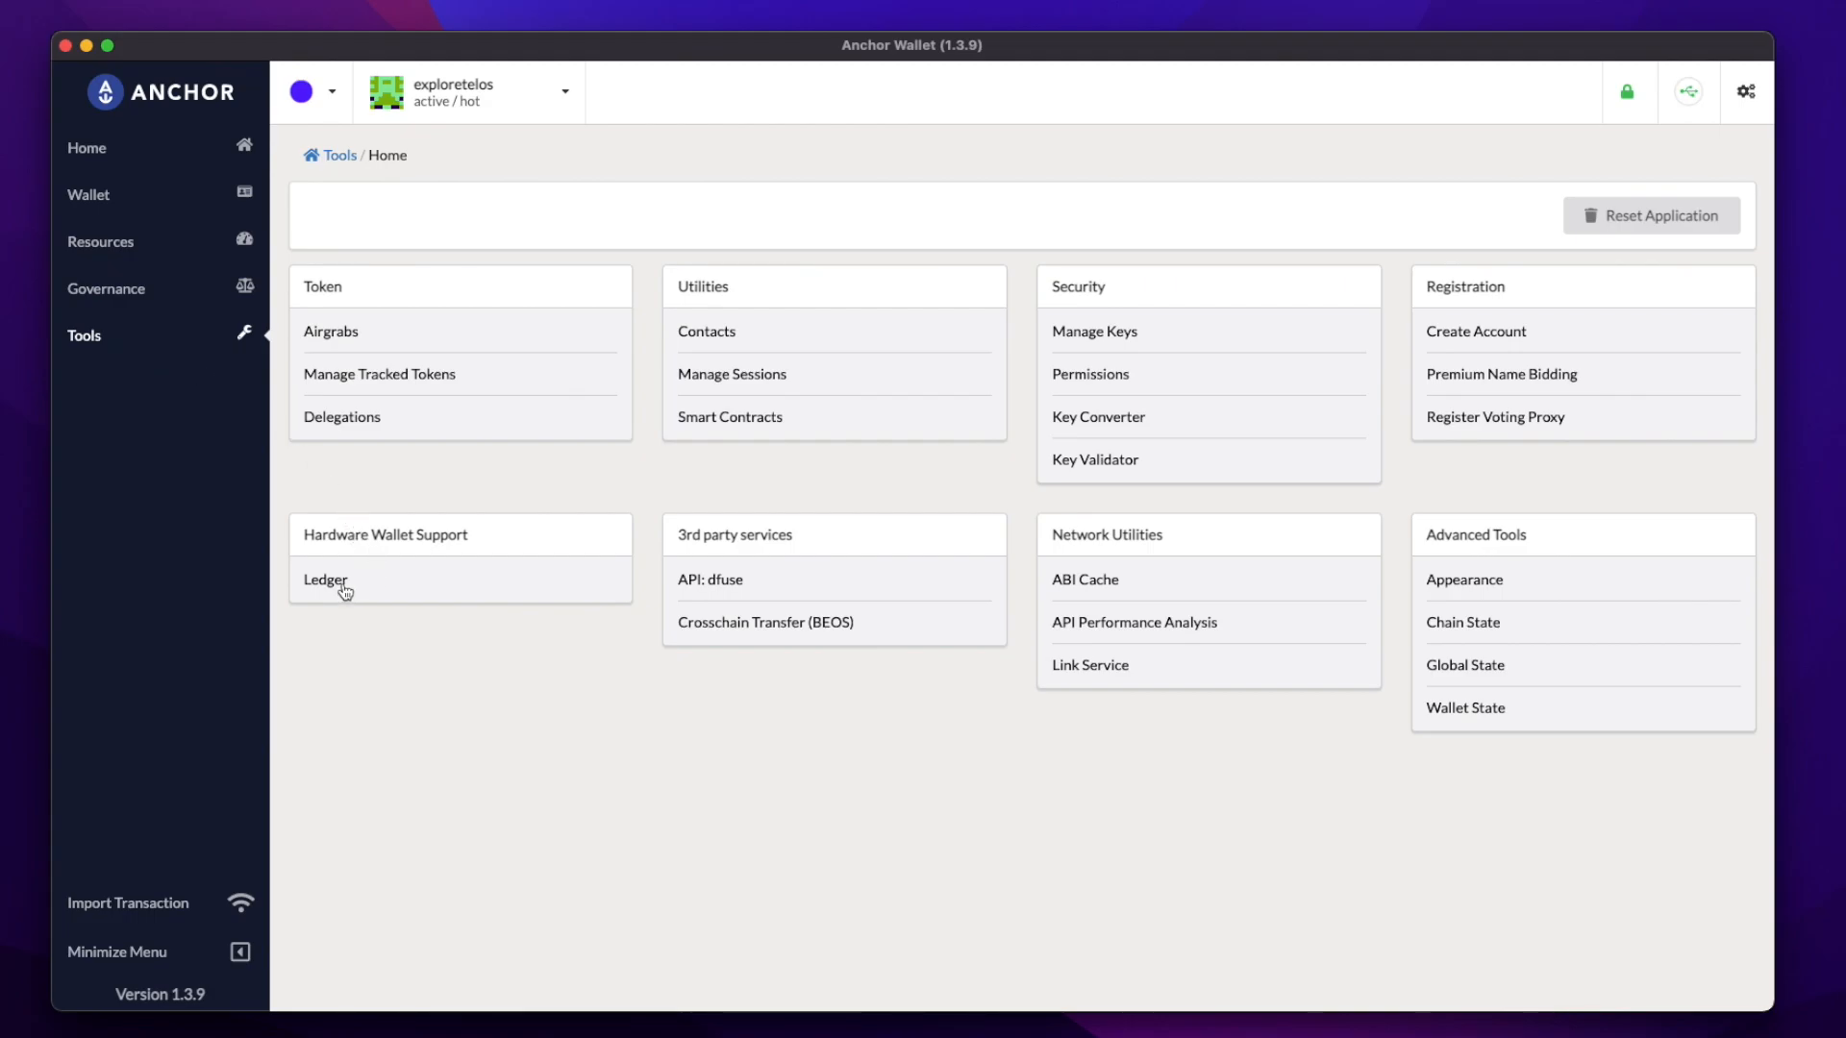
{"action": "left_click", "coordinate": [325, 580]}
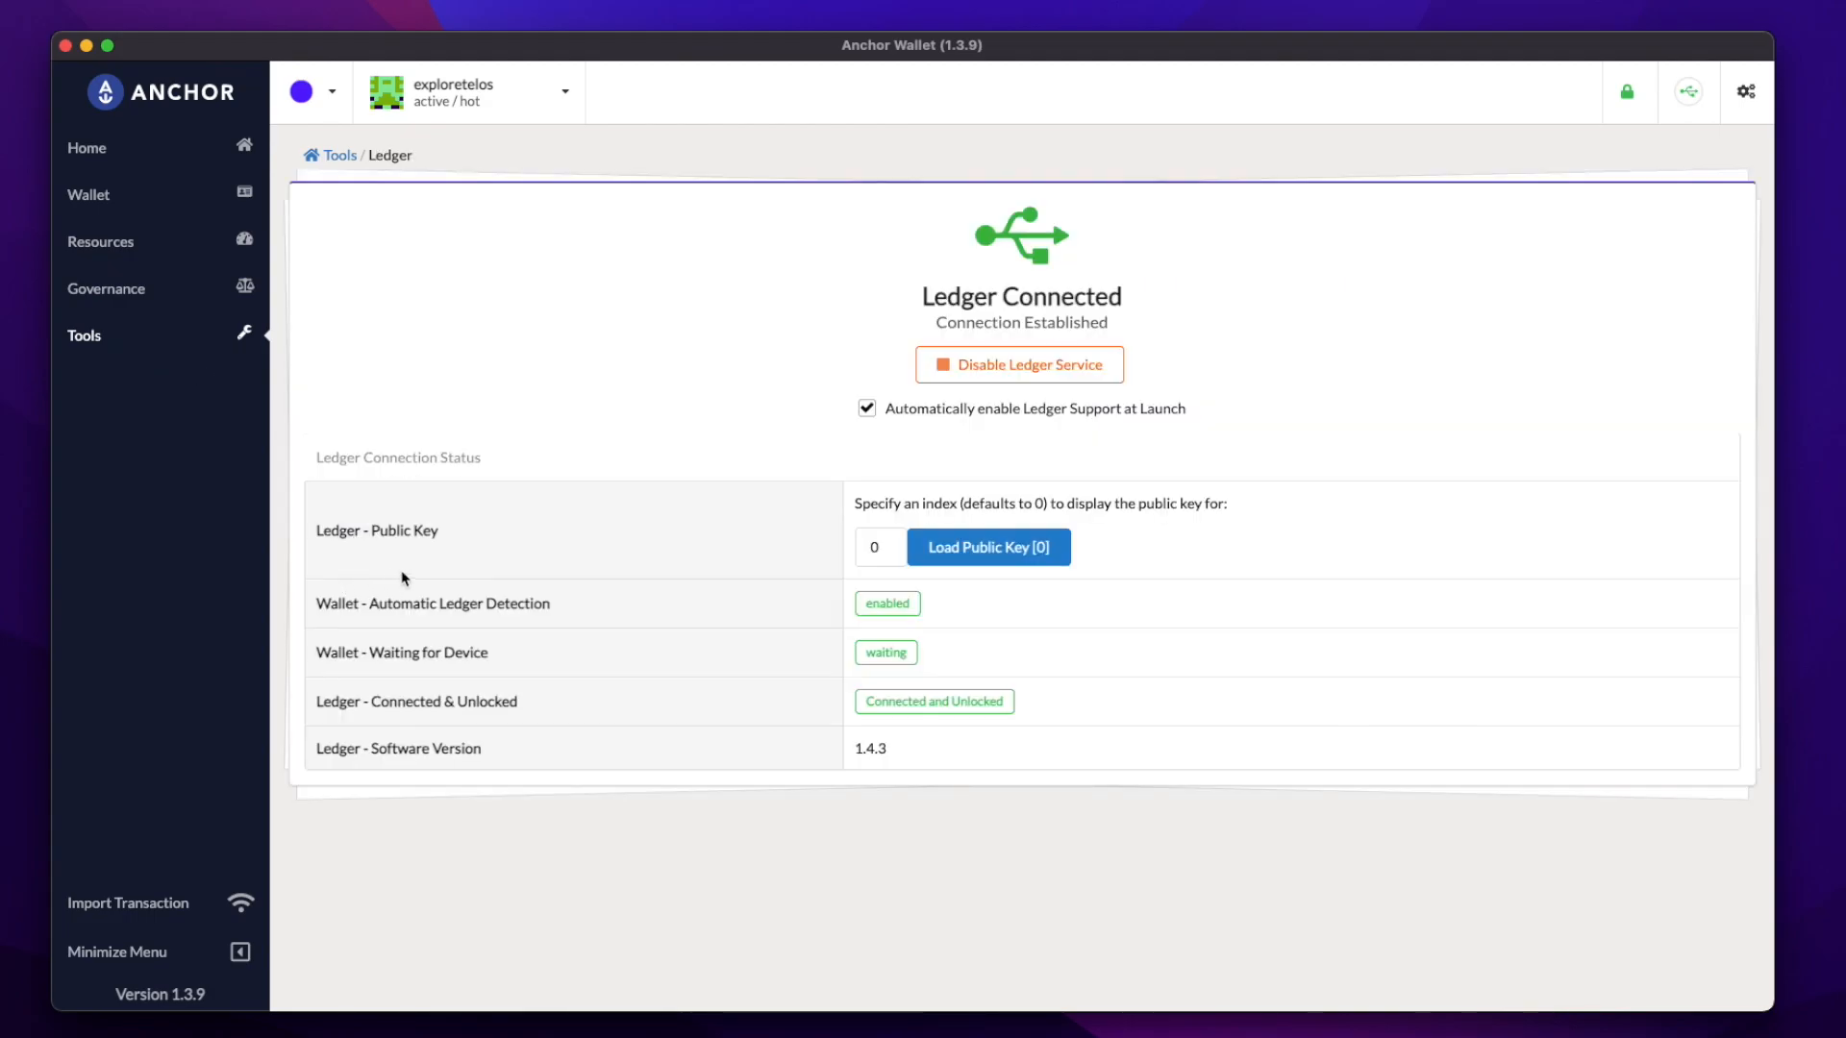
{"action": "mouse_move", "coordinate": [921, 567]}
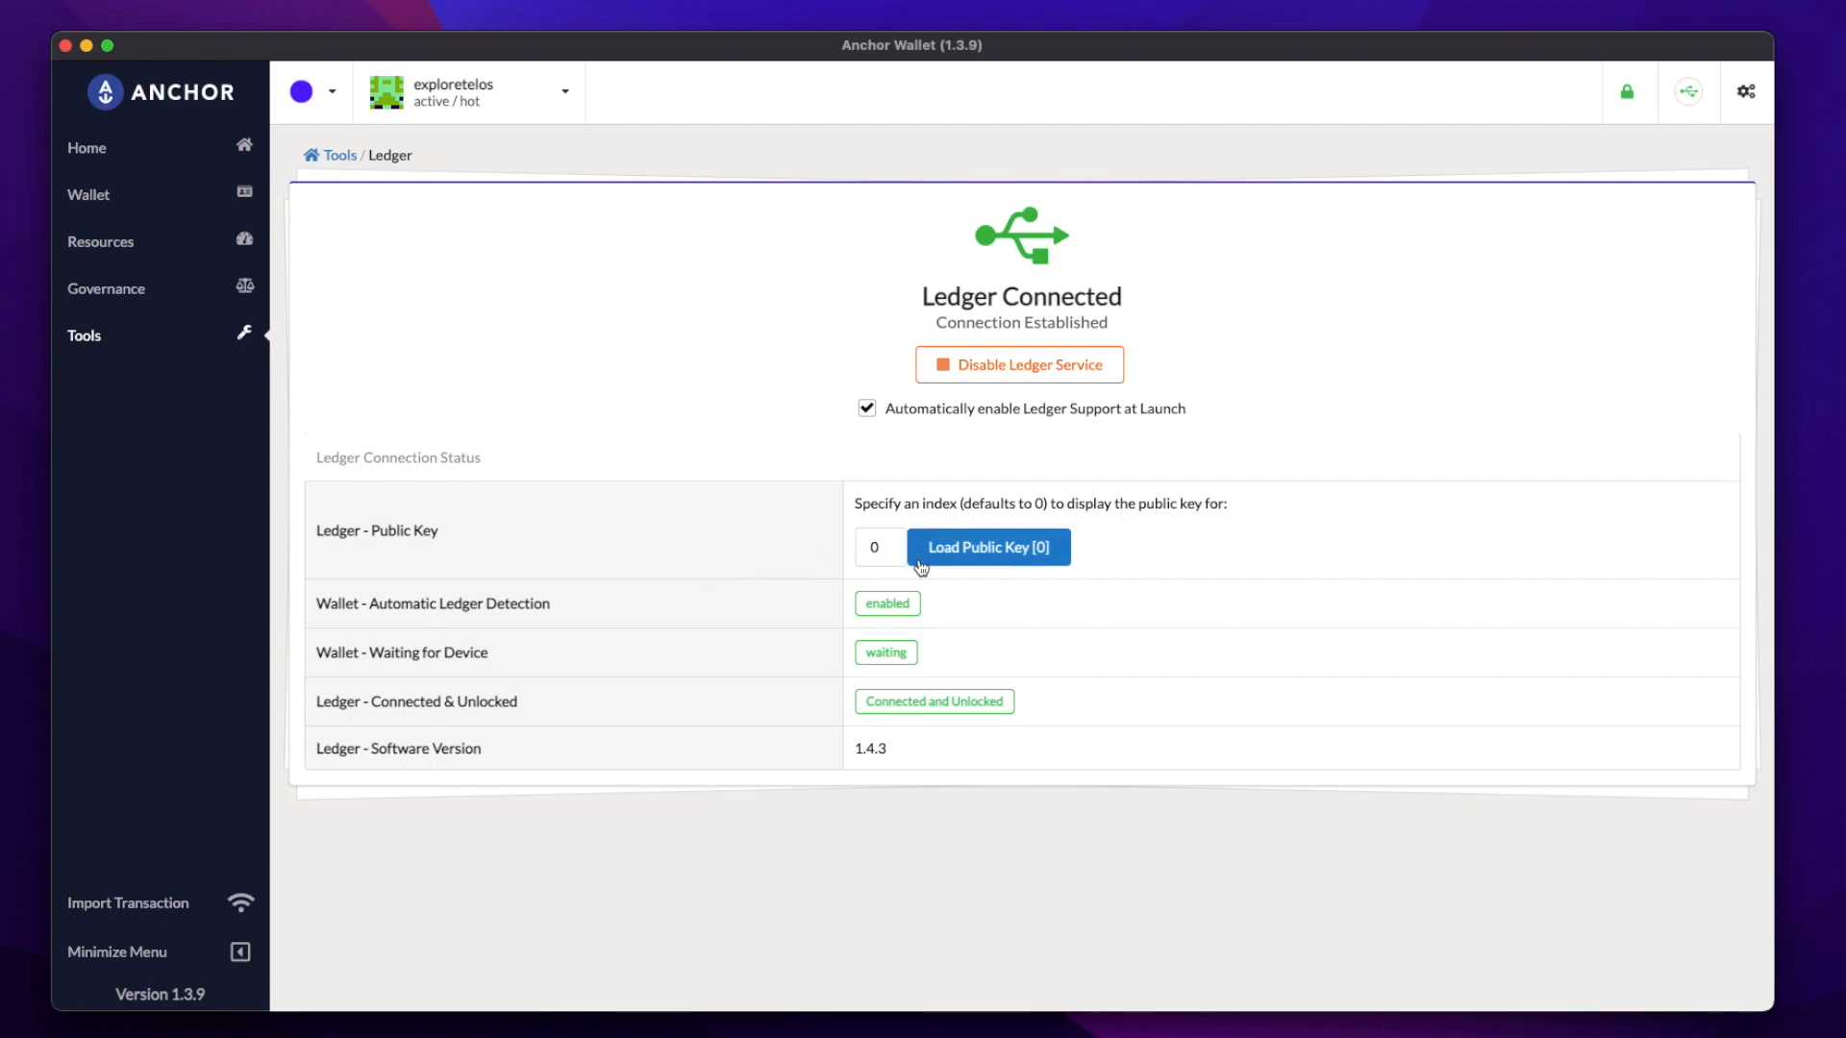
{"action": "mouse_move", "coordinate": [992, 567]}
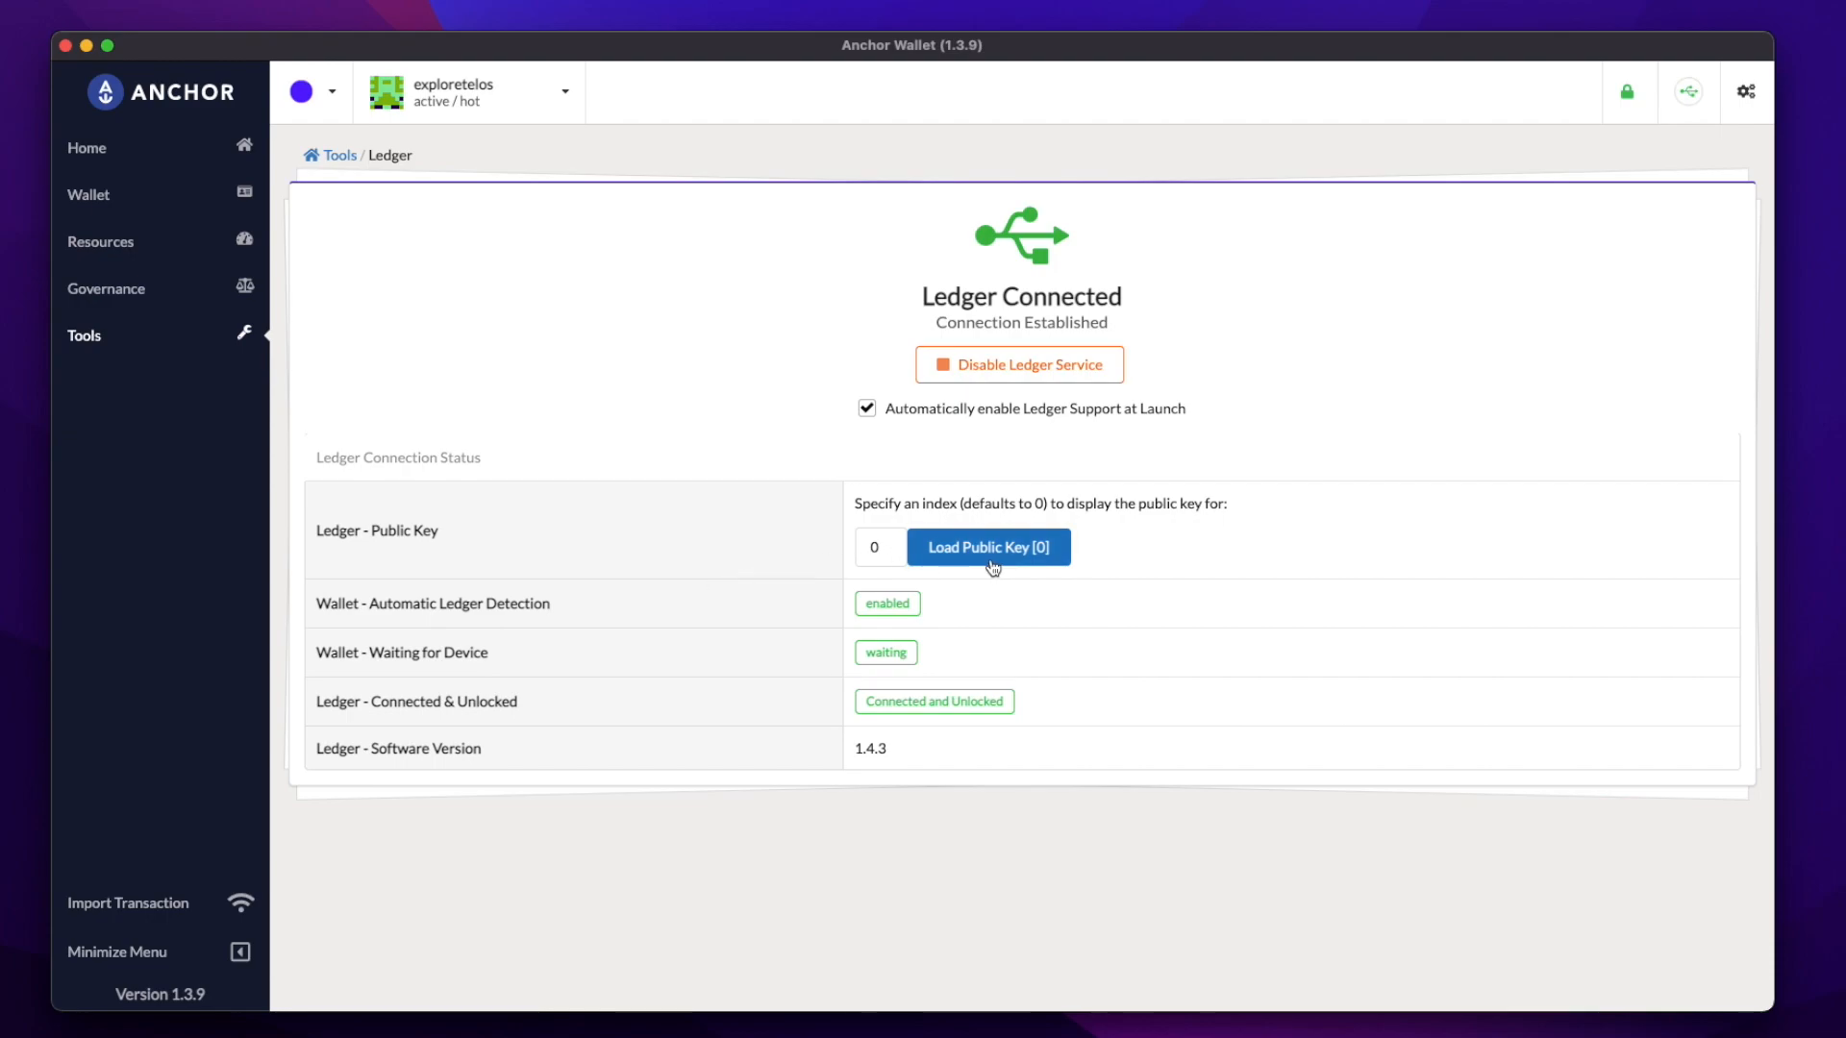
{"action": "left_click", "coordinate": [989, 547]}
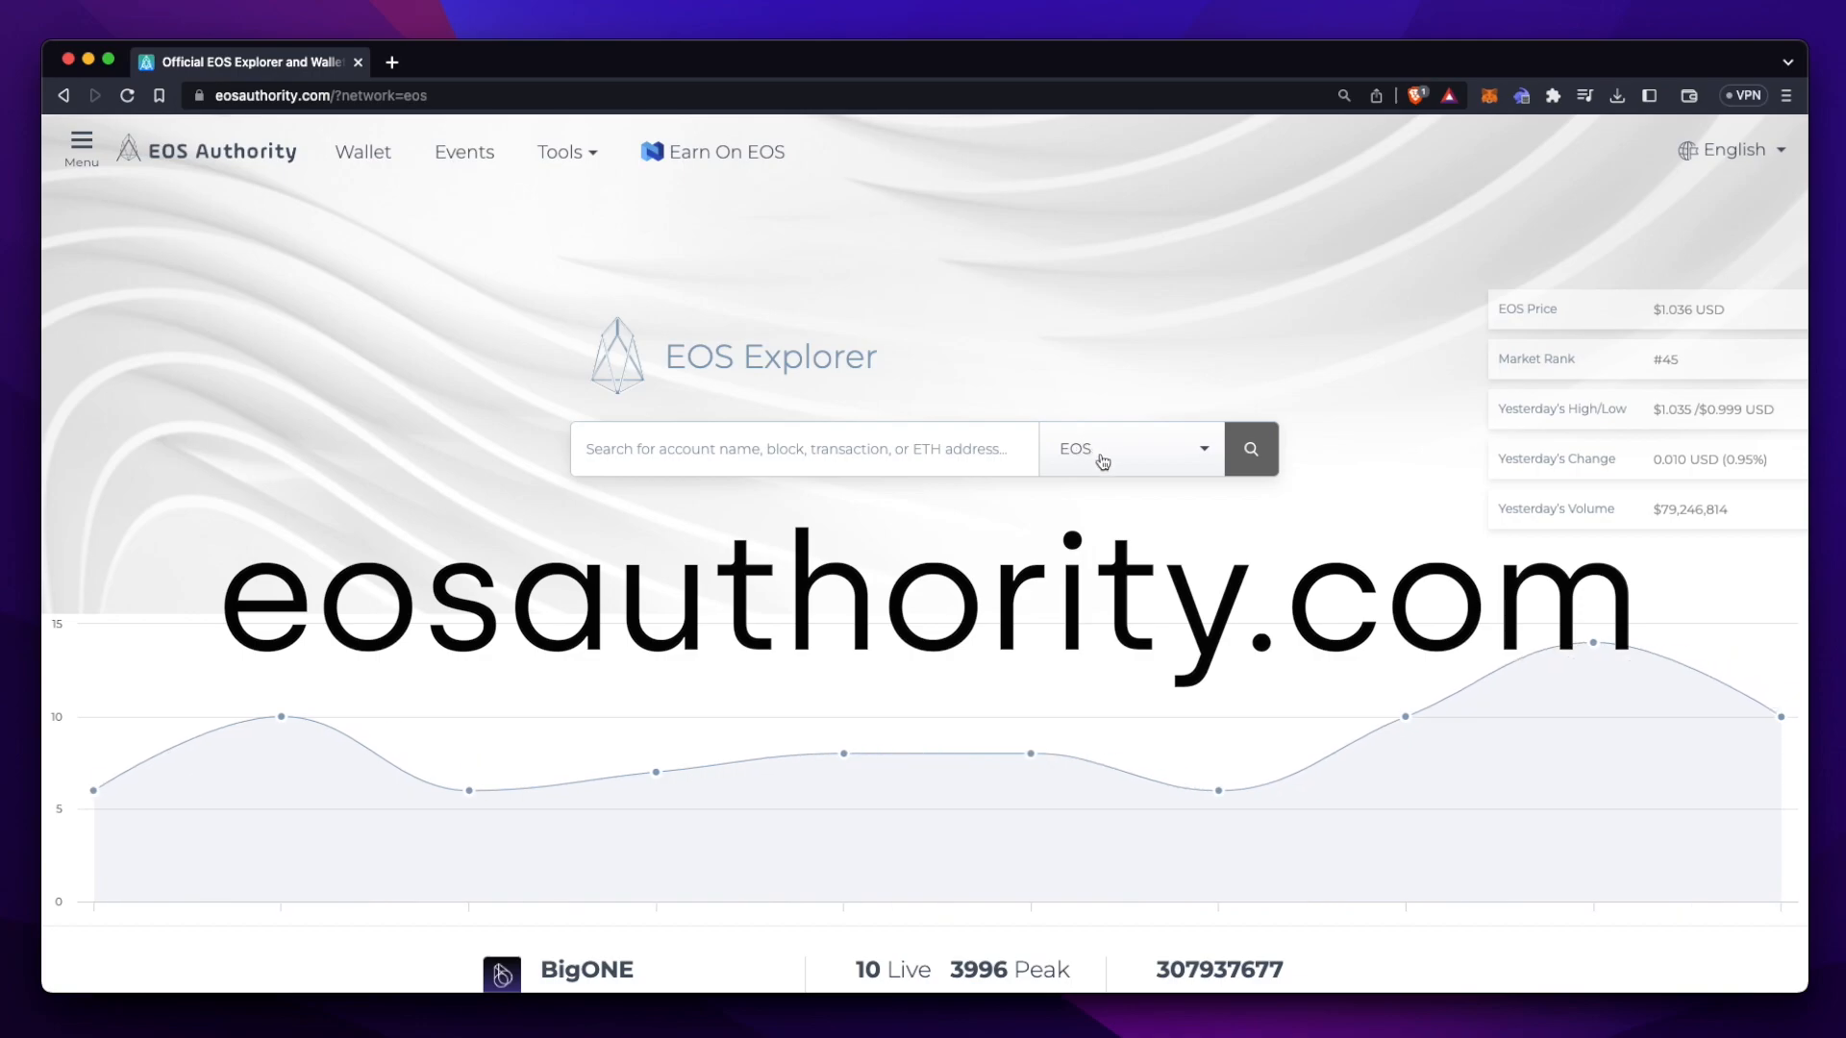
Switch EOS Authority to the TELOS network and open the Create Account page.
{"action": "left_click", "coordinate": [1131, 449]}
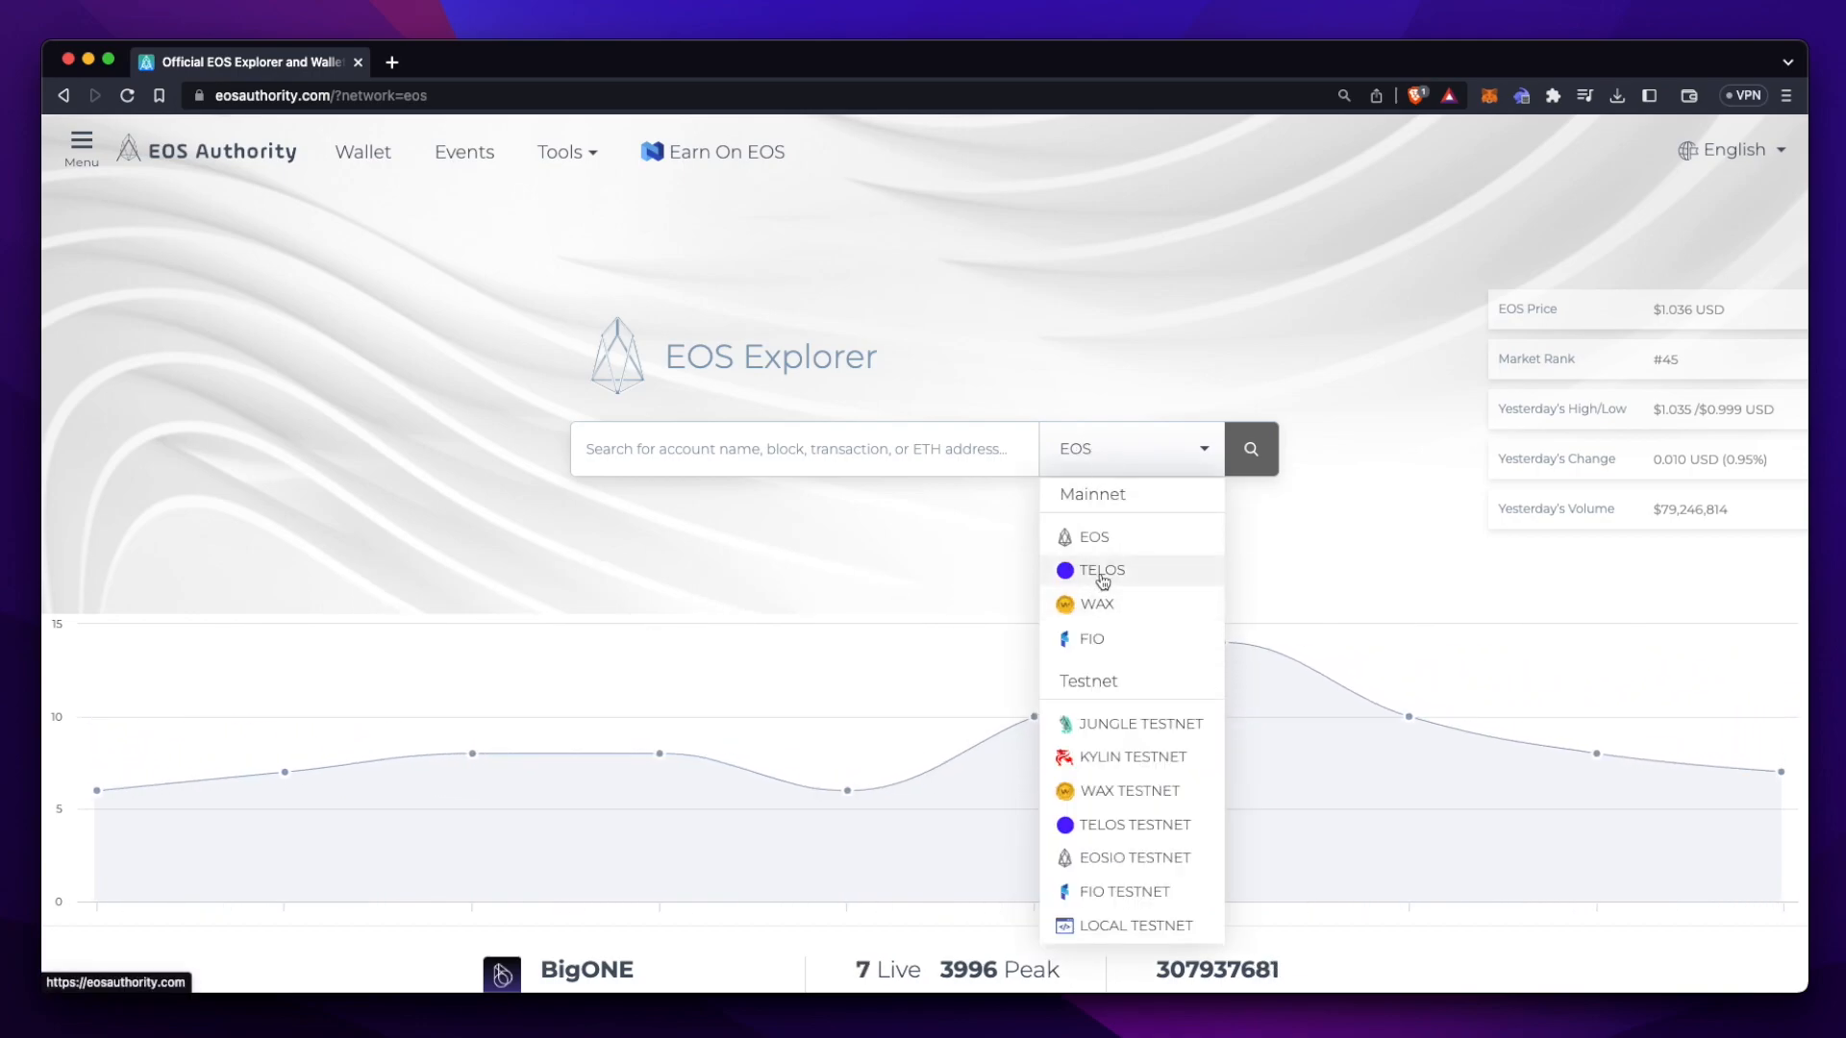
{"action": "left_click", "coordinate": [1102, 570]}
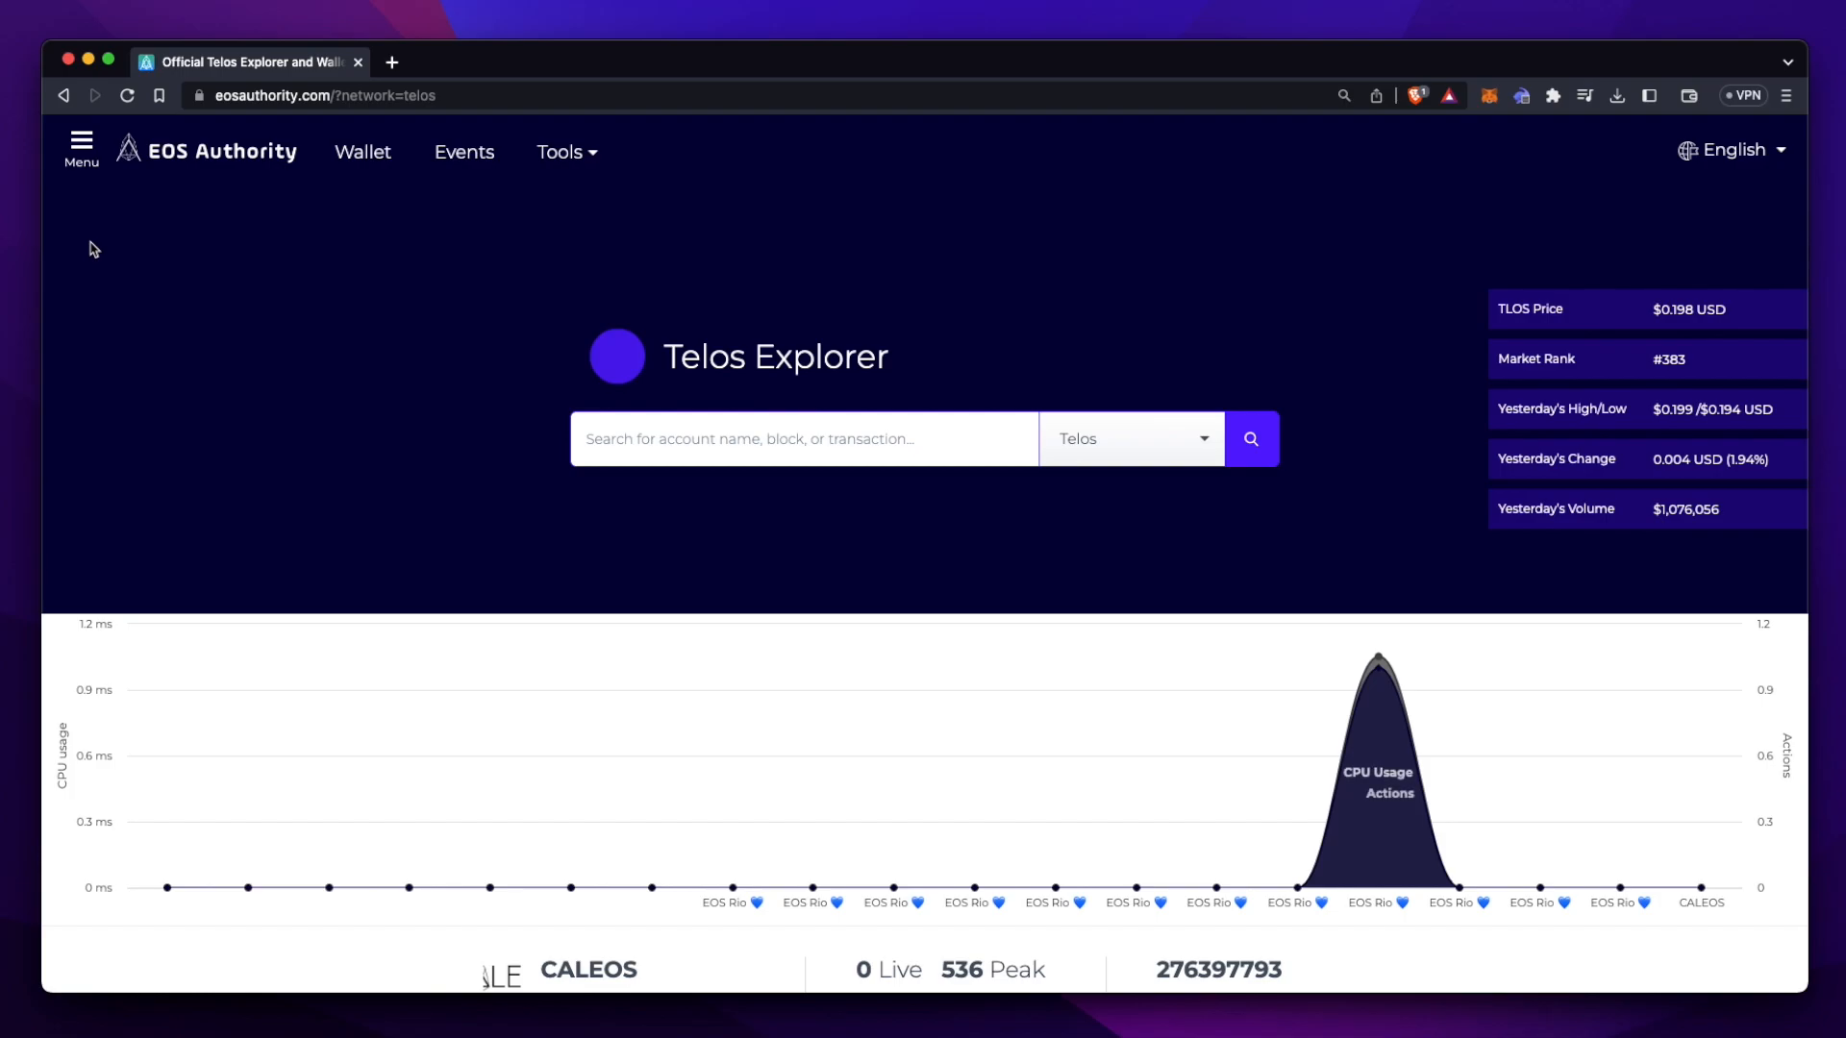
{"action": "left_click", "coordinate": [80, 143]}
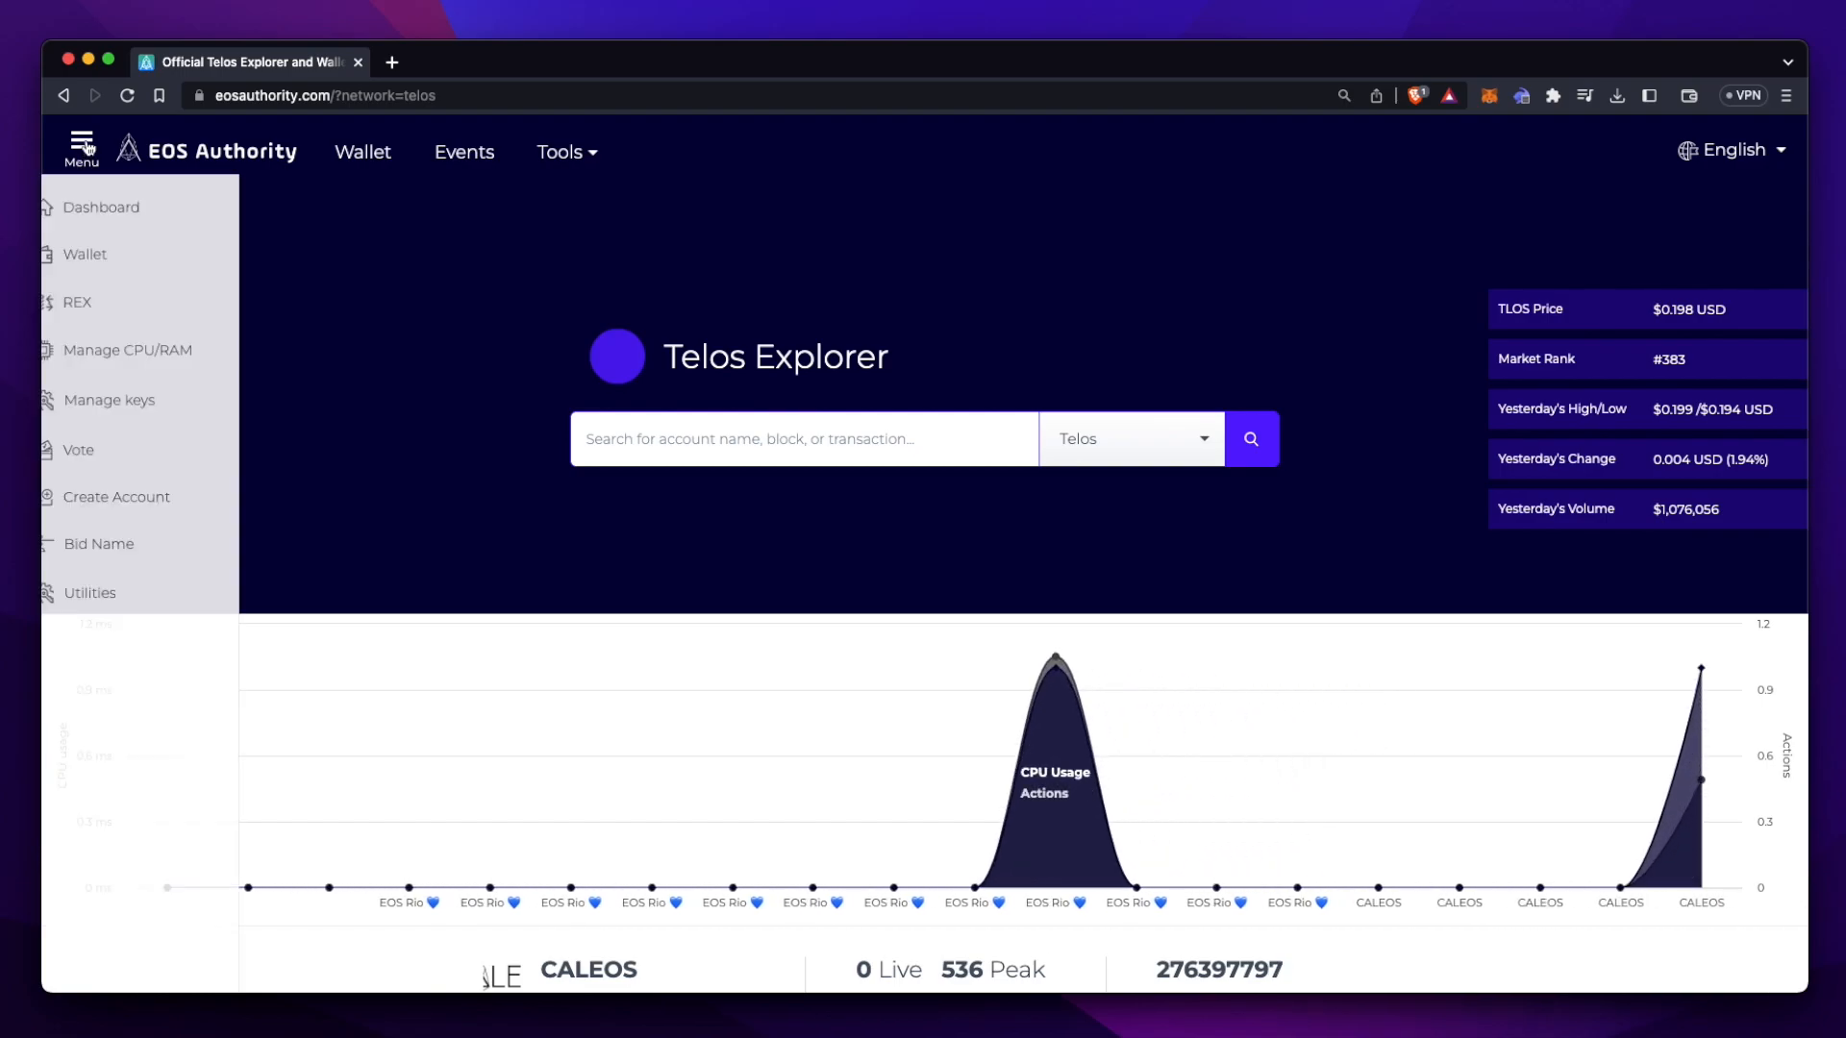
{"action": "mouse_move", "coordinate": [141, 500]}
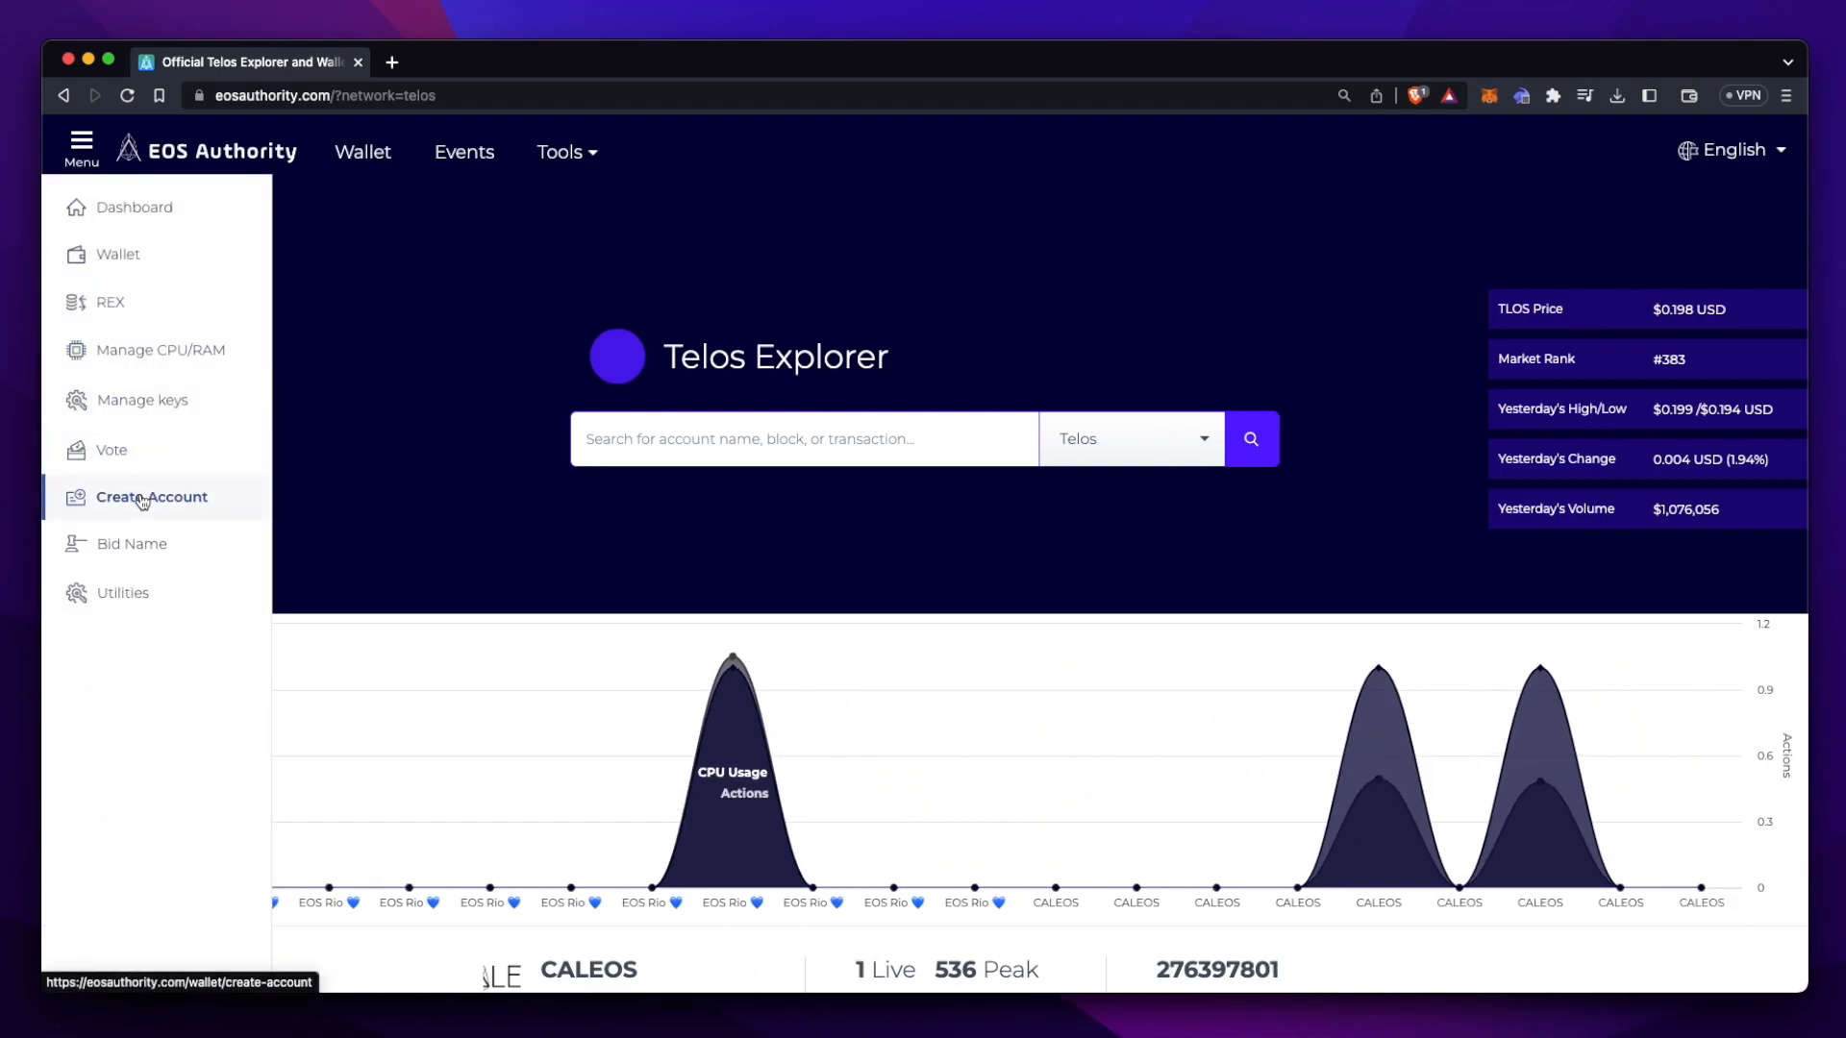
{"action": "left_click", "coordinate": [142, 497]}
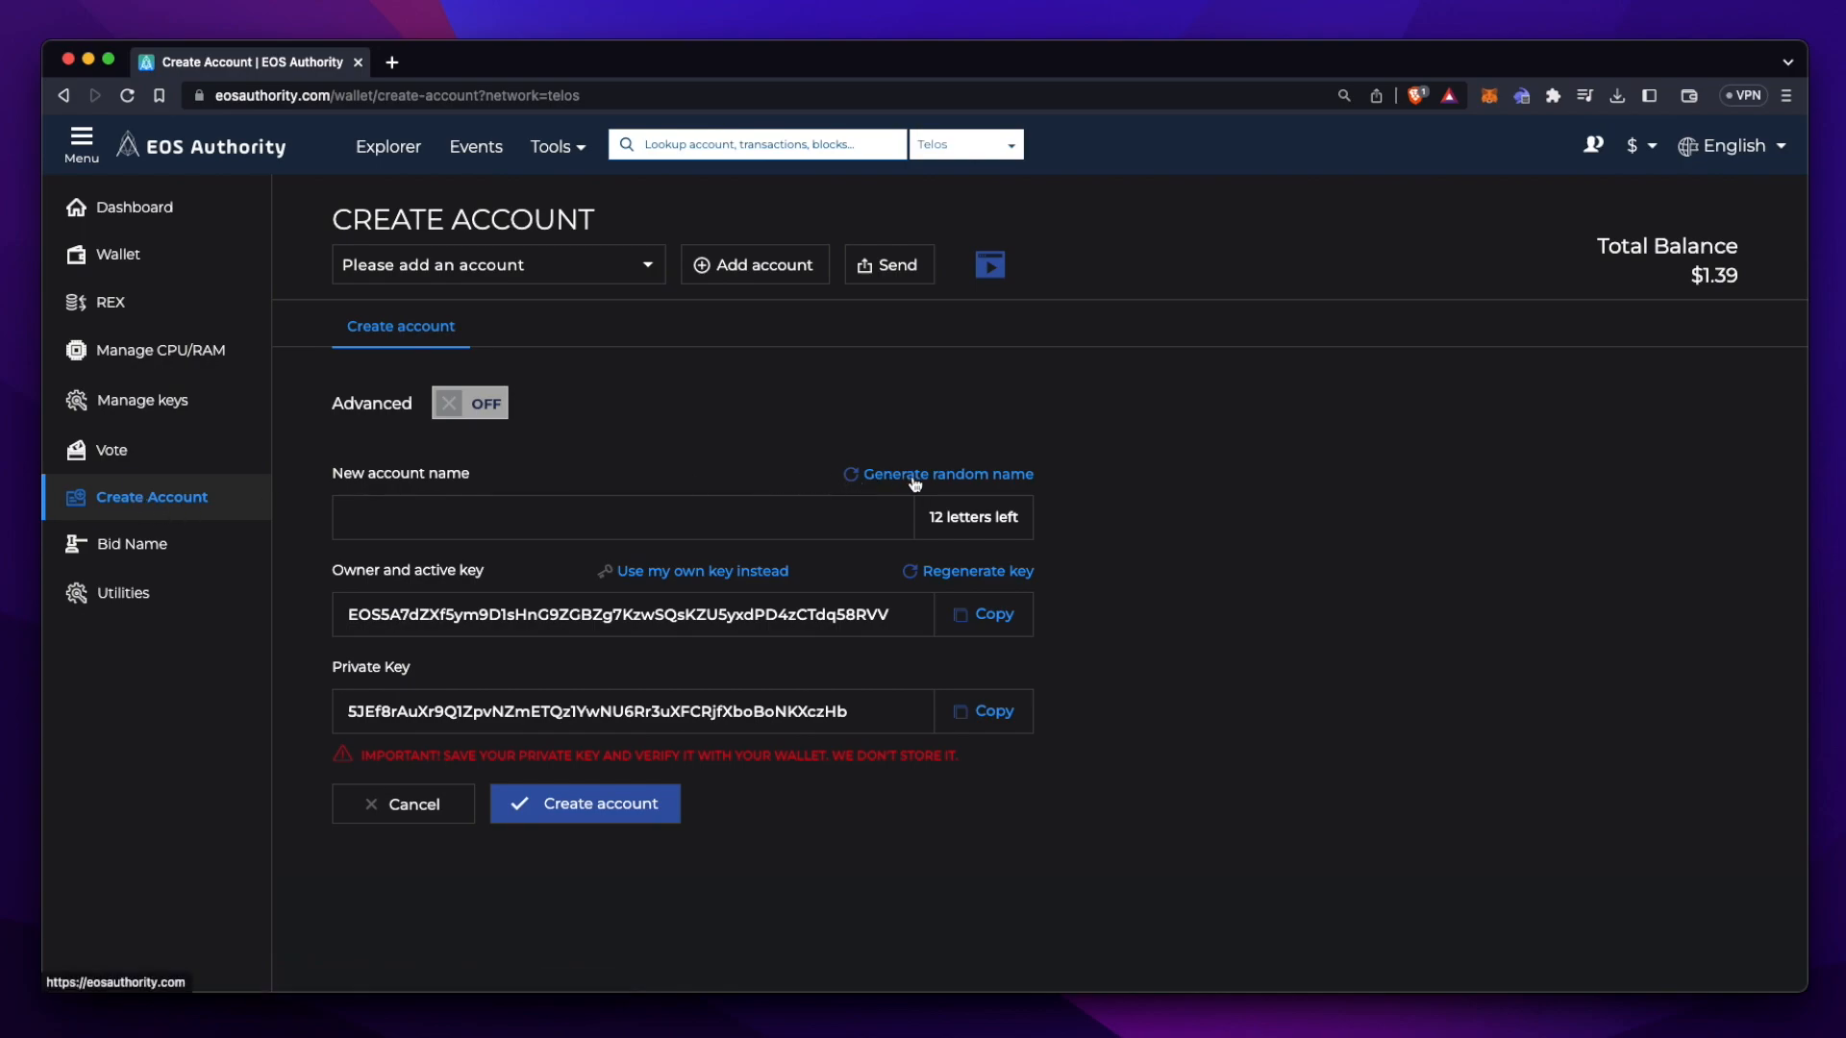
Generate random account names until 'equallyshirt' appears and shows as available.
{"action": "left_click", "coordinate": [938, 475]}
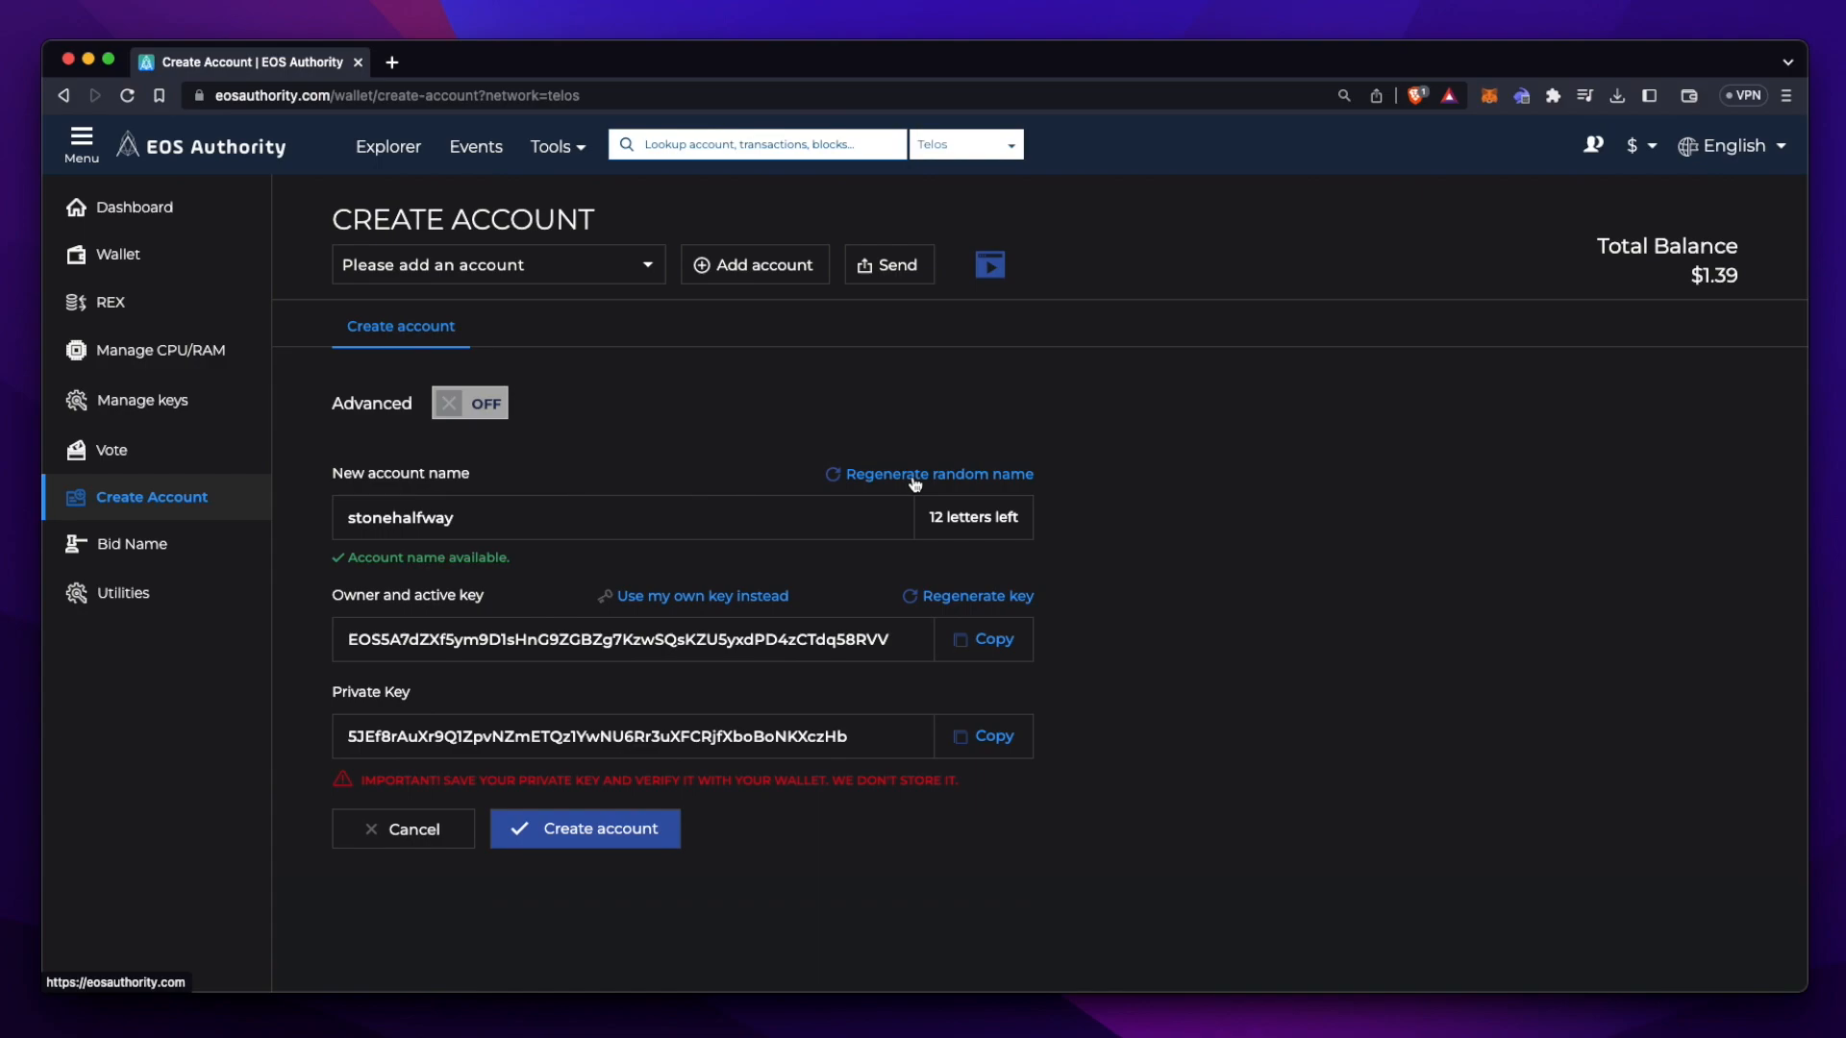
{"action": "left_click", "coordinate": [939, 474]}
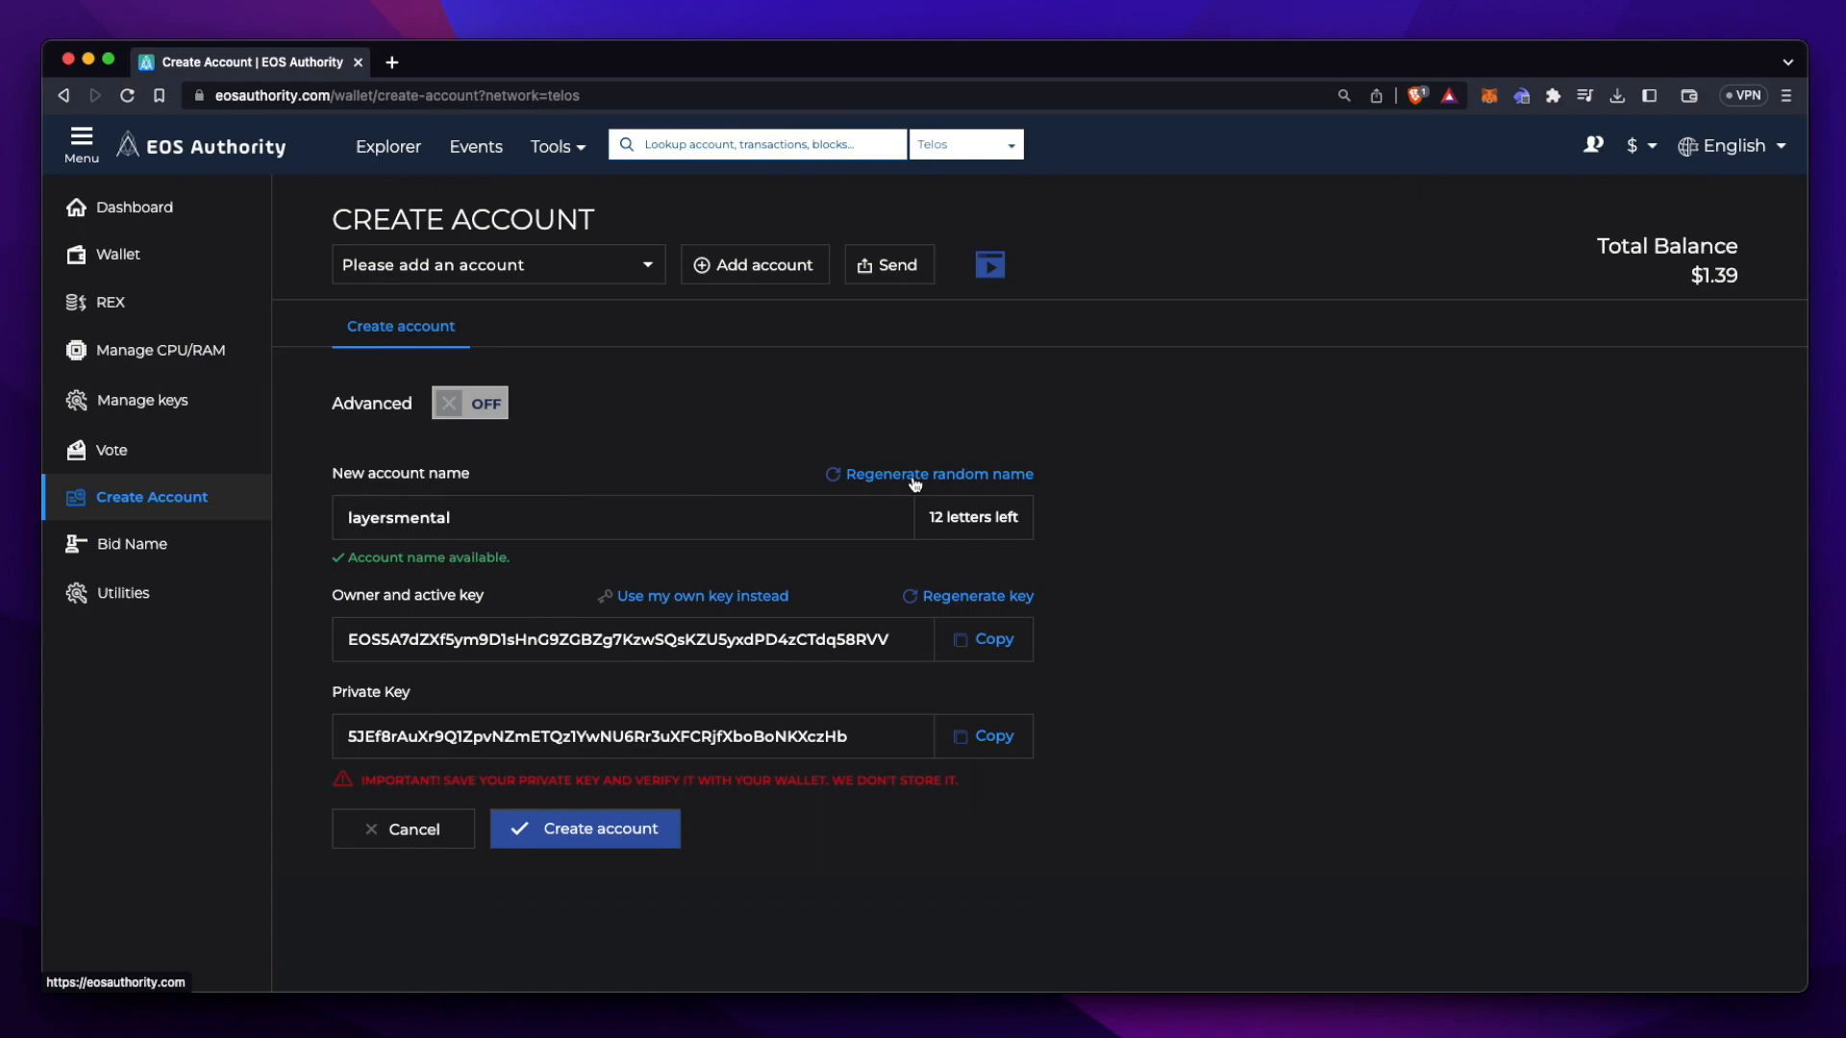
{"action": "left_click", "coordinate": [938, 475]}
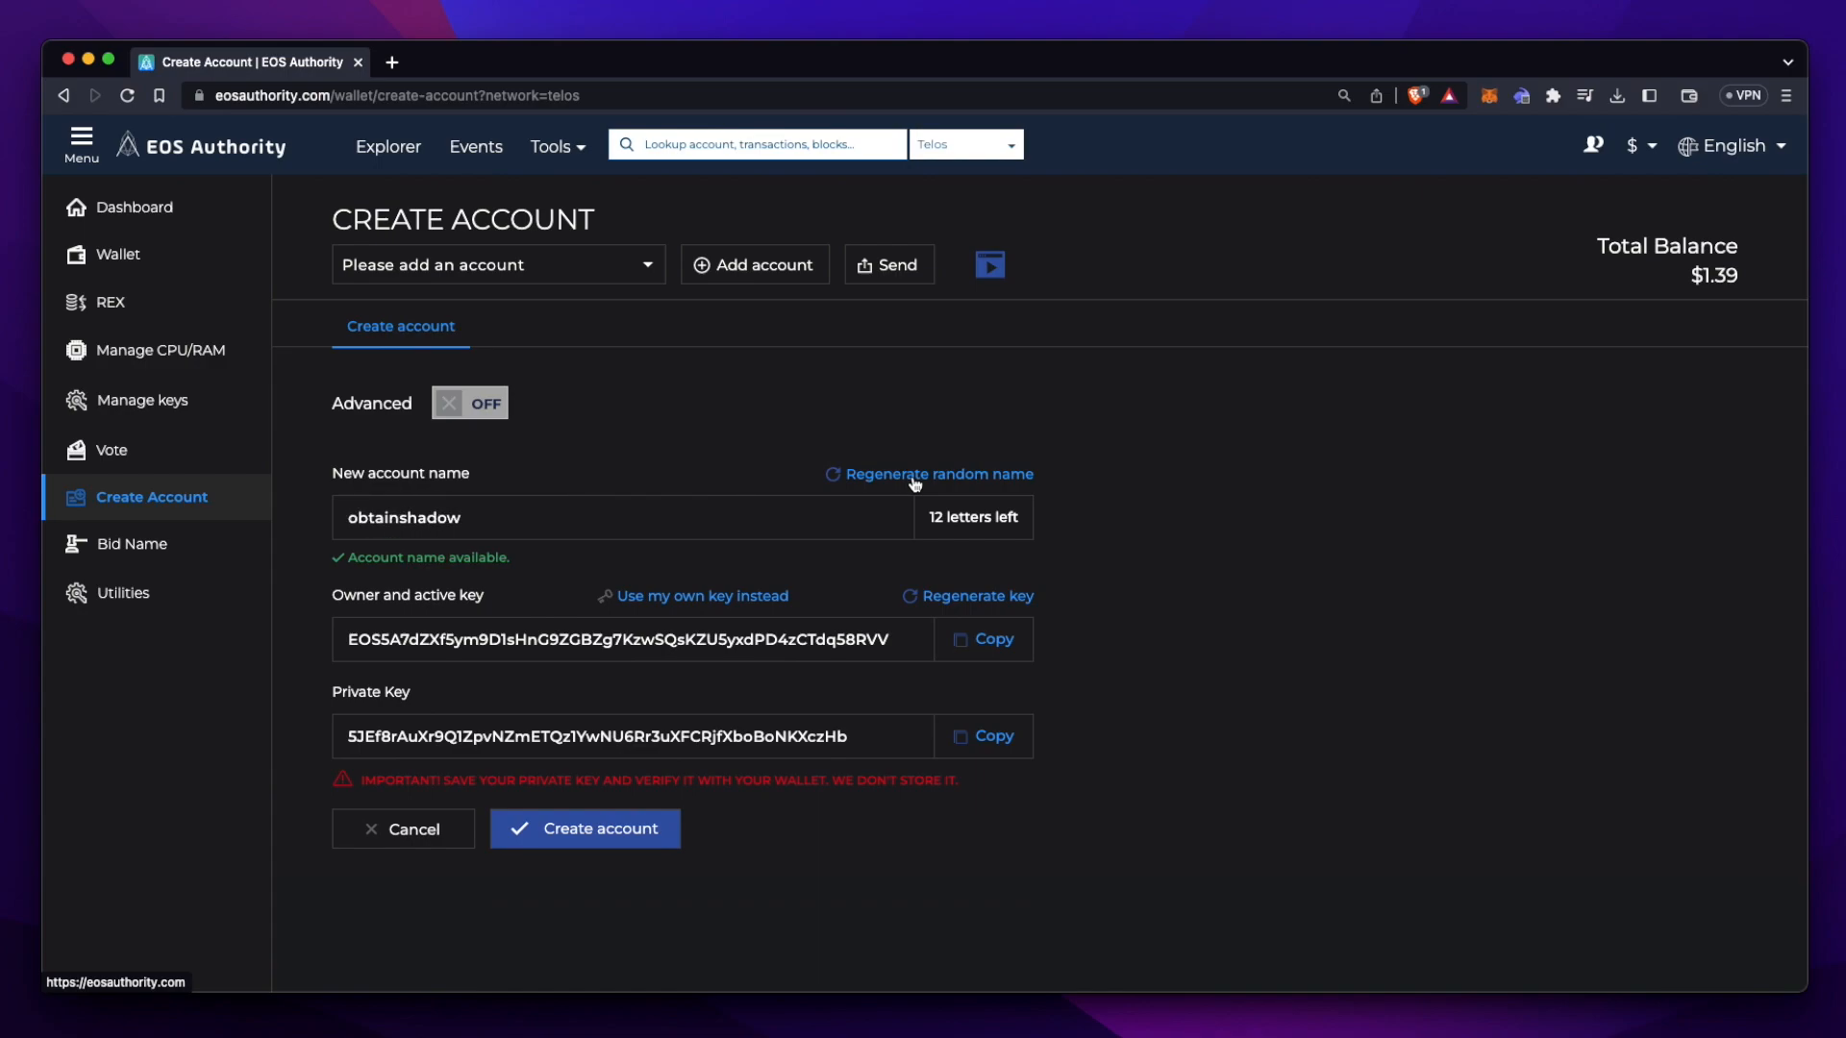
{"action": "left_click", "coordinate": [939, 474]}
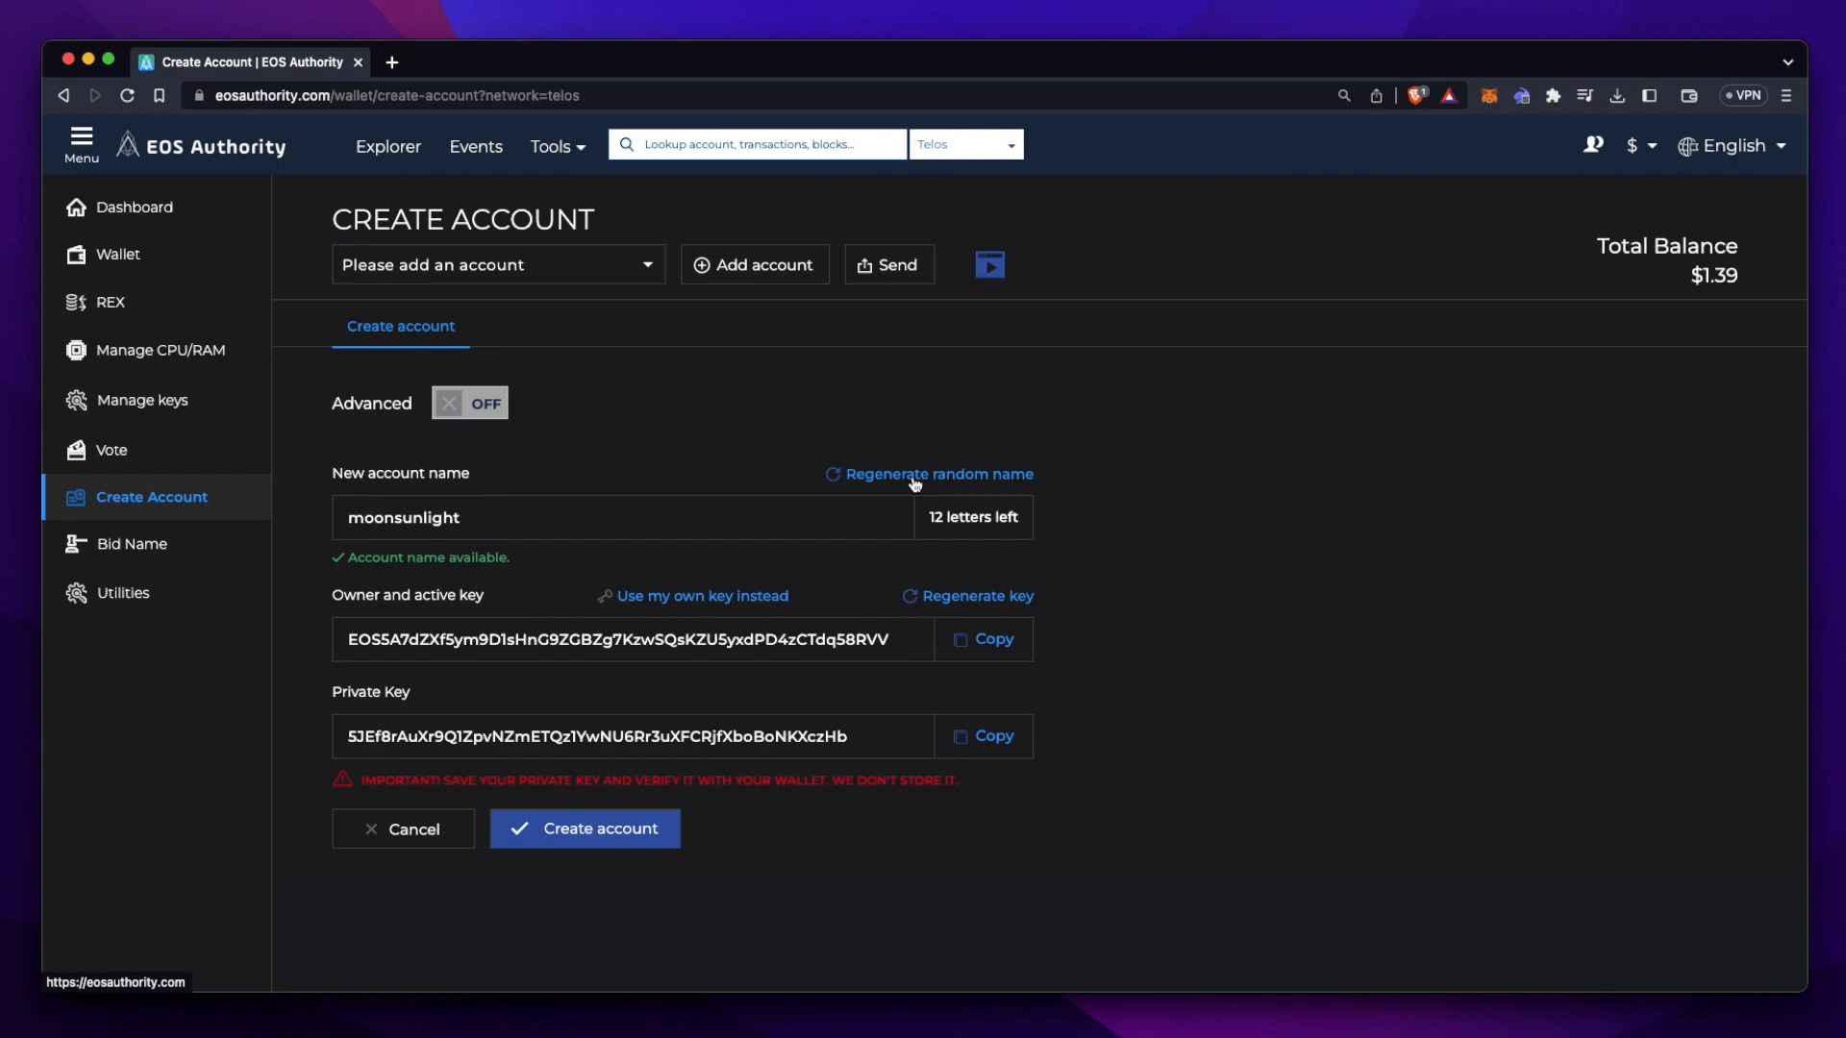
{"action": "left_click", "coordinate": [937, 475]}
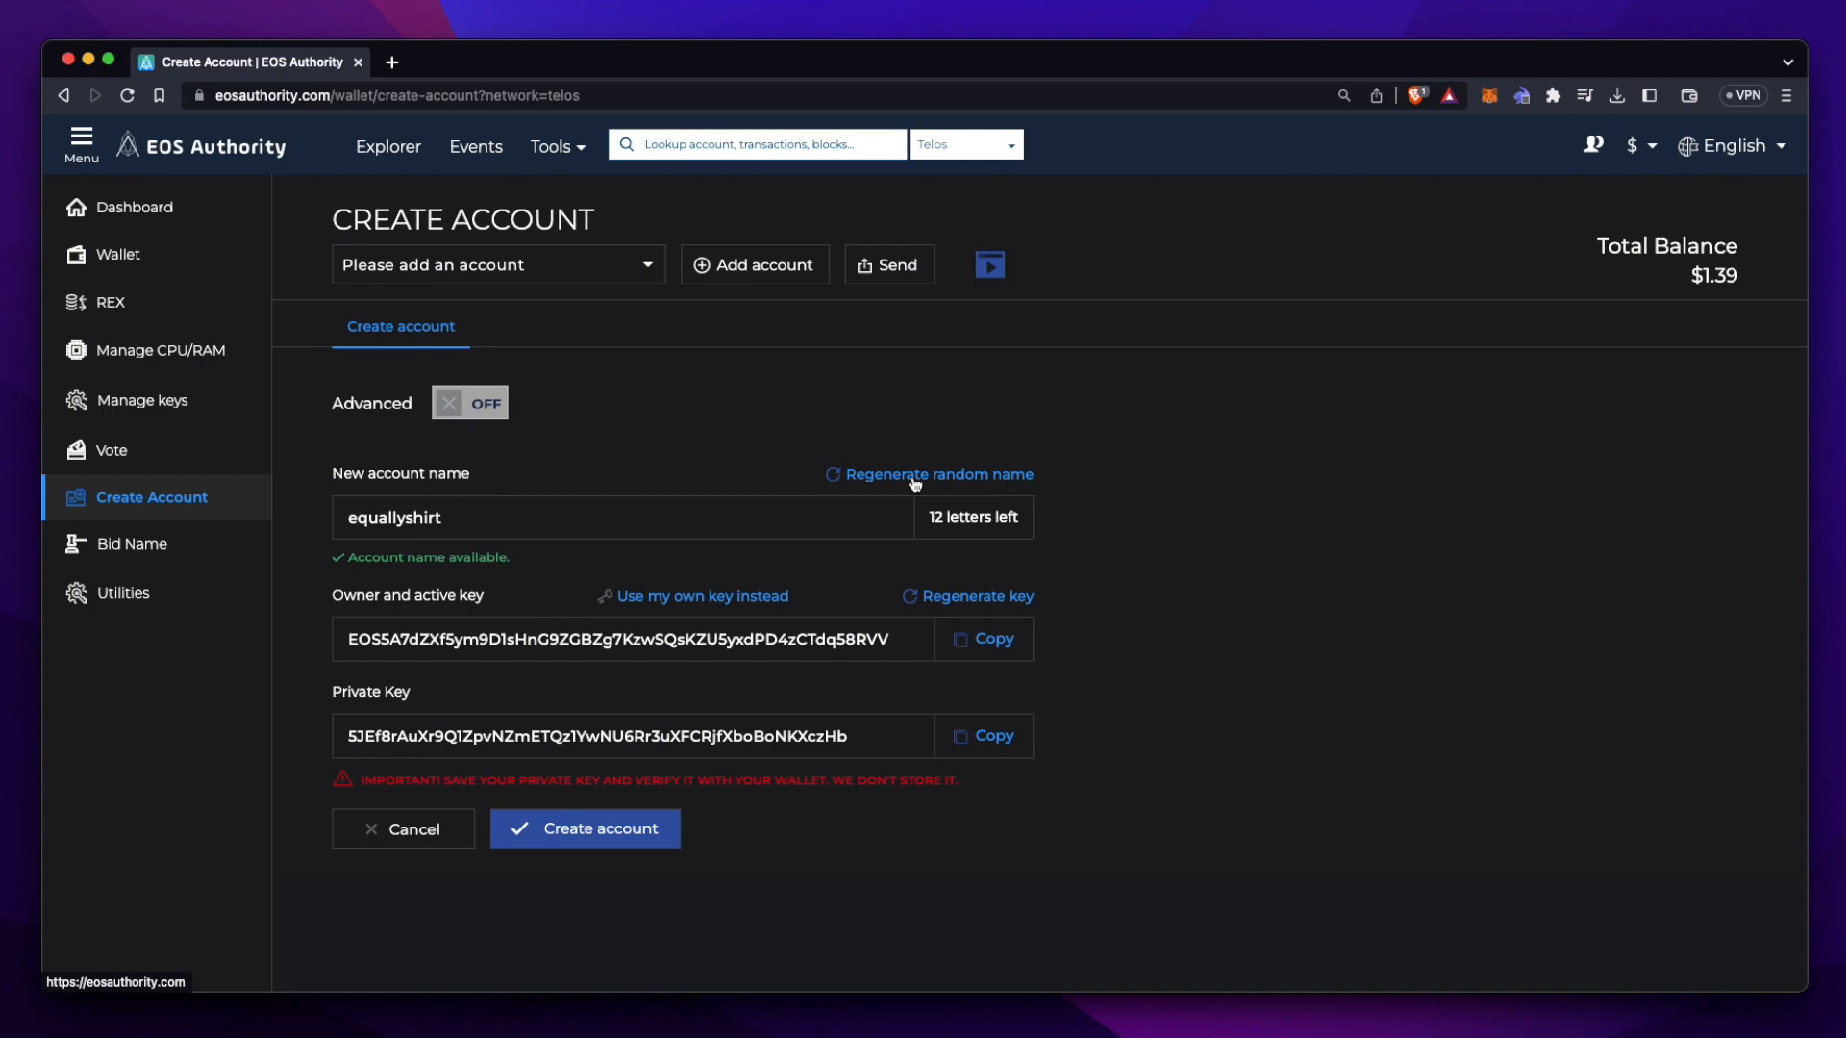
{"action": "mouse_move", "coordinate": [723, 303]}
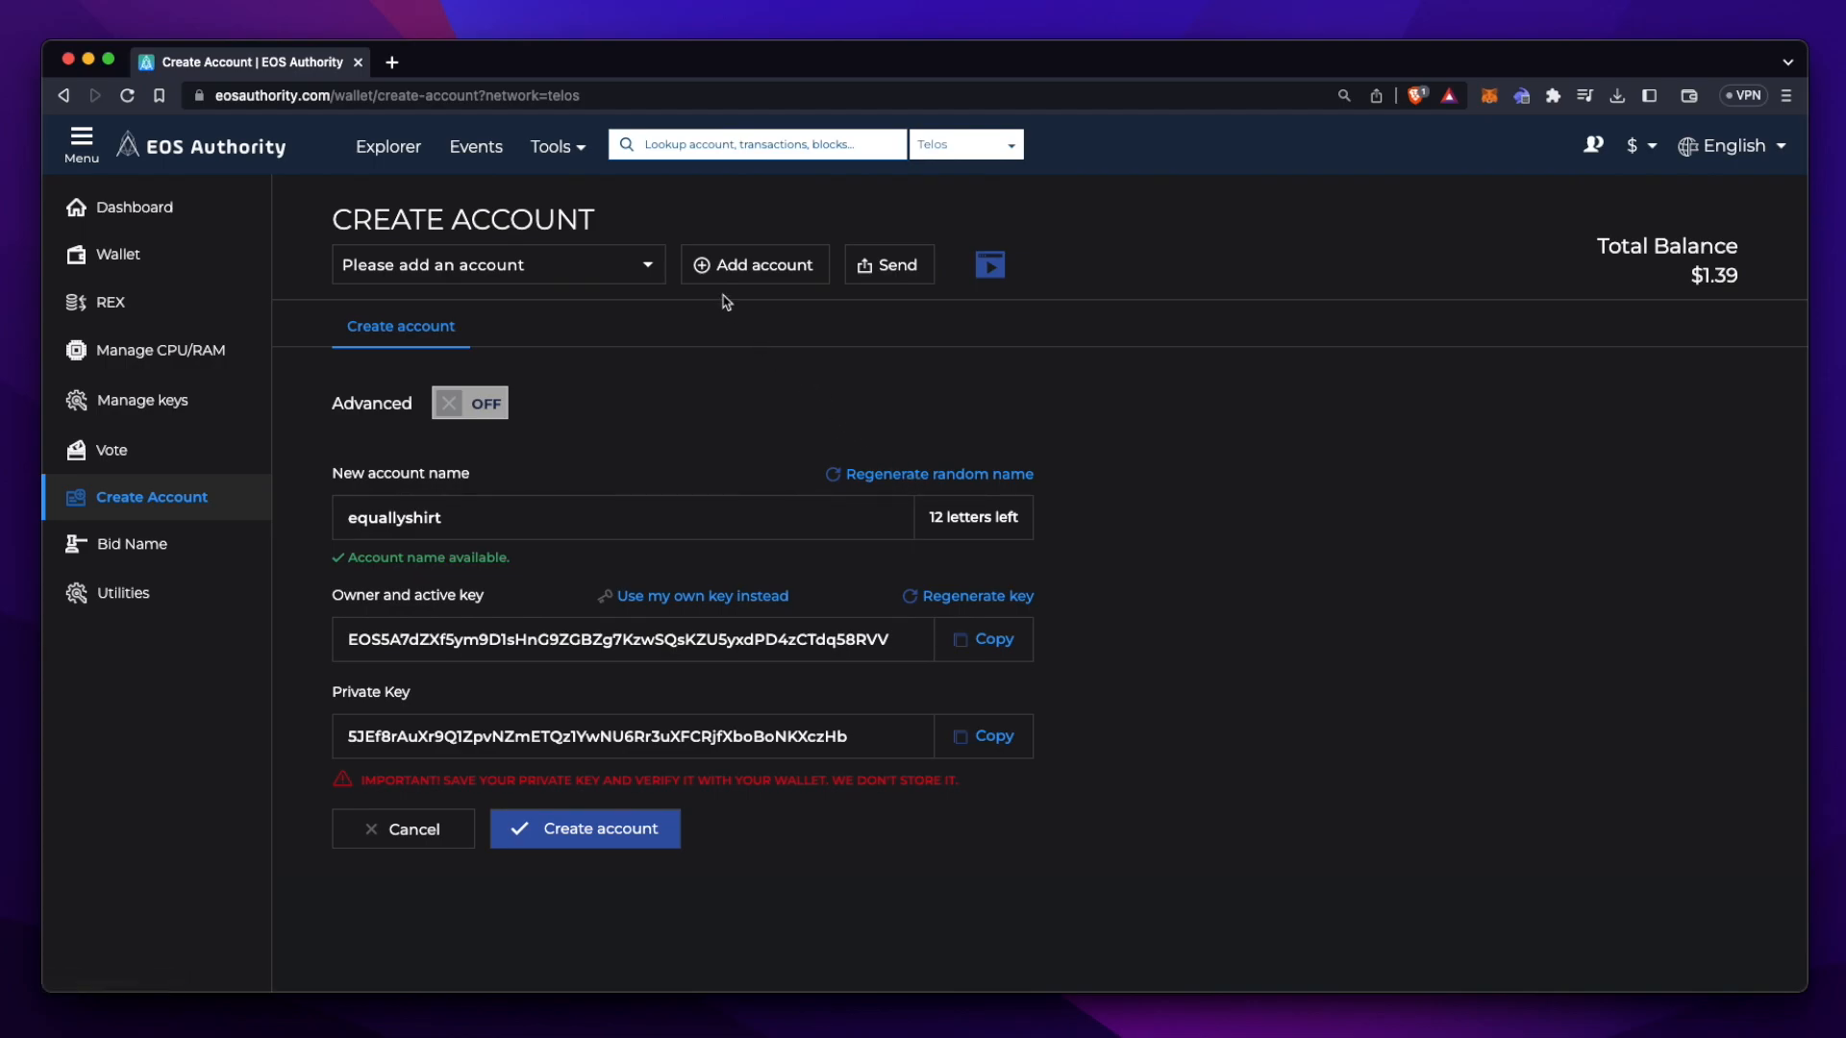
{"action": "mouse_move", "coordinate": [728, 269]}
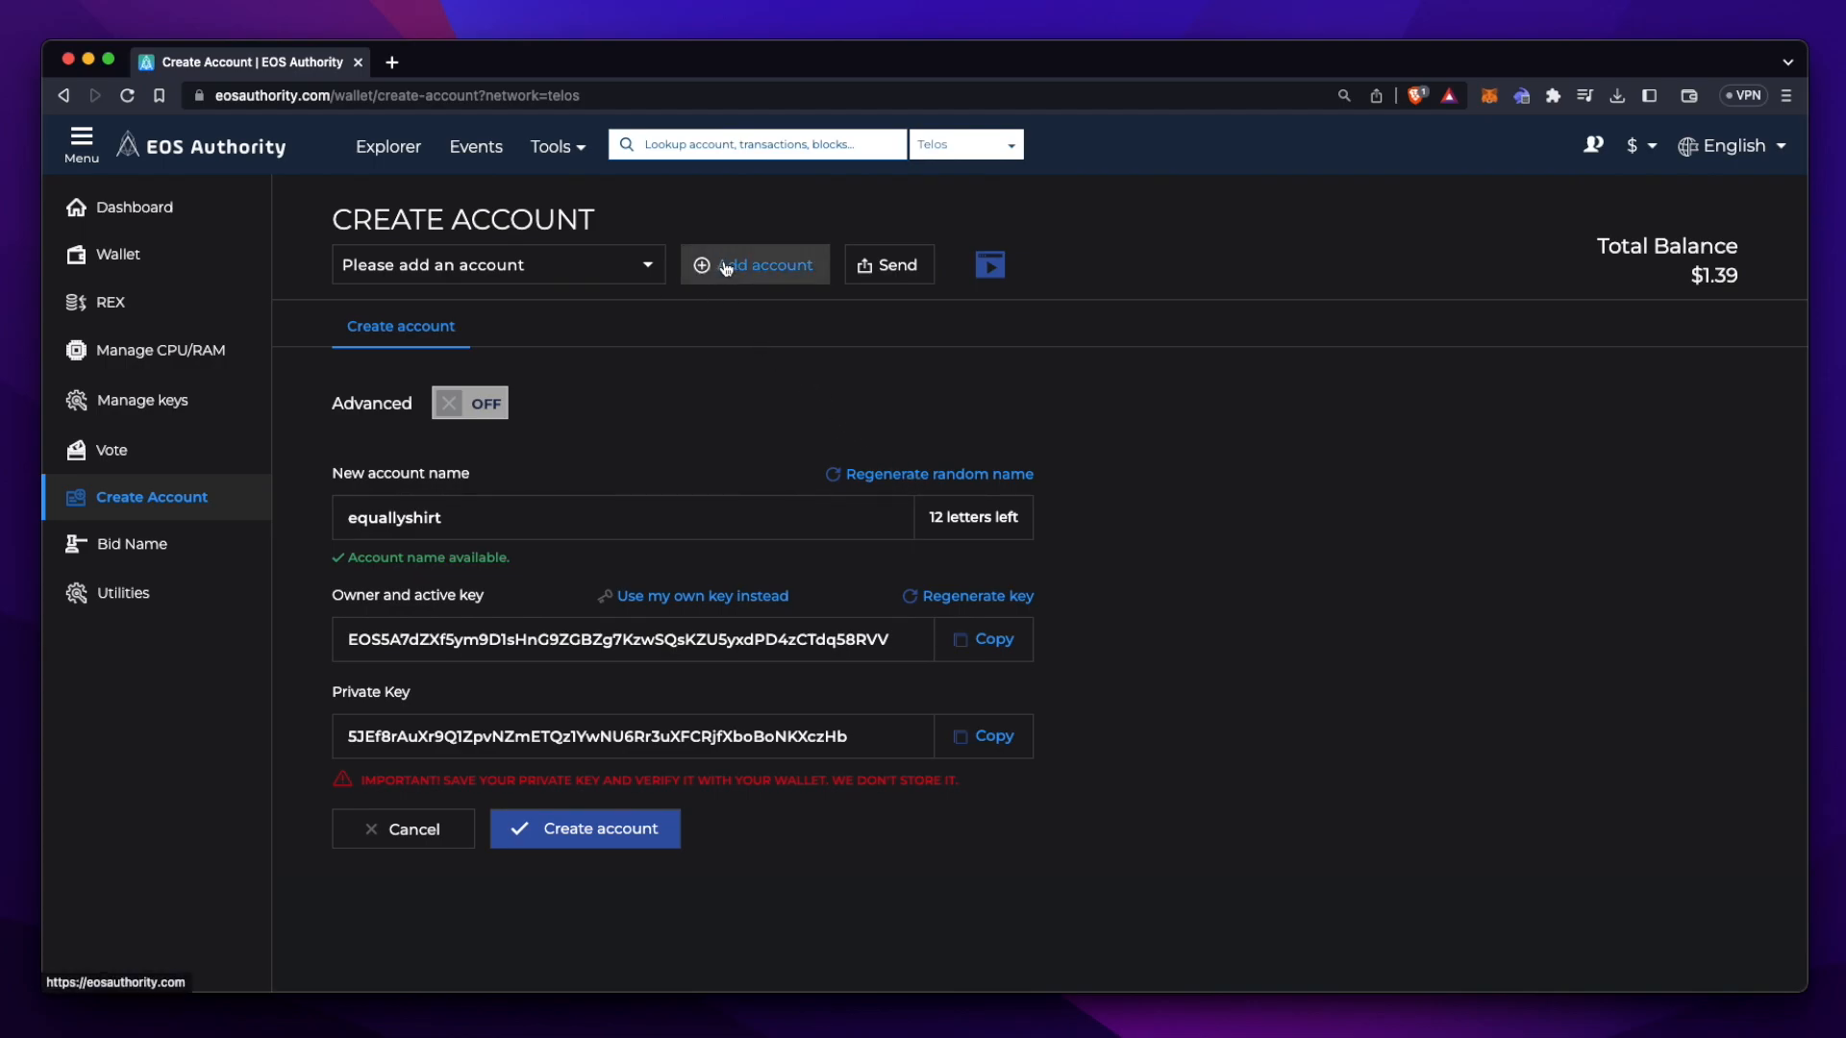
Connect the jacob Telos account to EOS Authority through Anchor.
{"action": "left_click", "coordinate": [754, 265]}
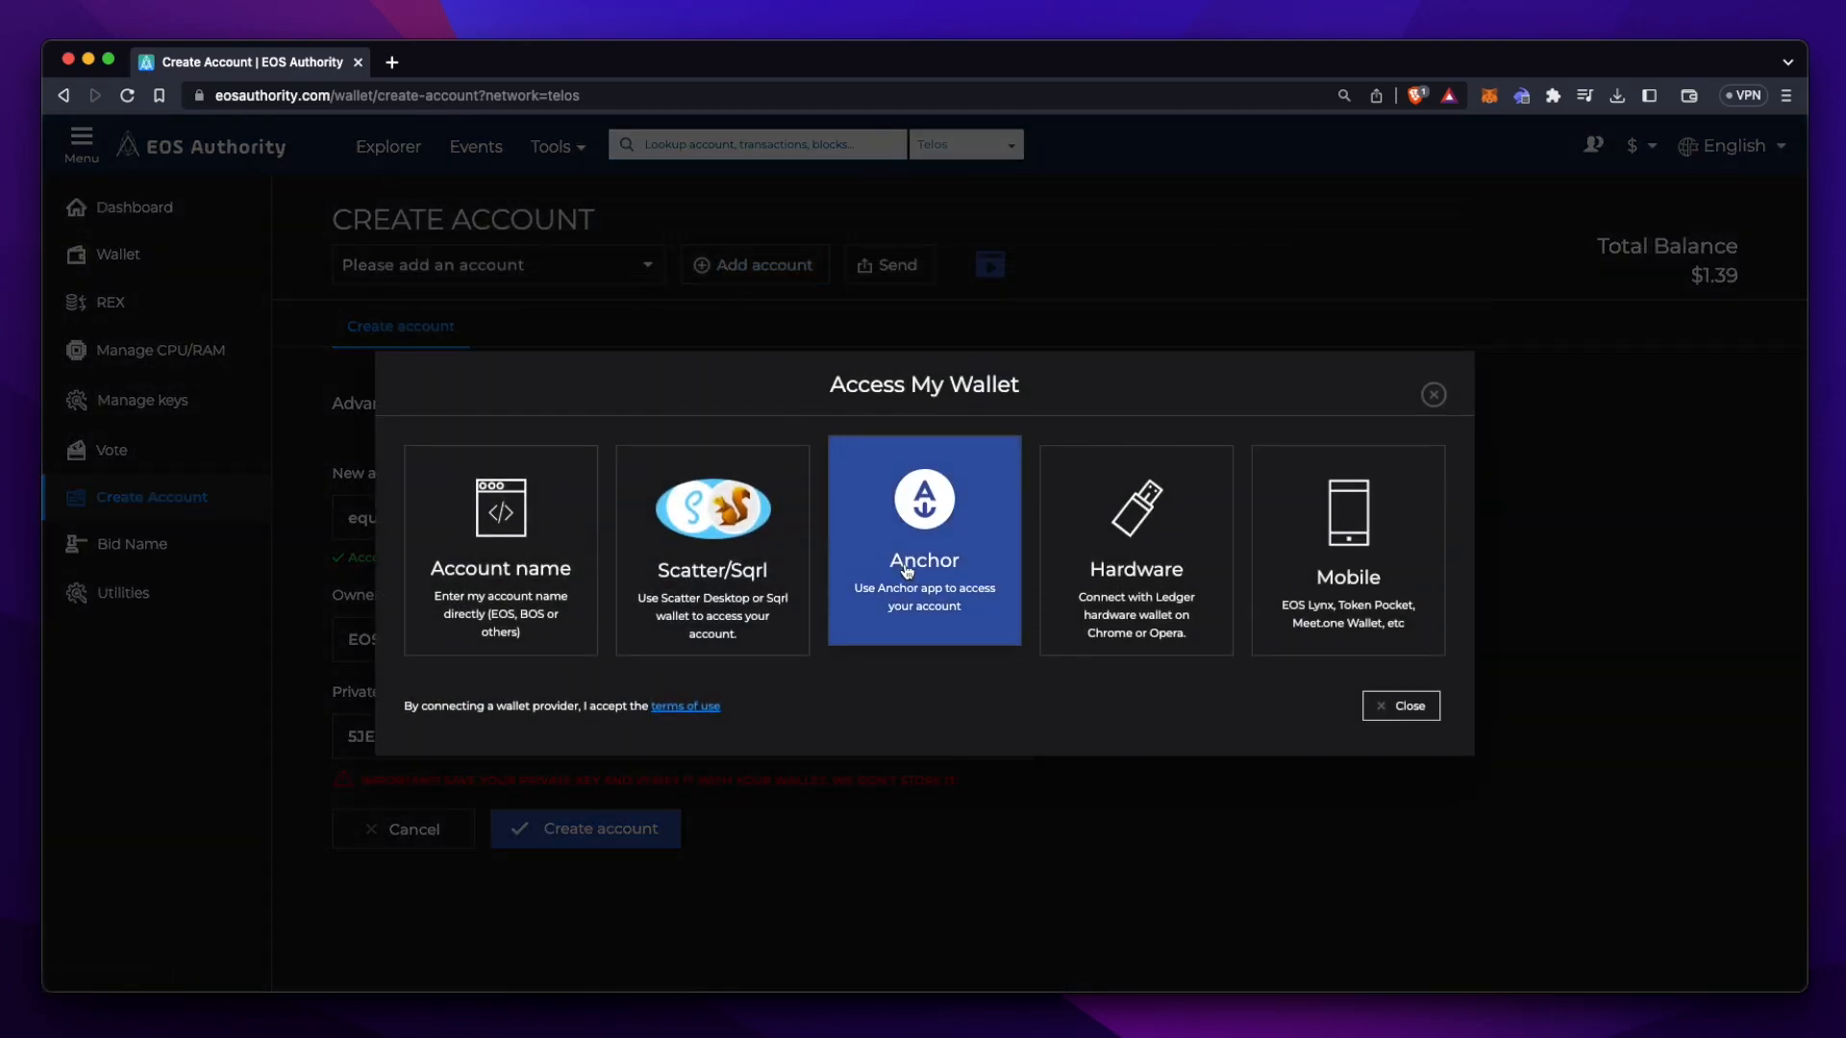
{"action": "left_click", "coordinate": [924, 560]}
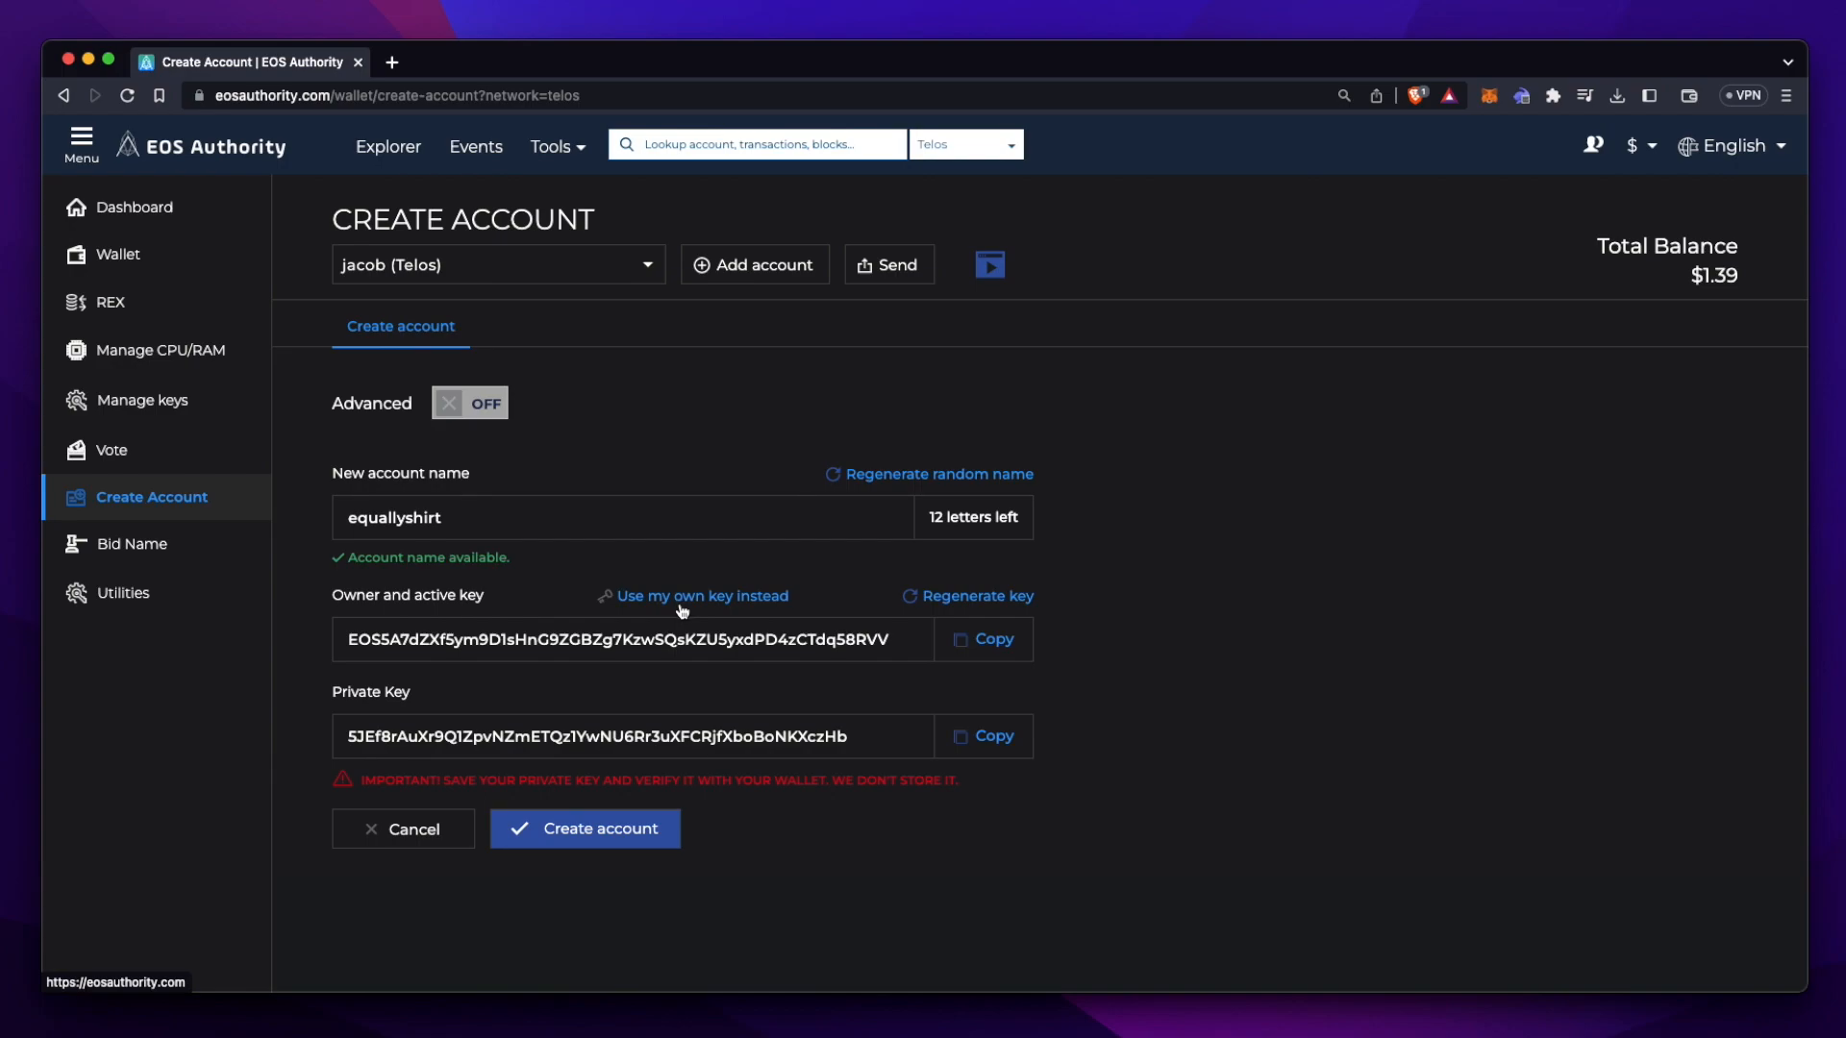
Create equallyshirt with the Ledger public key, signing the transaction in Anchor.
{"action": "left_click", "coordinate": [702, 596]}
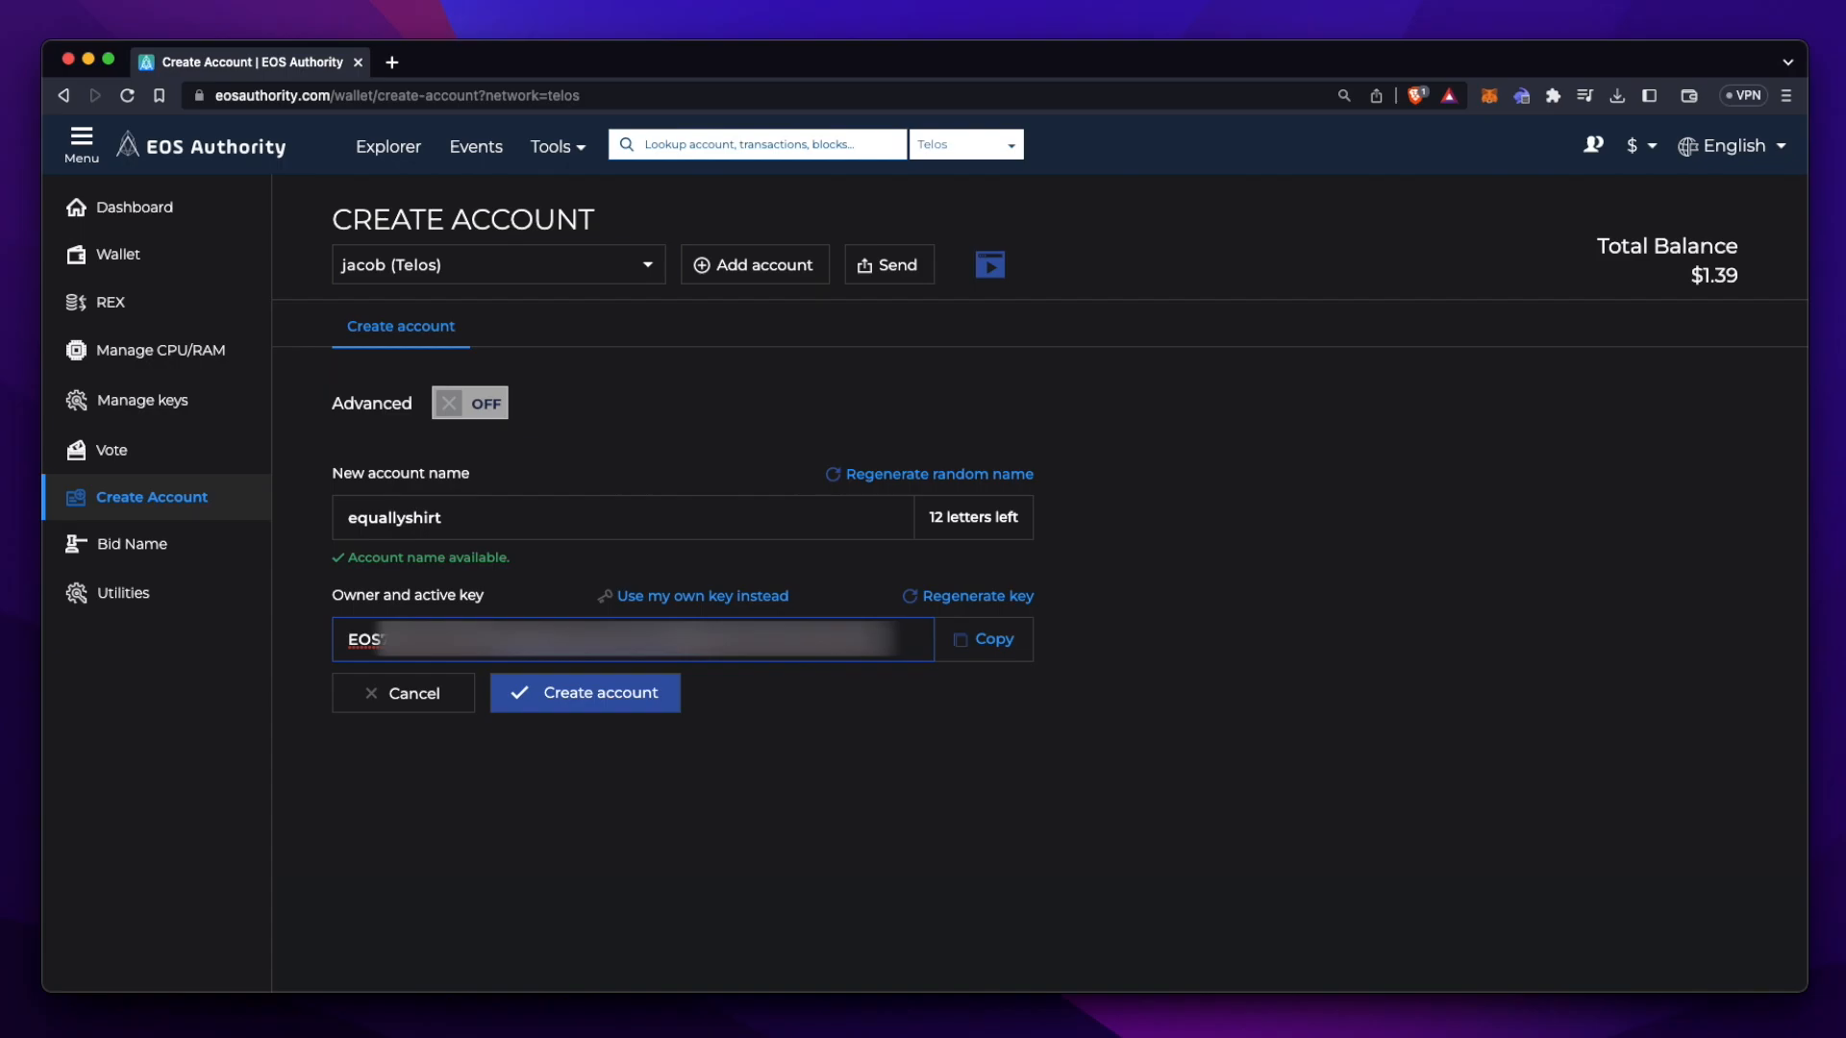
{"action": "left_click", "coordinate": [585, 693]}
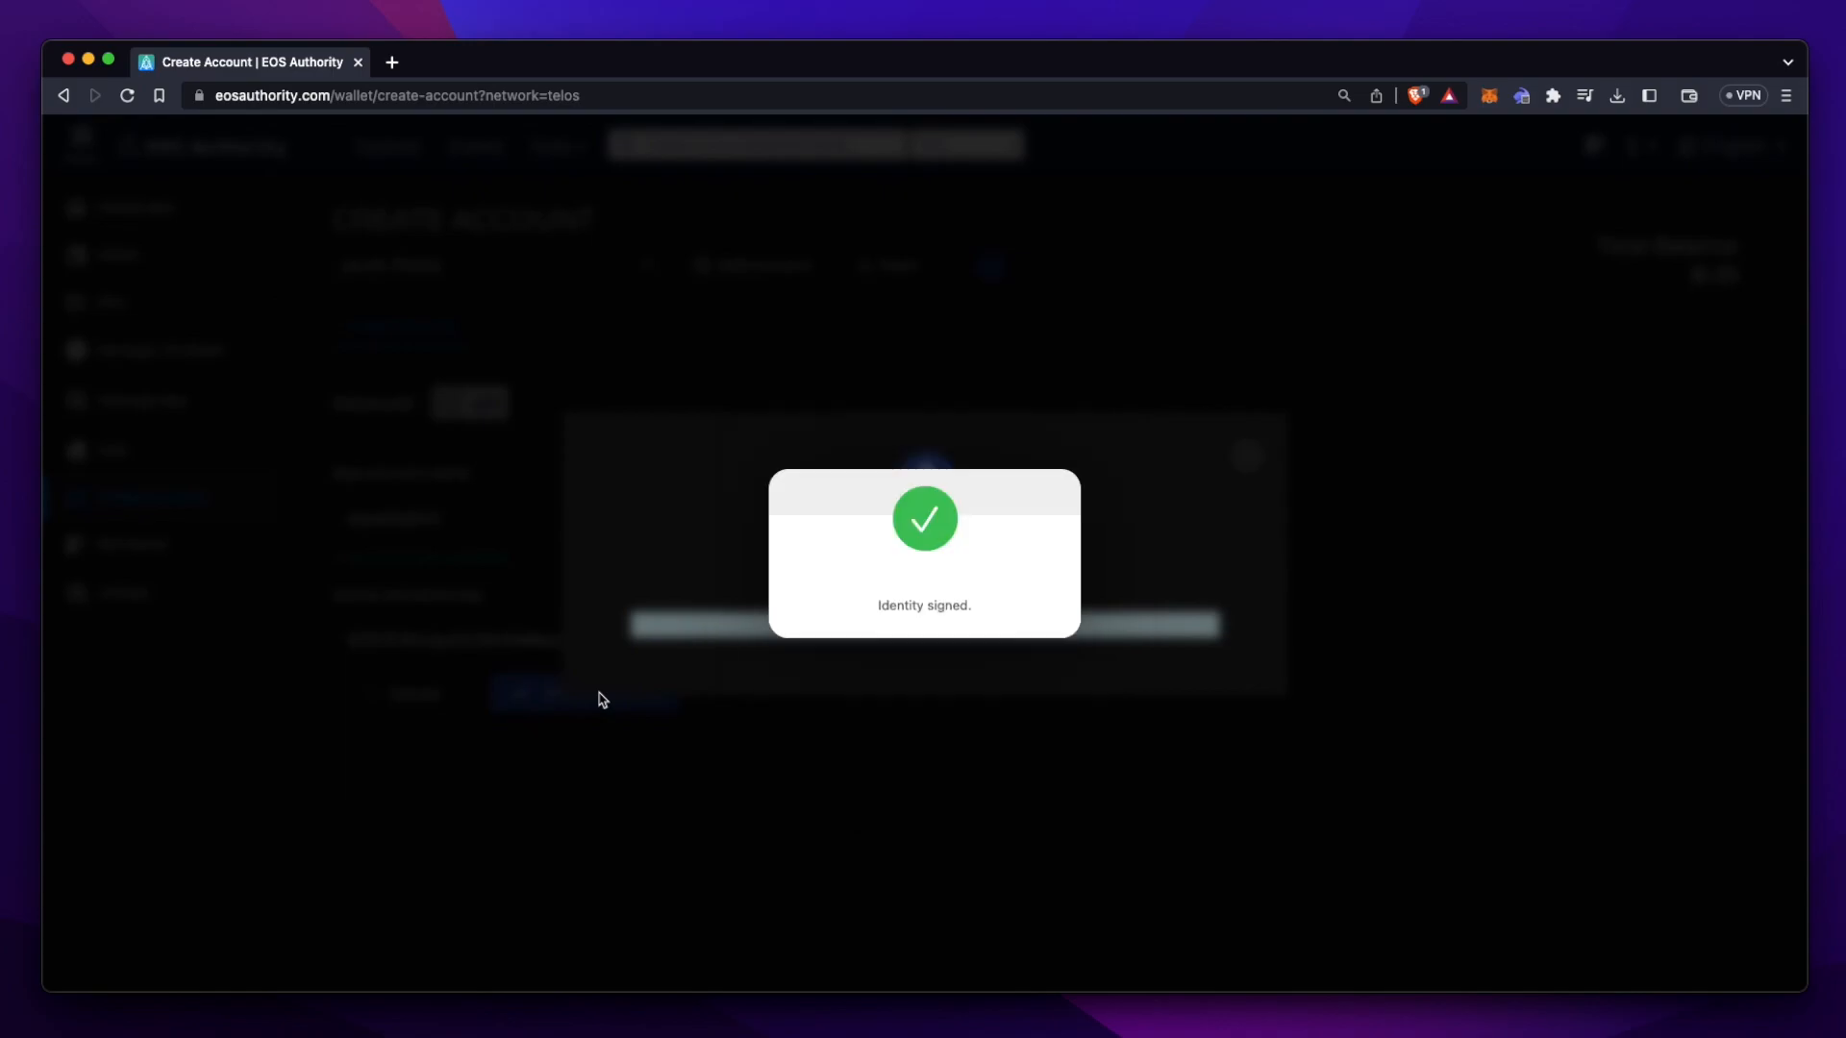
{"action": "left_click", "coordinate": [584, 693]}
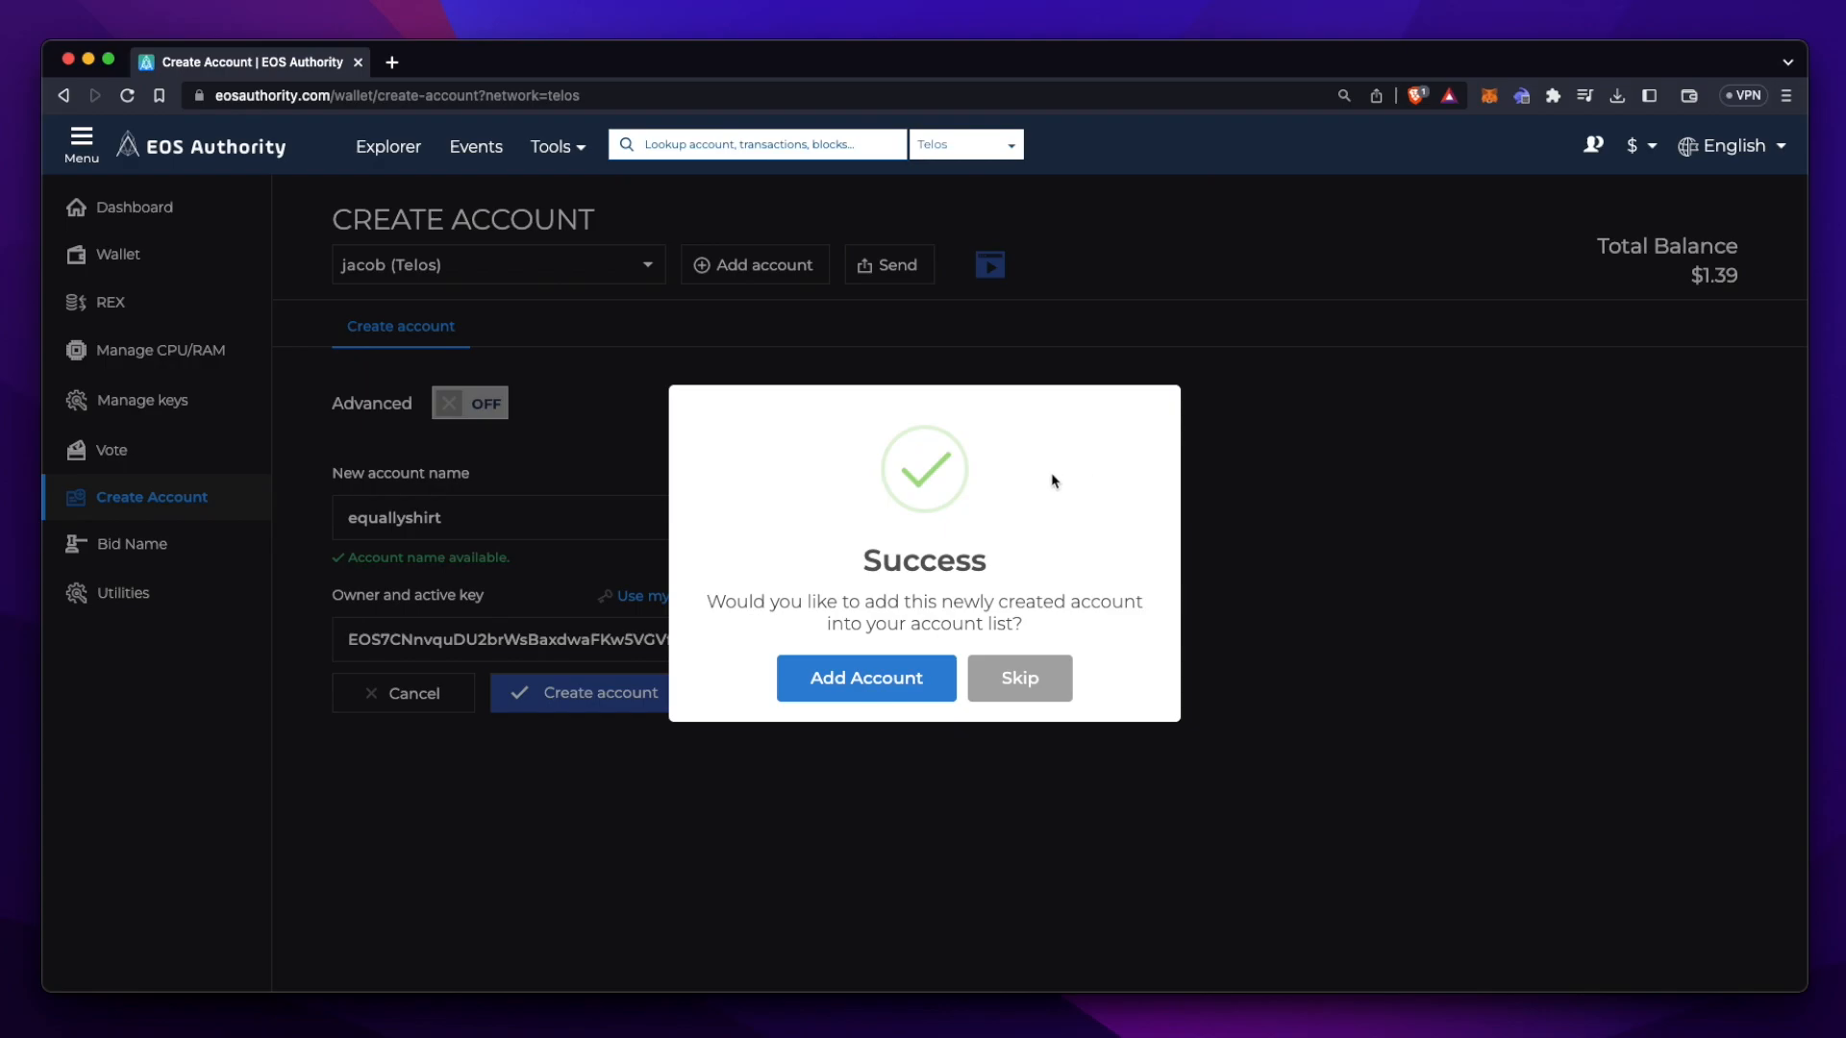
{"action": "mouse_move", "coordinate": [884, 691]}
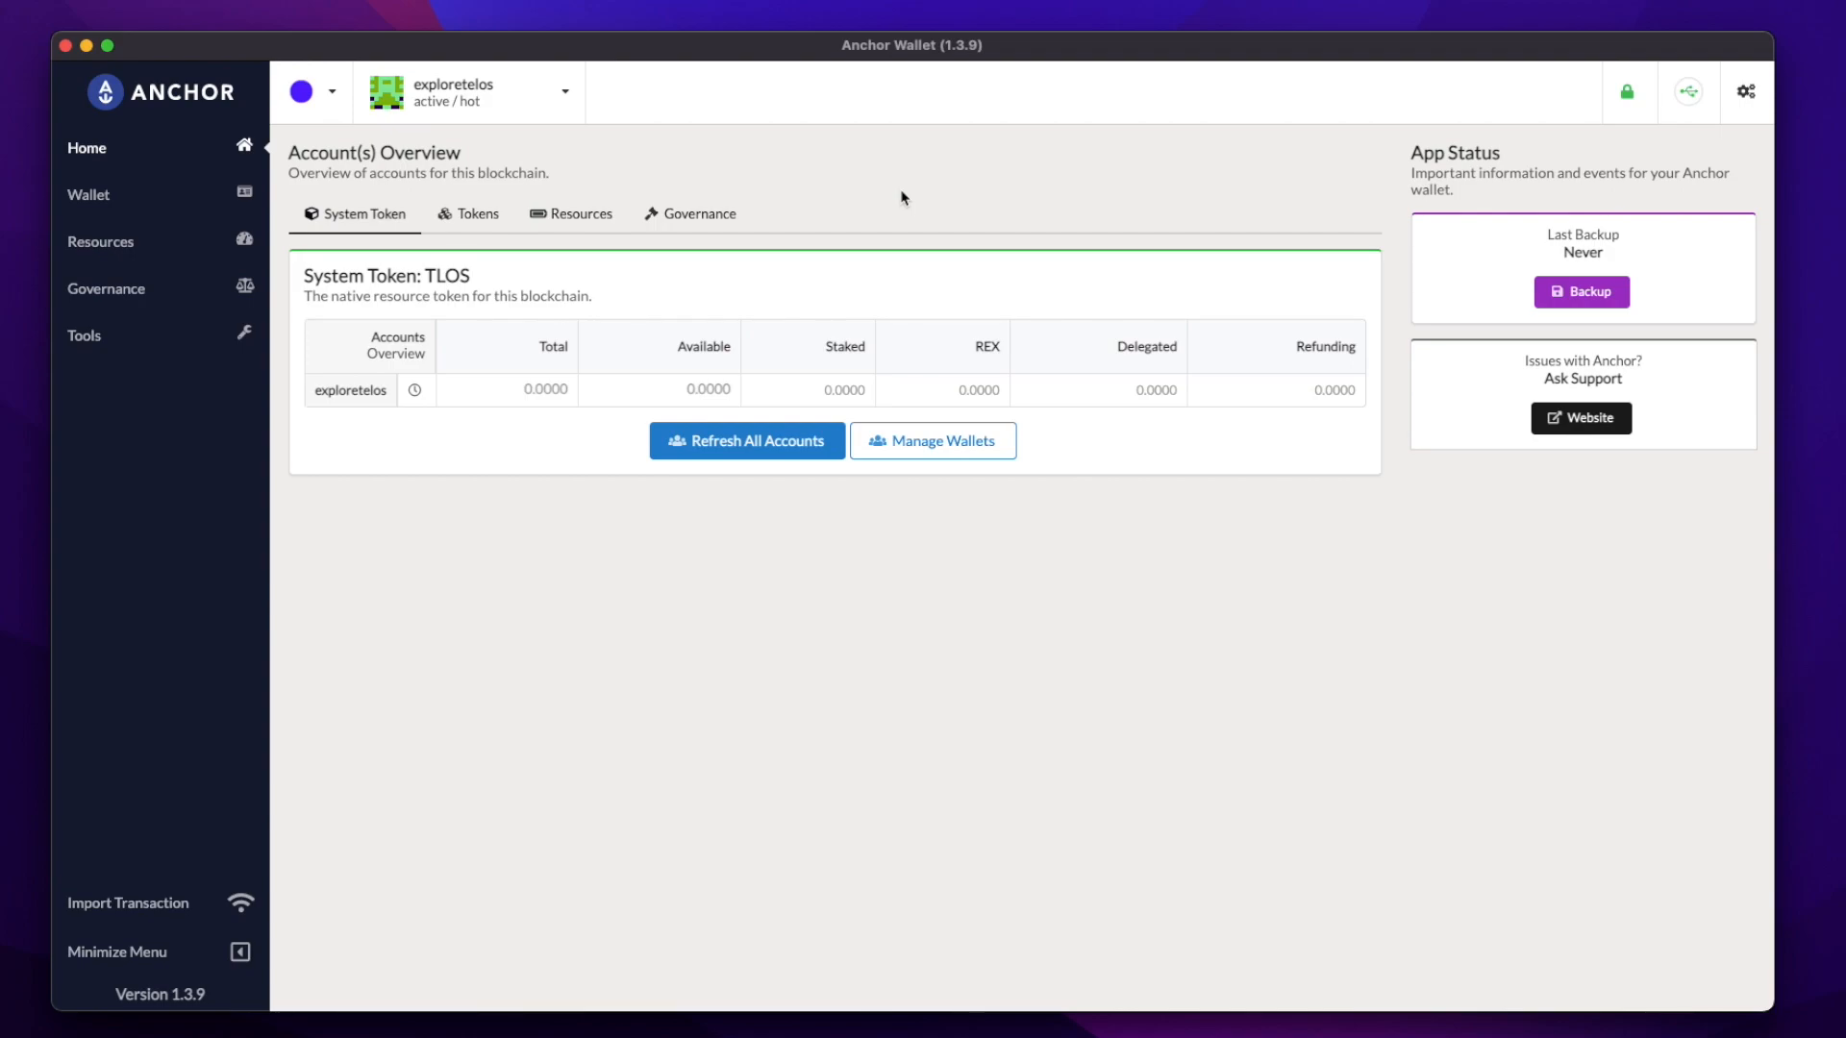
{"action": "mouse_move", "coordinate": [896, 261]}
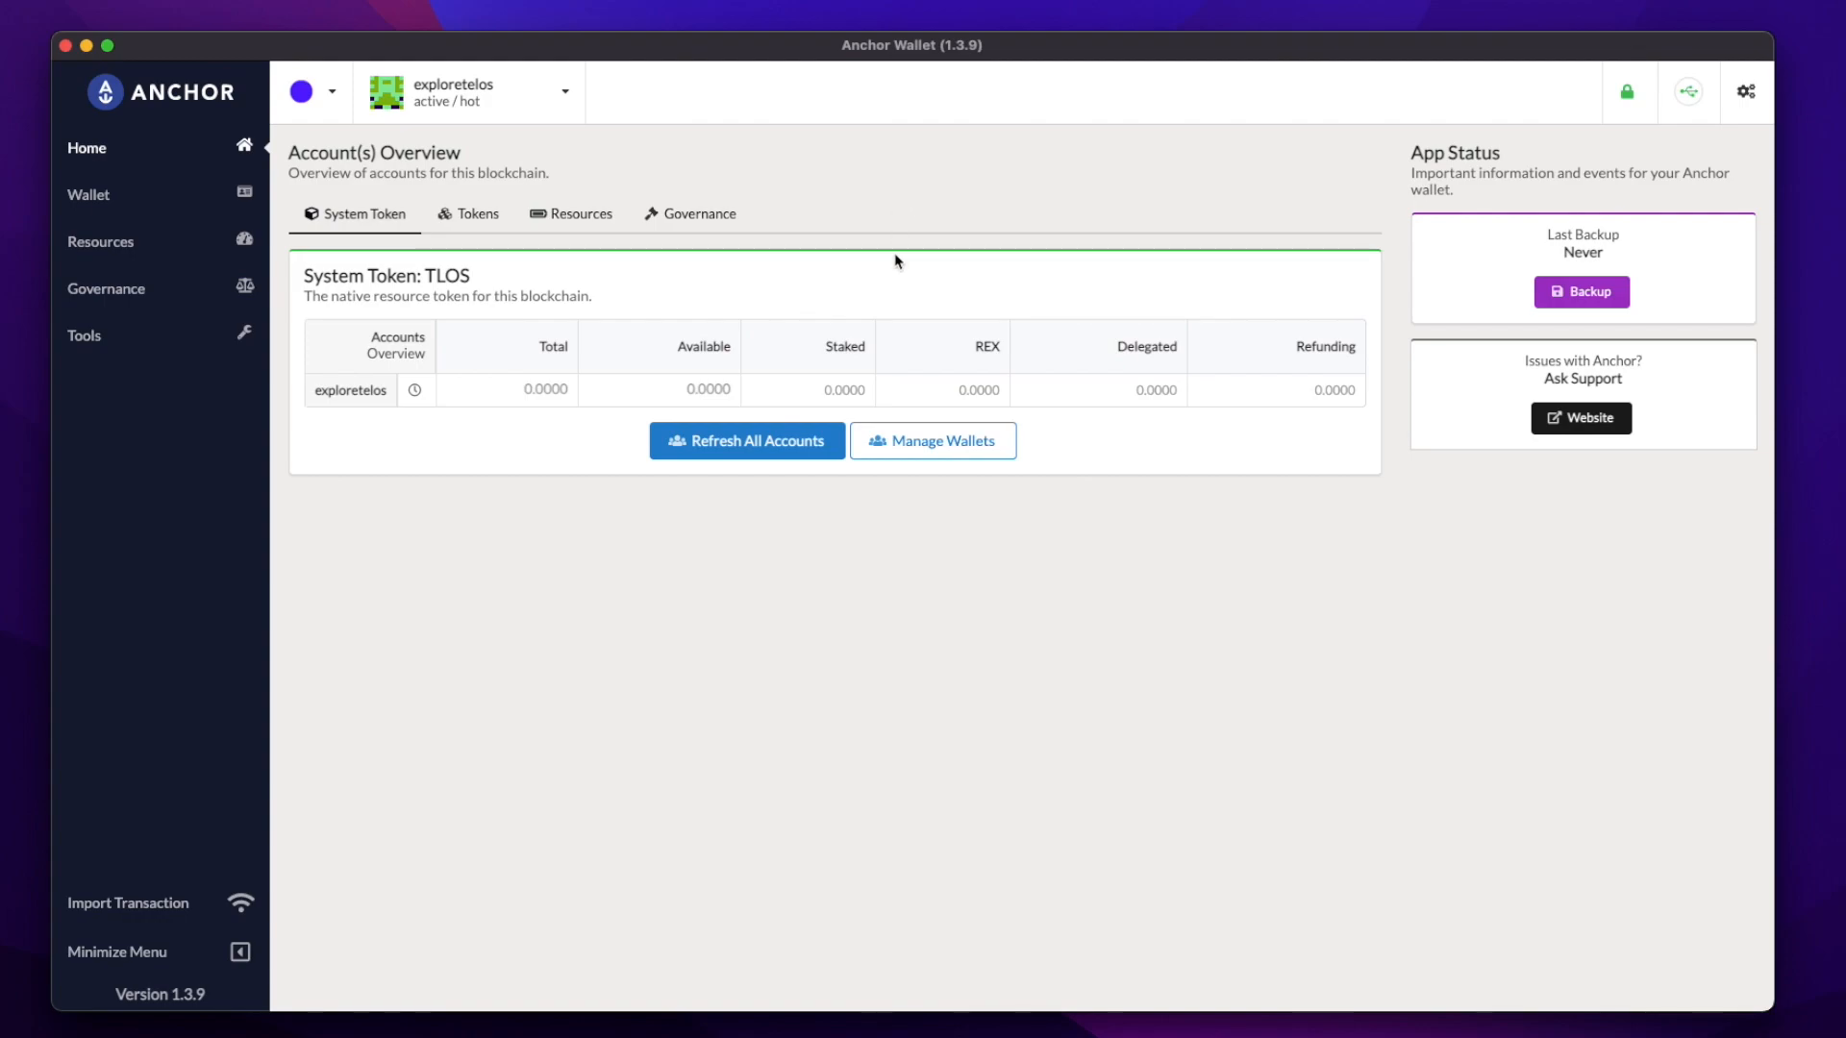
{"action": "left_click", "coordinate": [933, 441]}
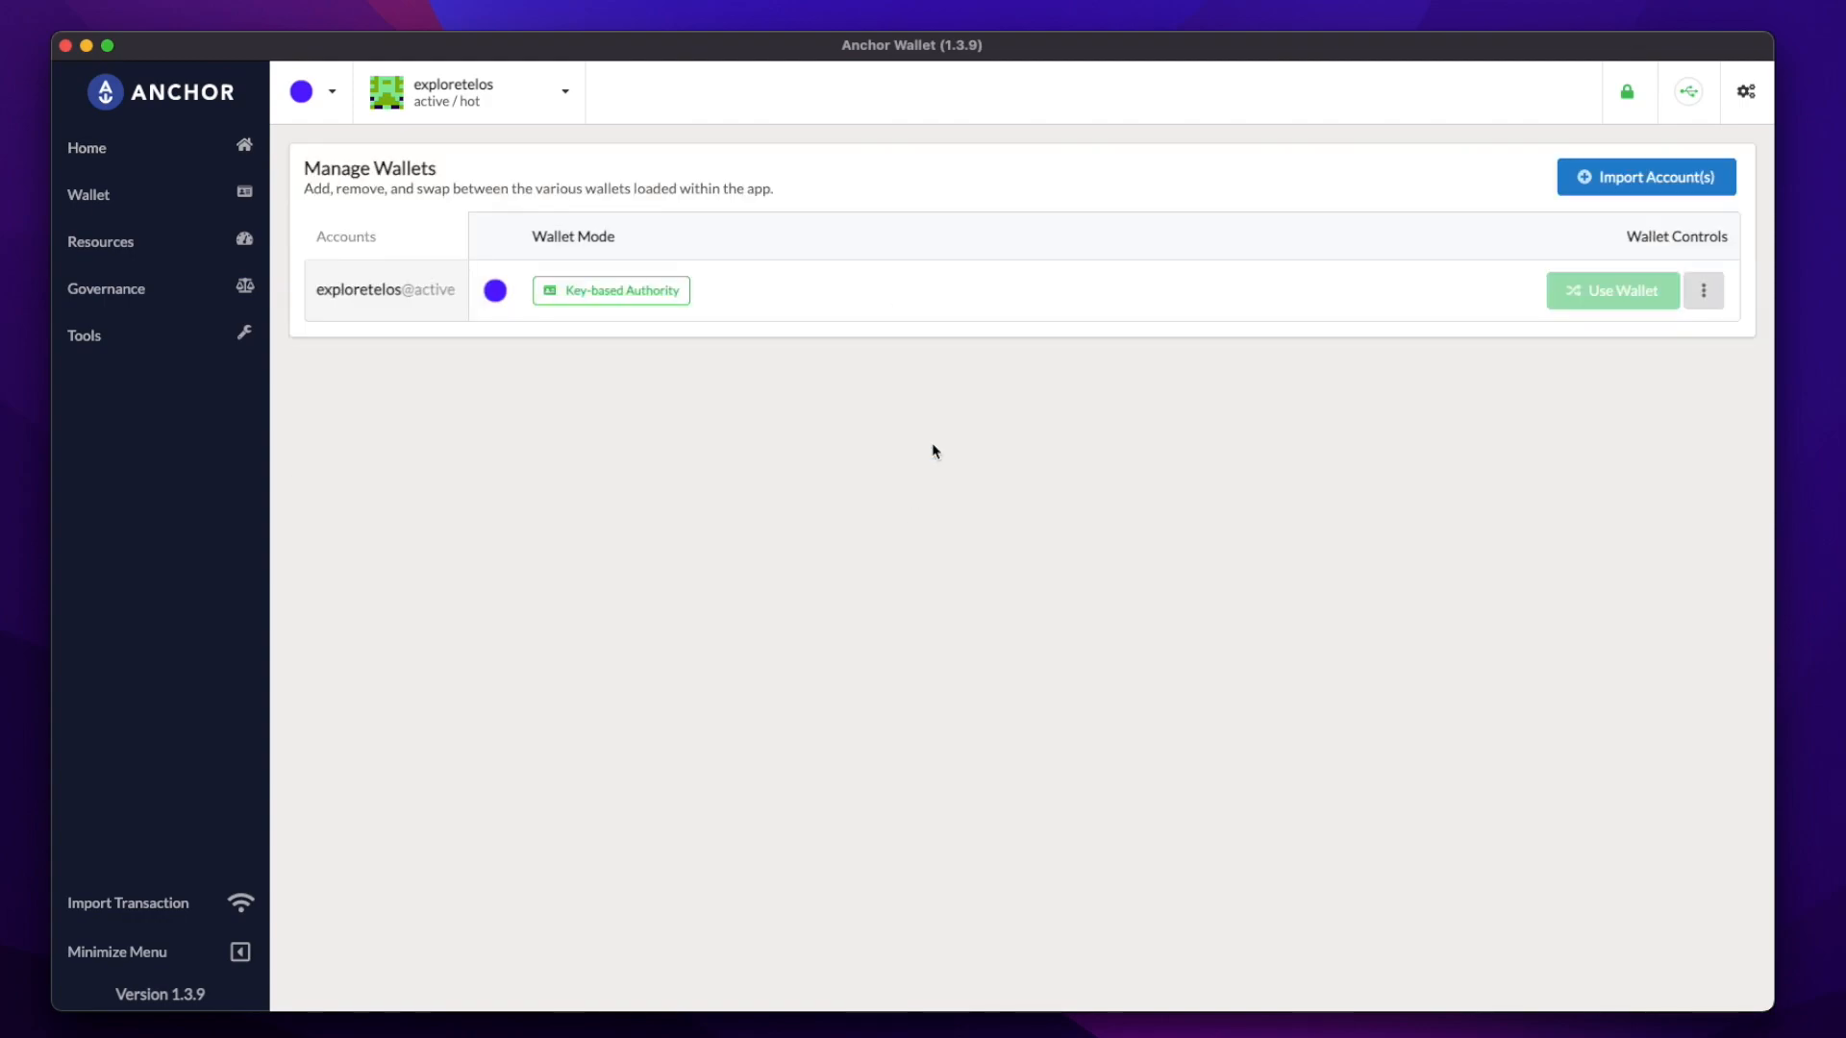
{"action": "mouse_move", "coordinate": [1636, 187]}
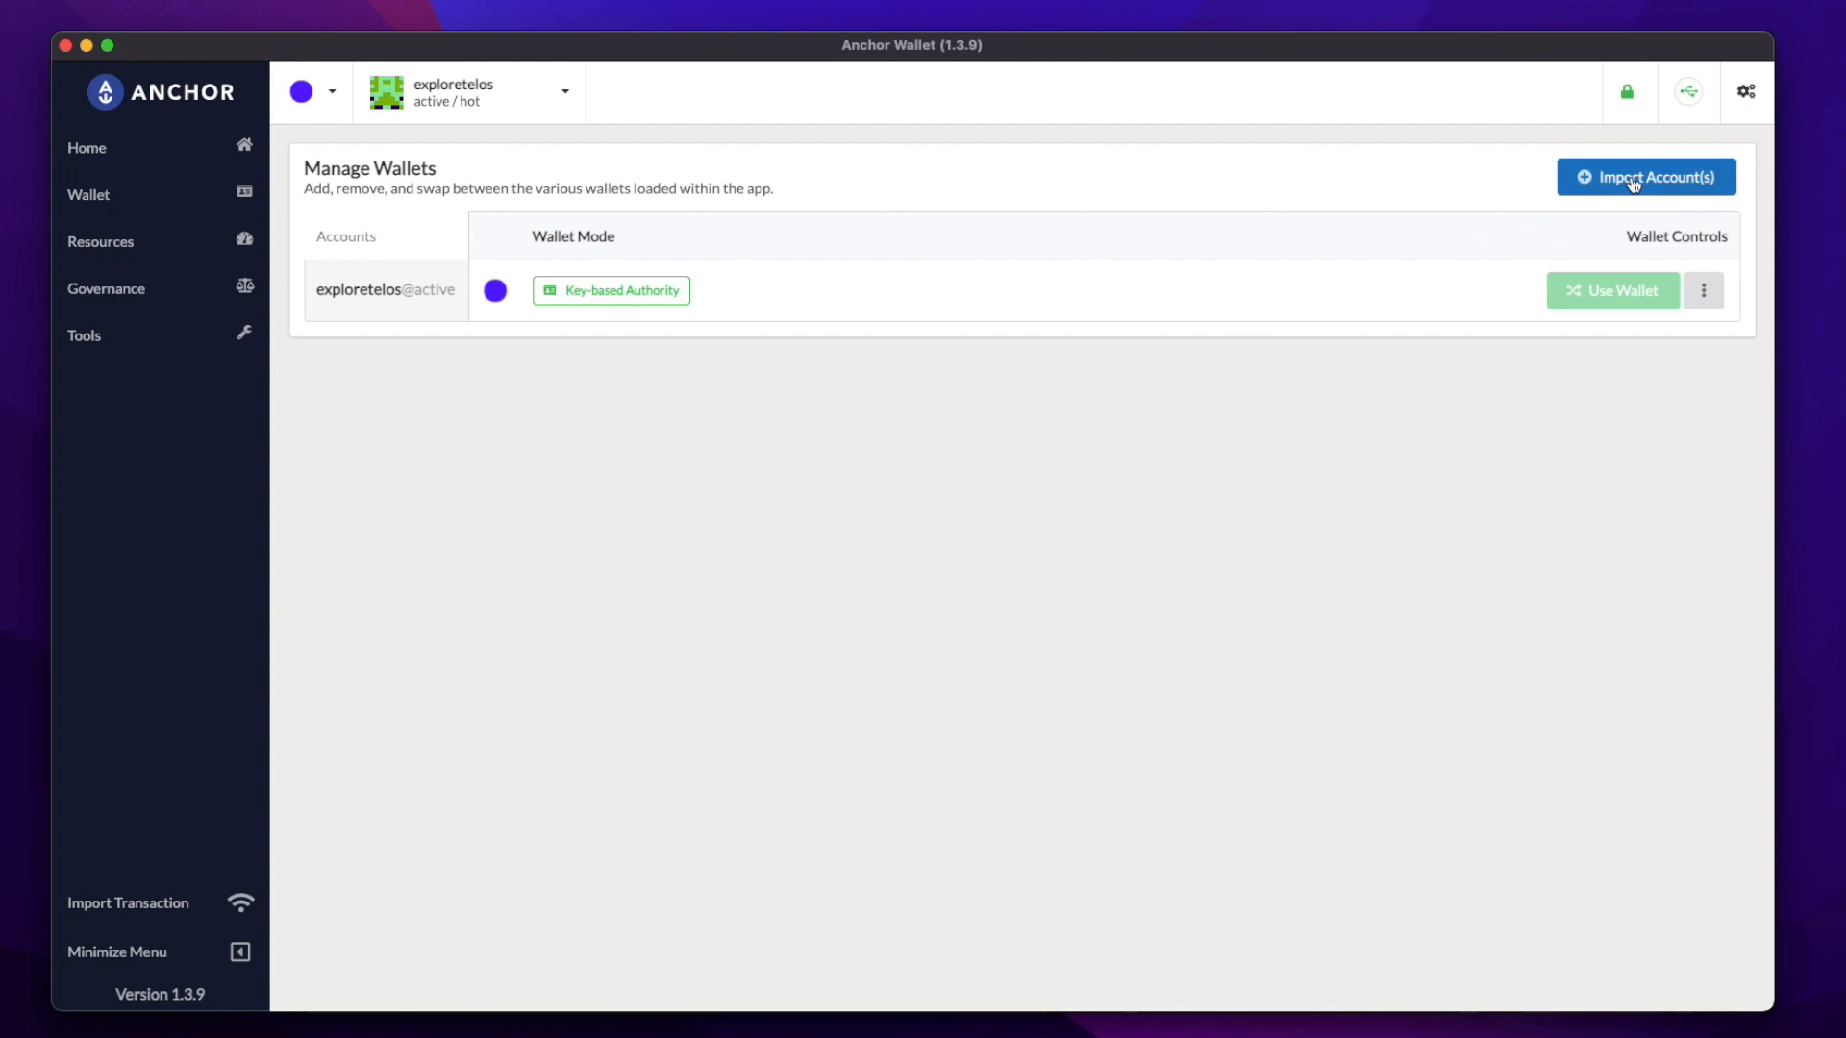
{"action": "left_click", "coordinate": [1646, 177]}
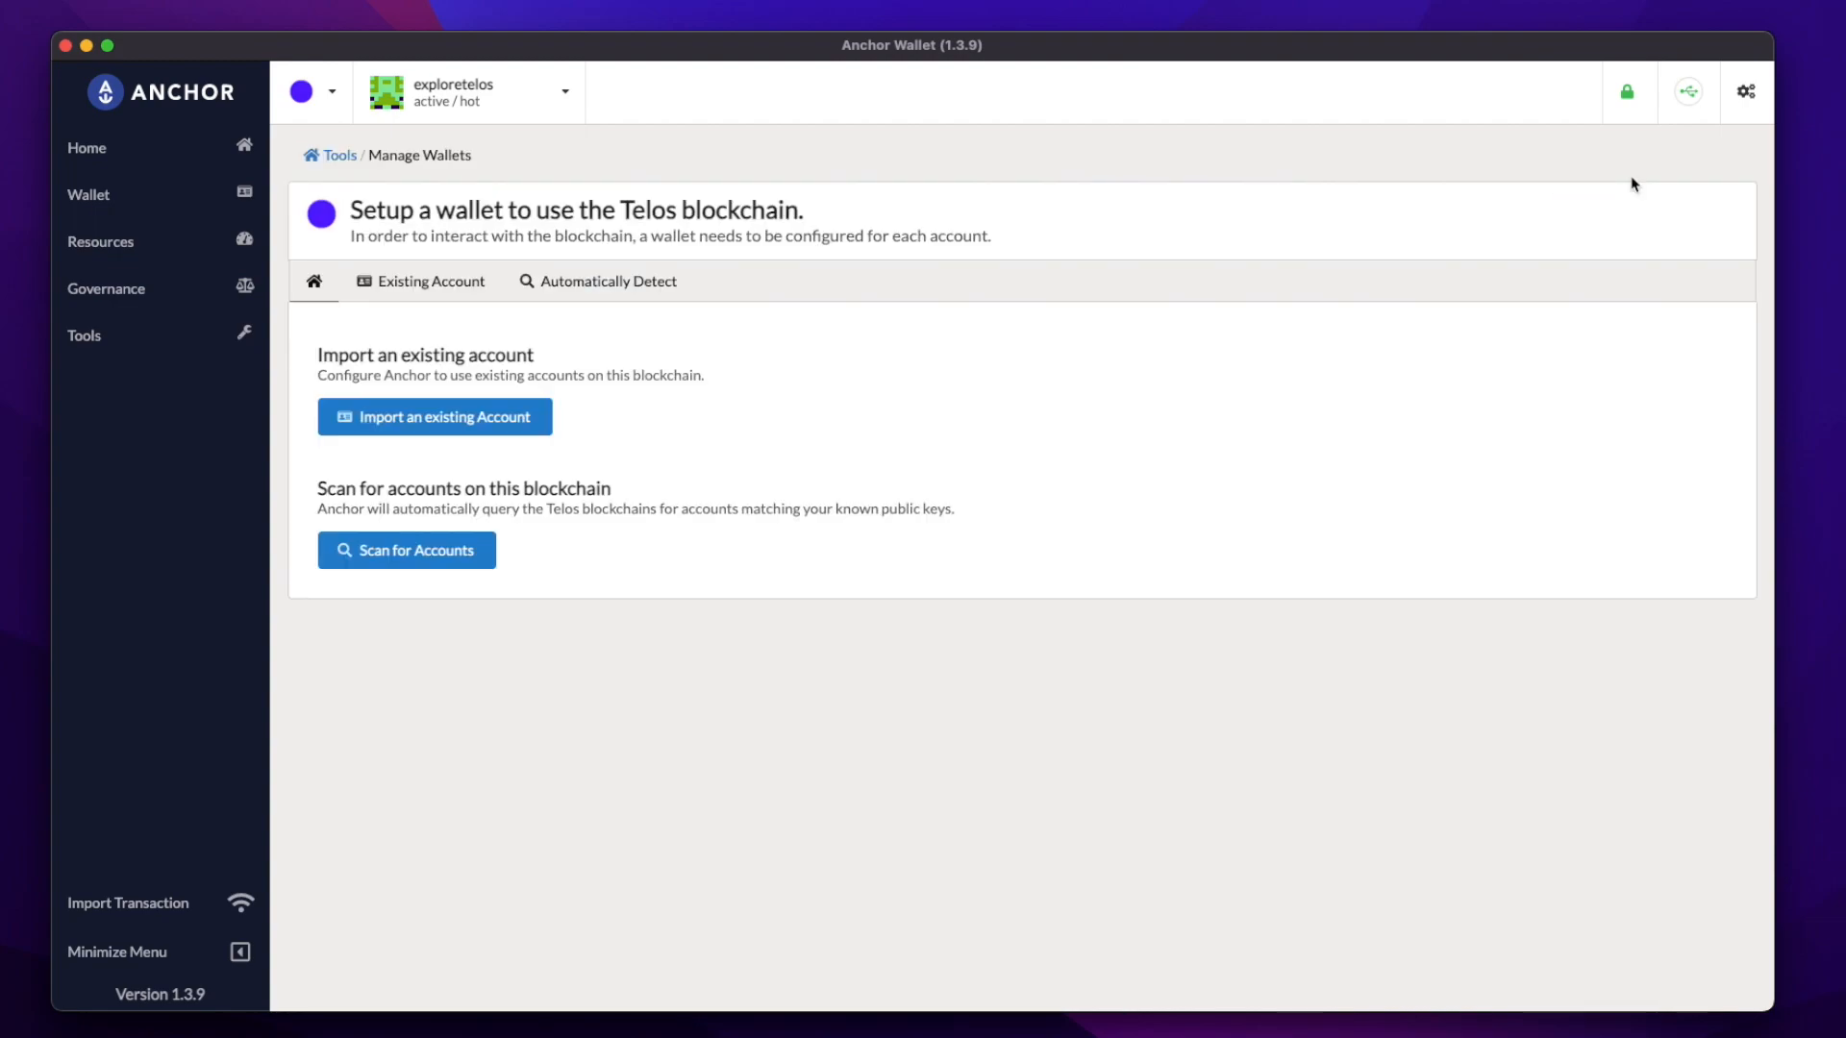
{"action": "mouse_move", "coordinate": [610, 406]}
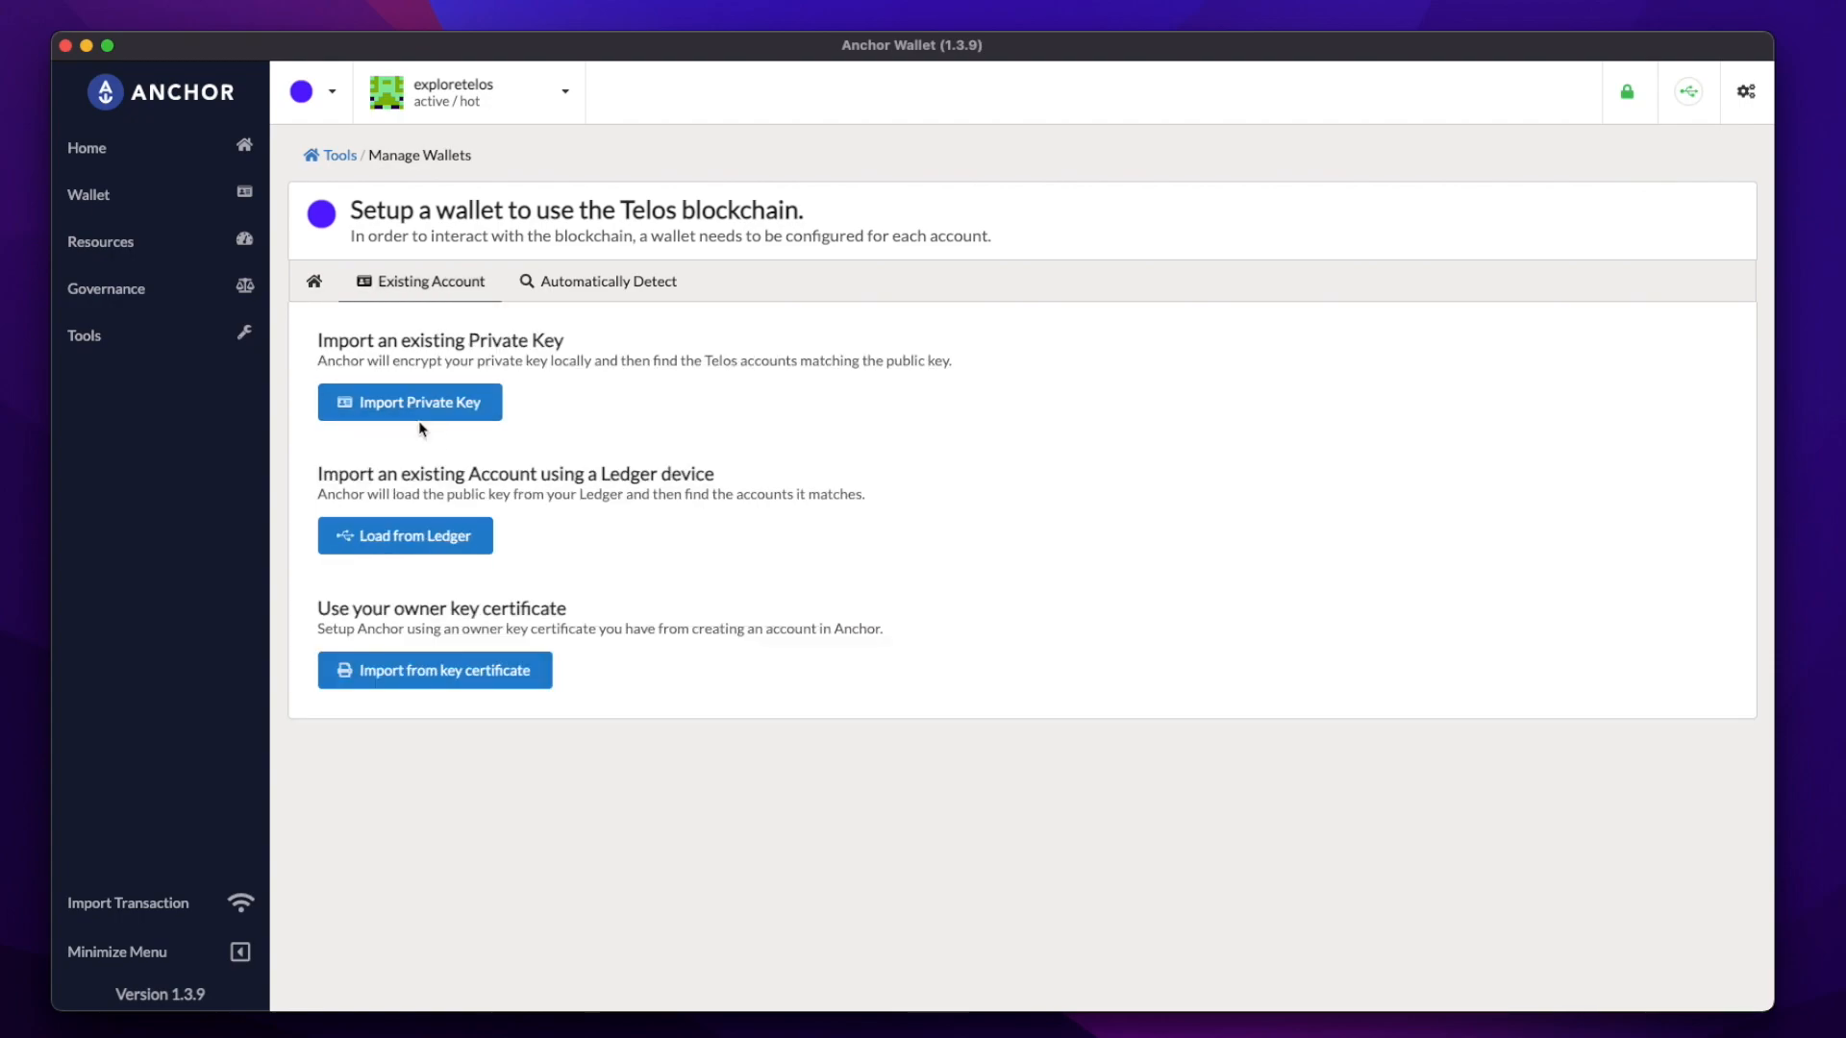
{"action": "mouse_move", "coordinate": [414, 553]}
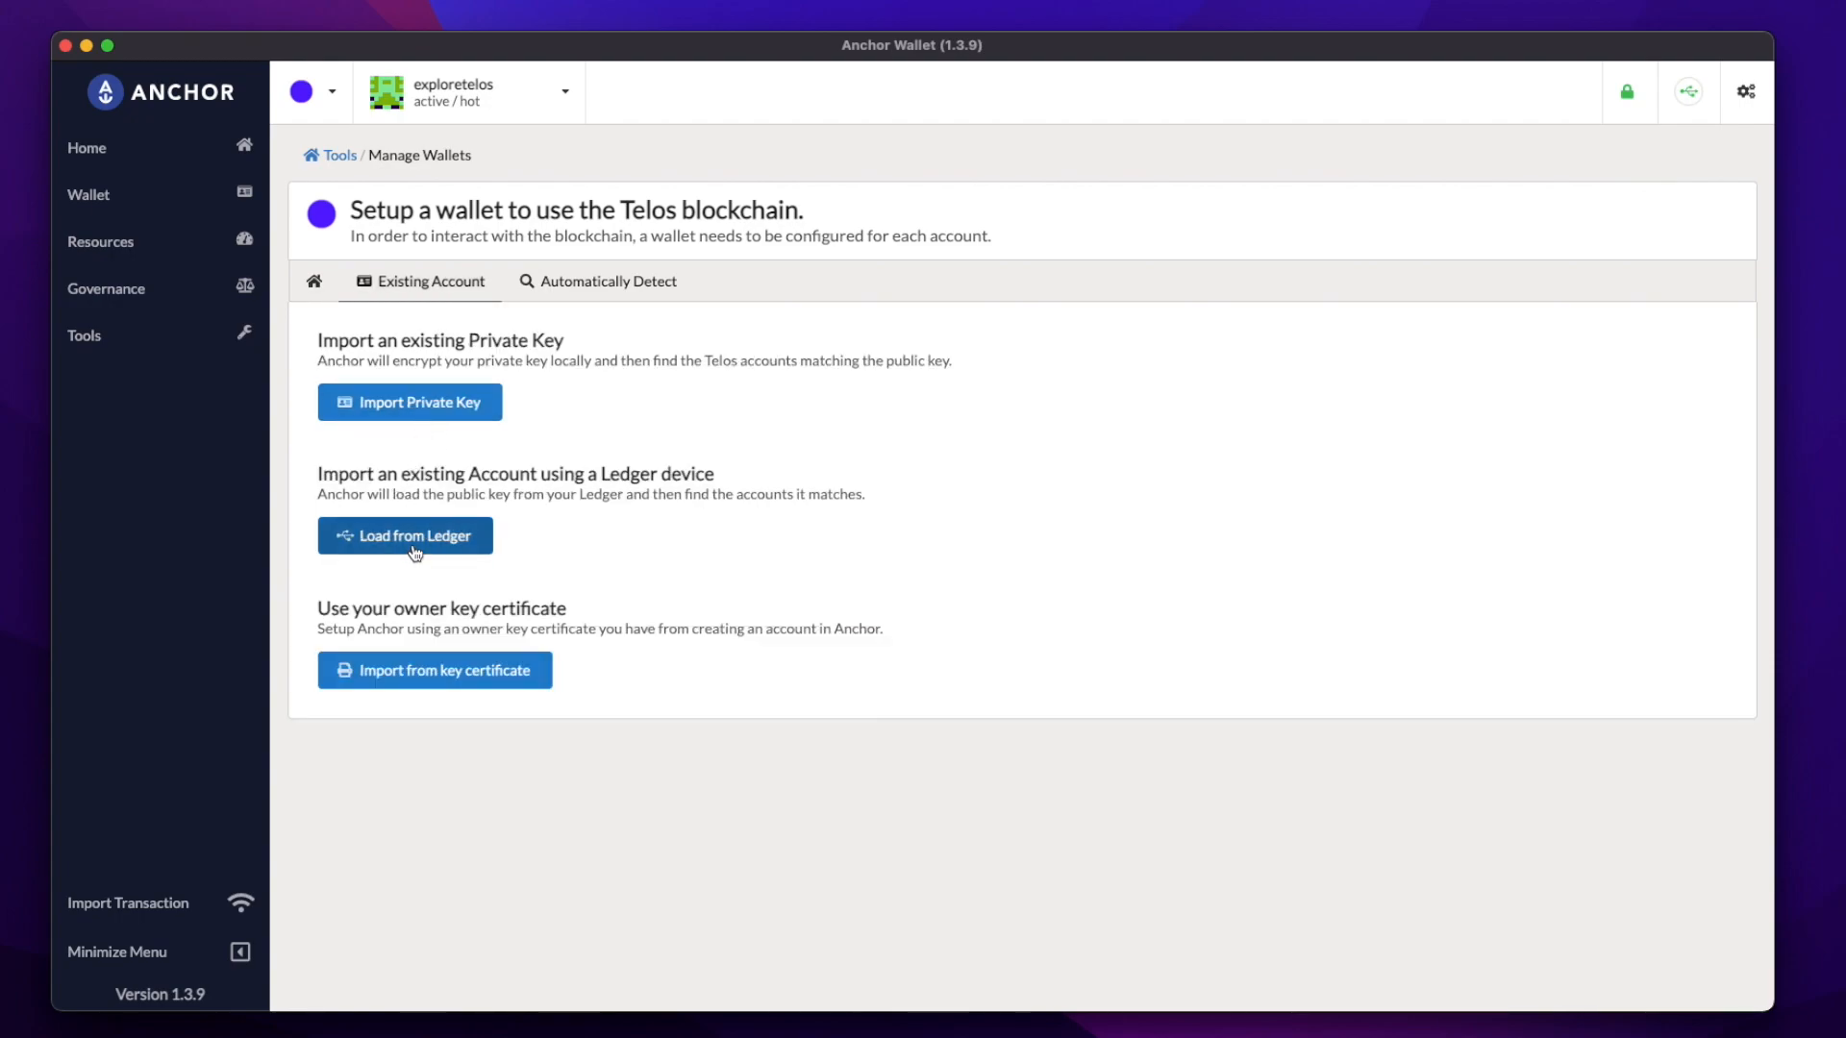
{"action": "left_click", "coordinate": [405, 535]}
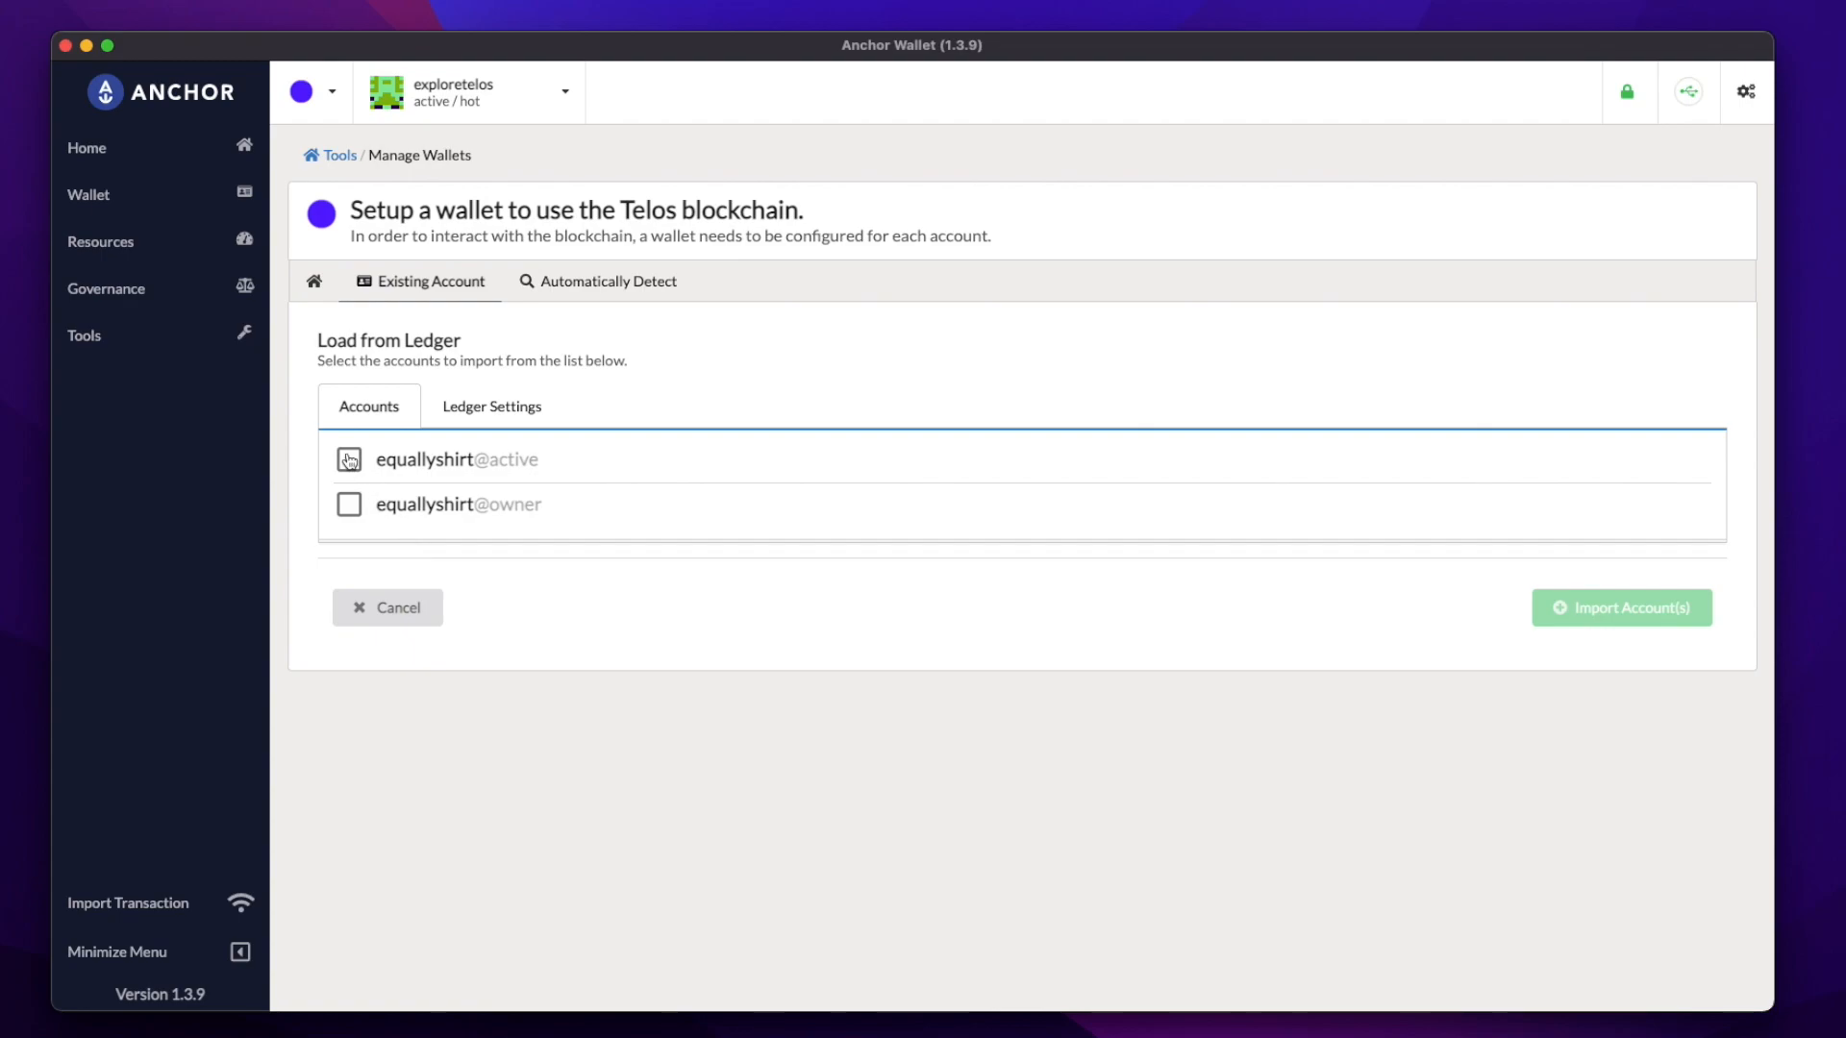
Import equallyshirt@active from the Ledger and set it as the active wallet.
{"action": "left_click", "coordinate": [348, 460]}
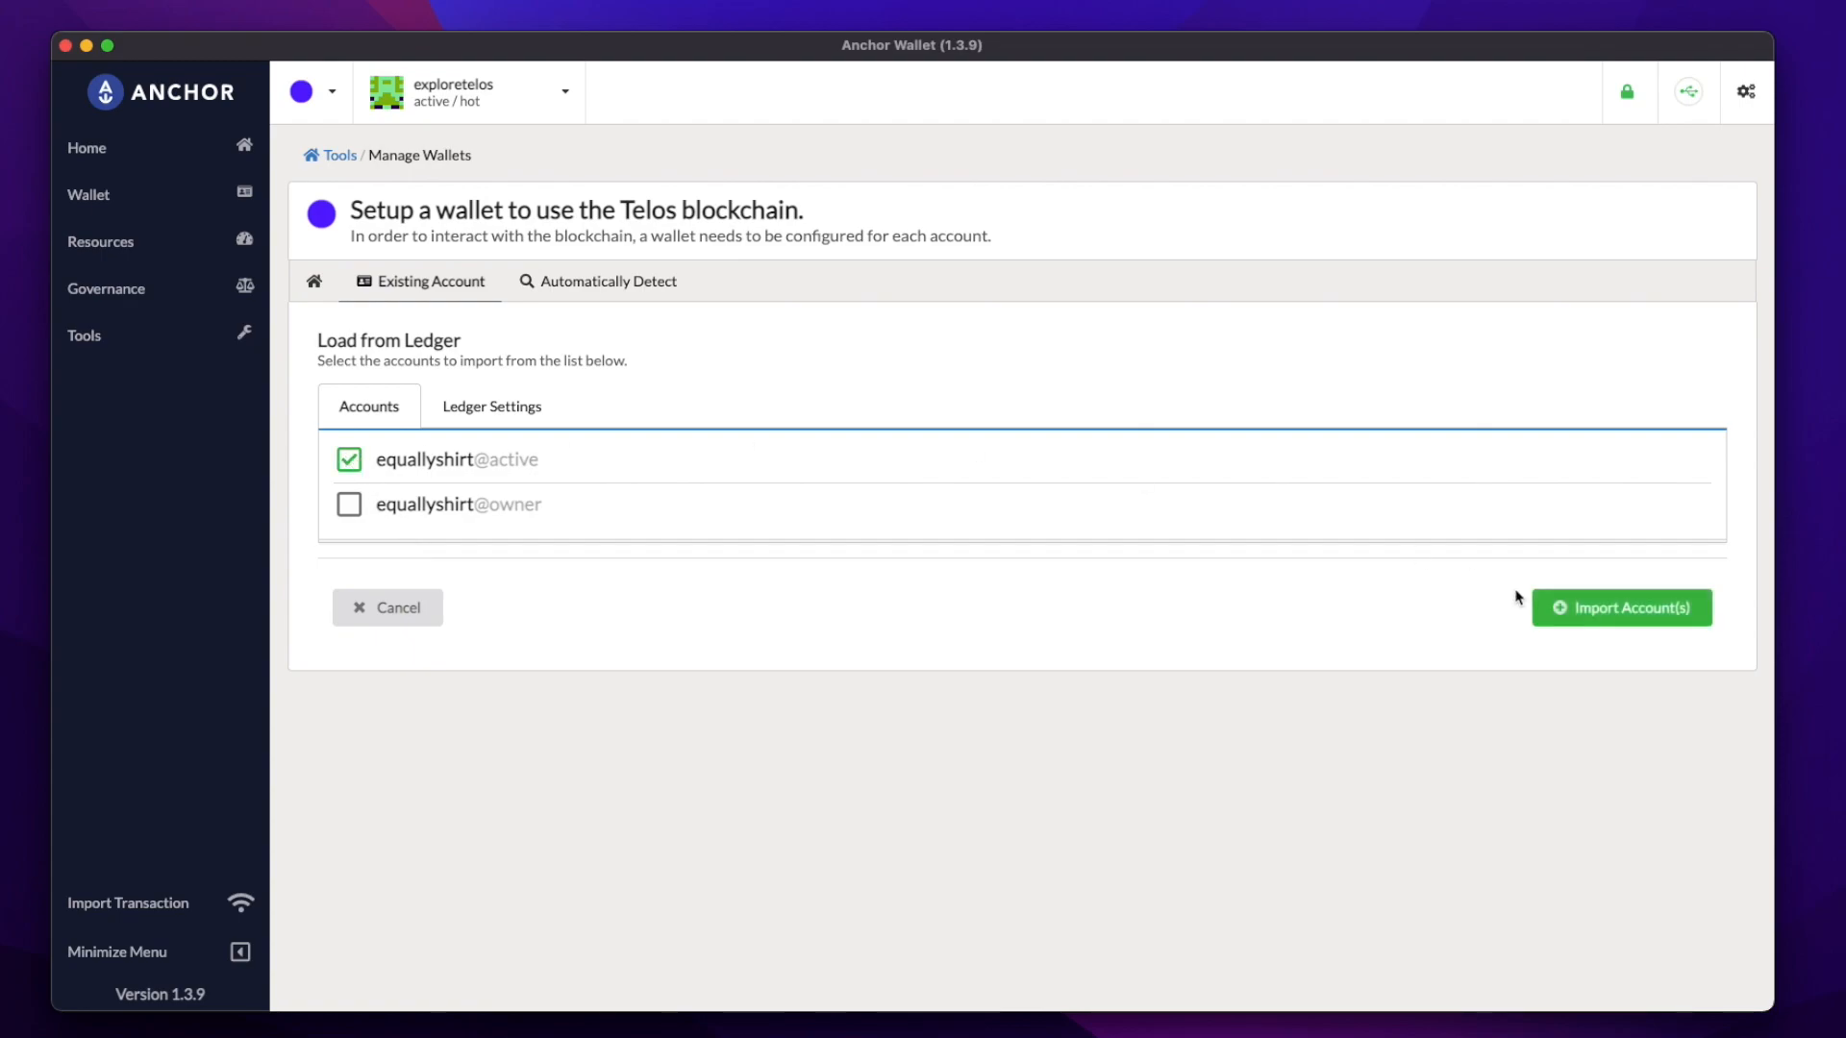
{"action": "left_click", "coordinate": [1622, 608]}
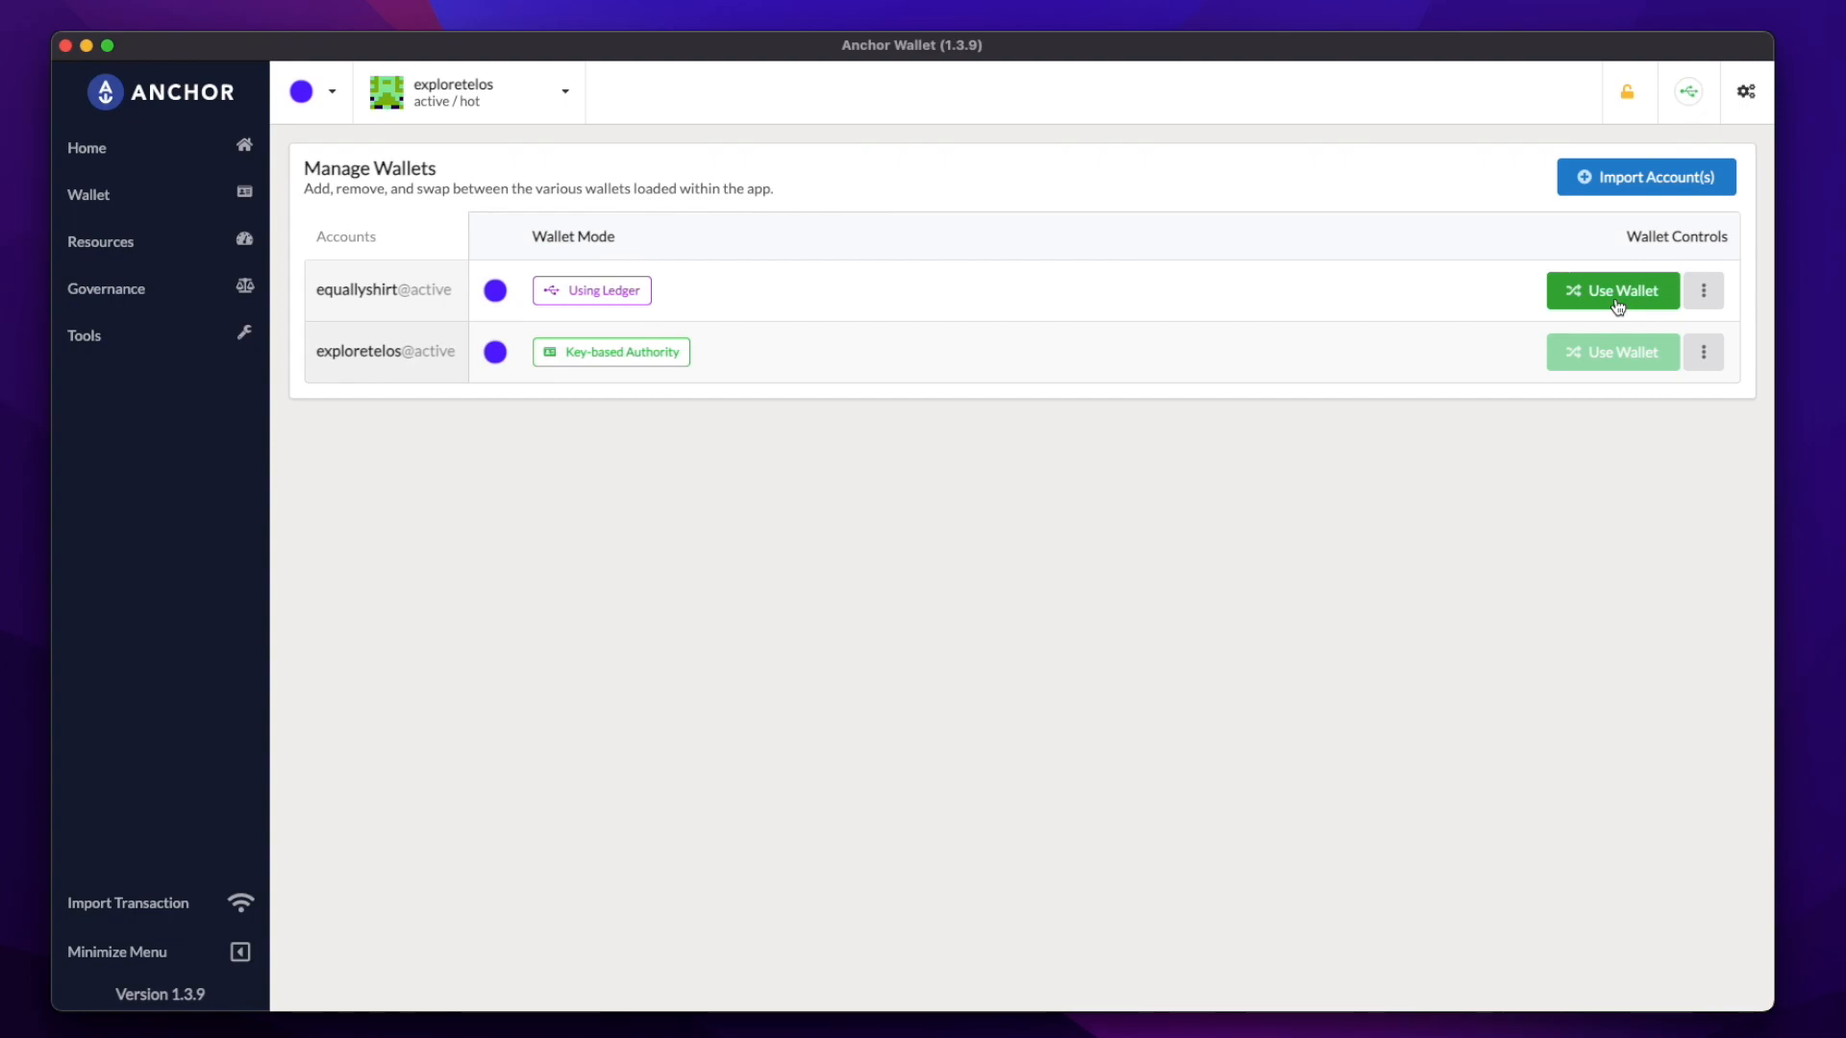
{"action": "left_click", "coordinate": [1613, 290]}
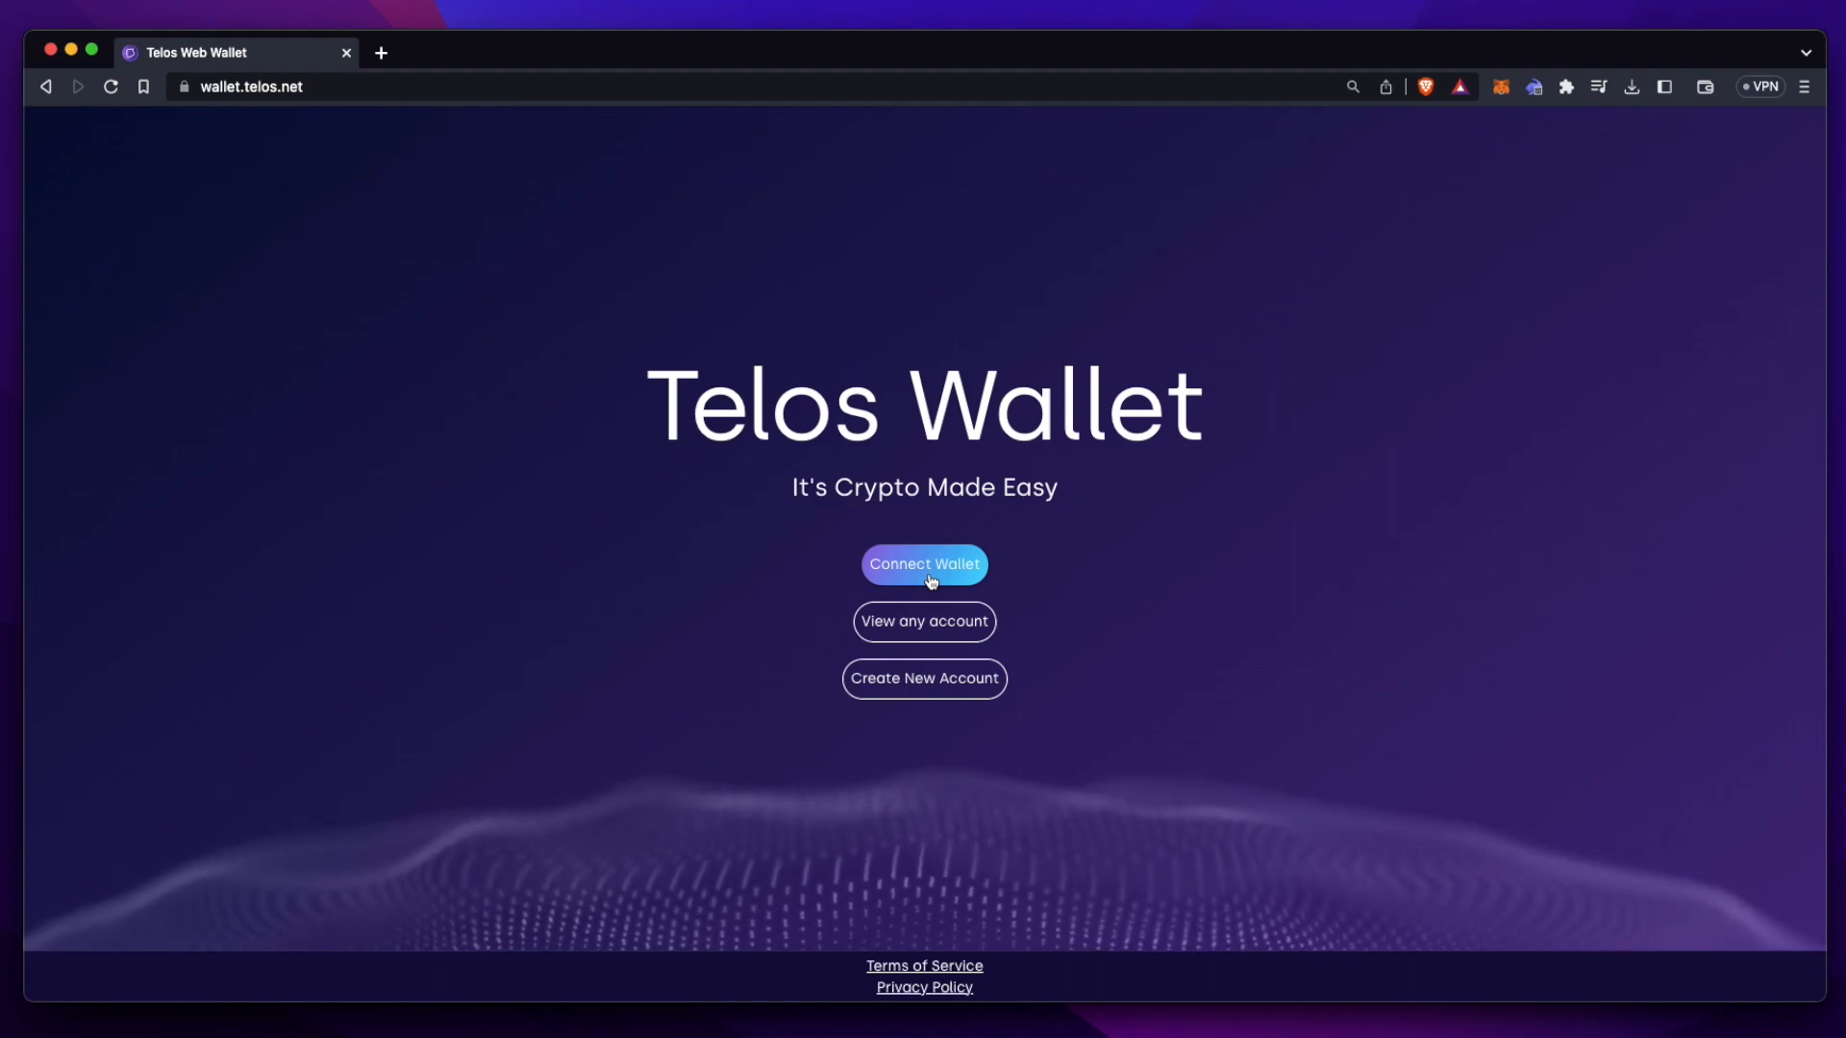
{"action": "left_click", "coordinate": [925, 564]}
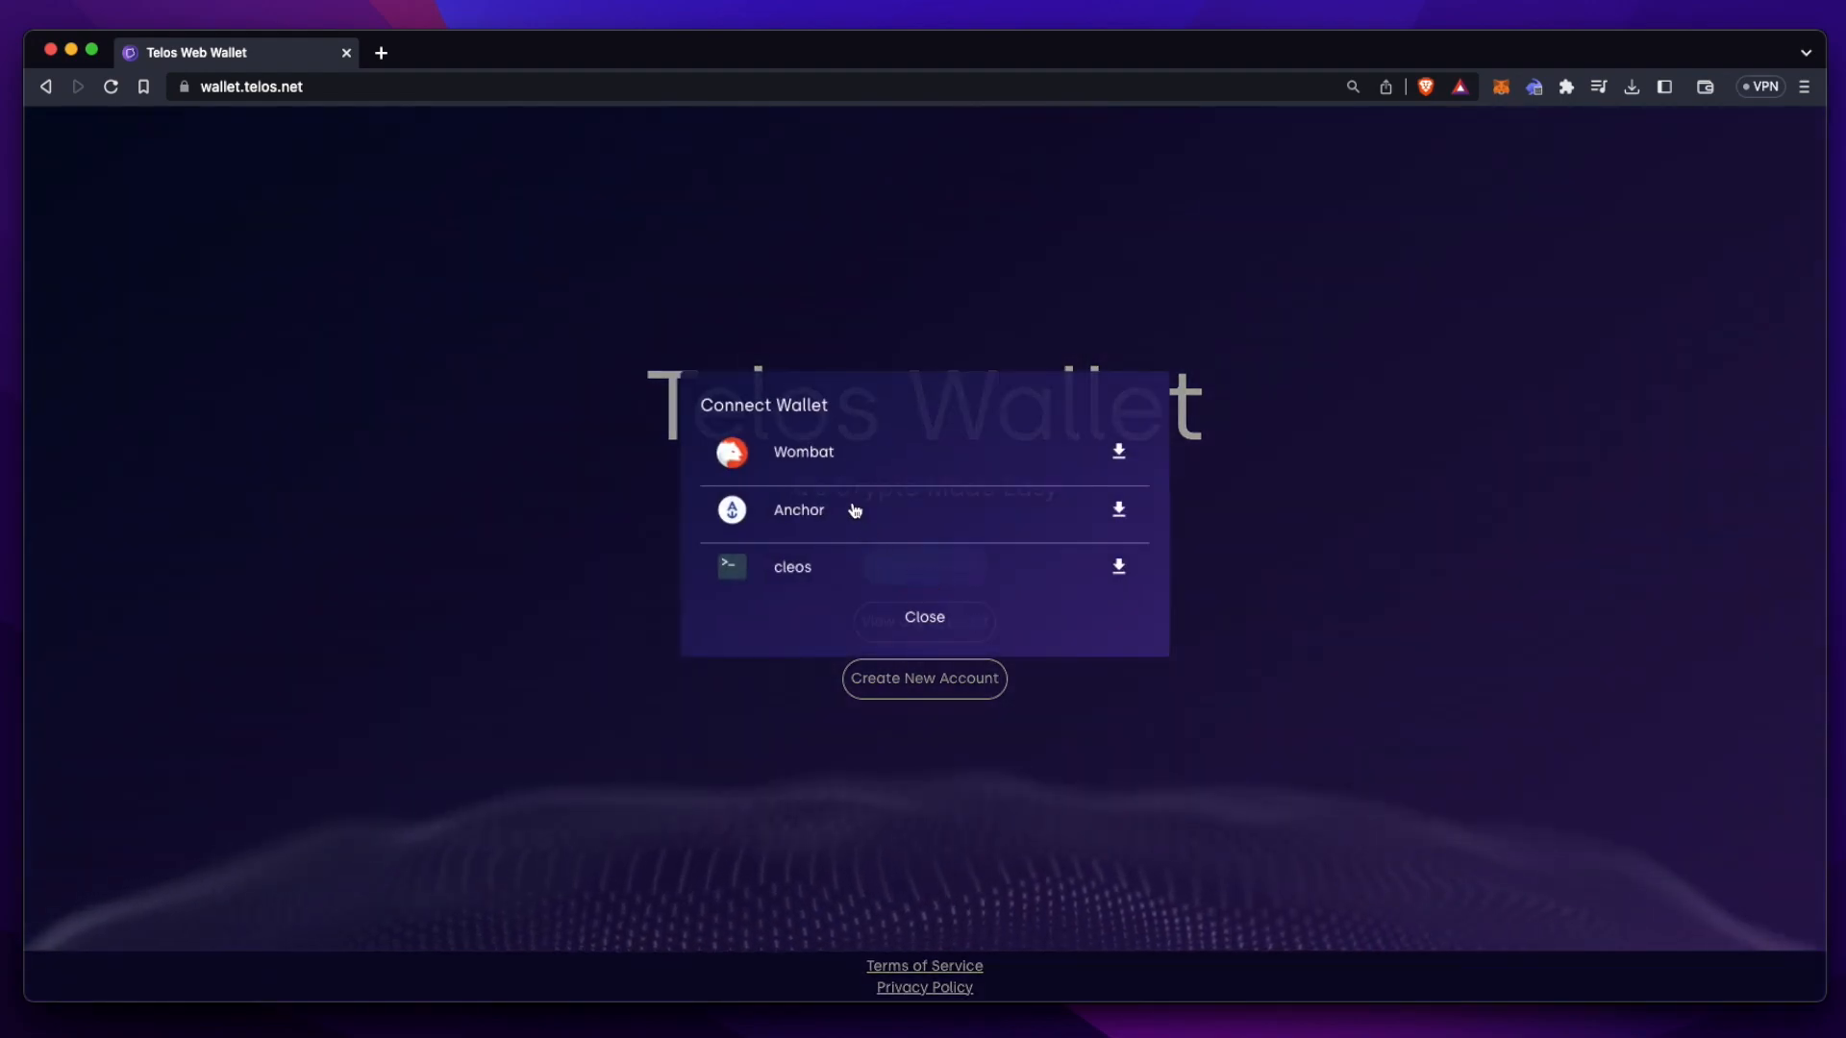
{"action": "left_click", "coordinate": [798, 510]}
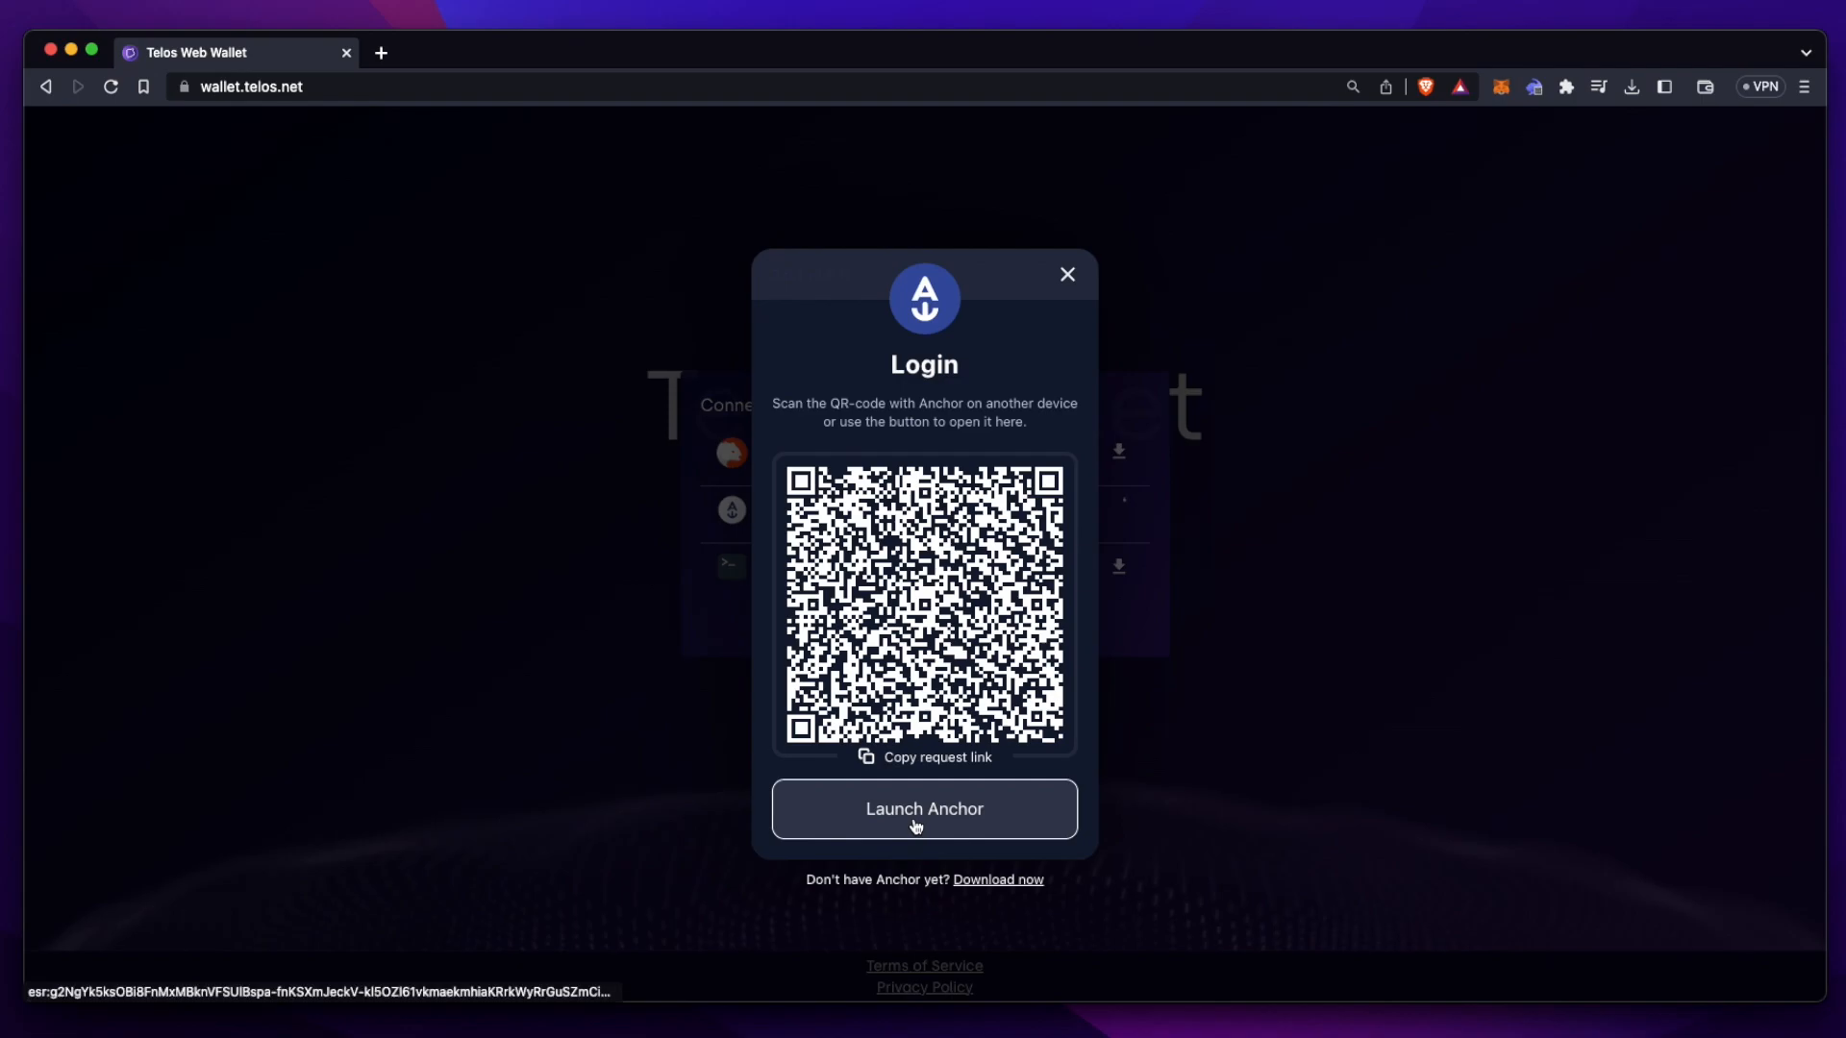
{"action": "left_click", "coordinate": [924, 810]}
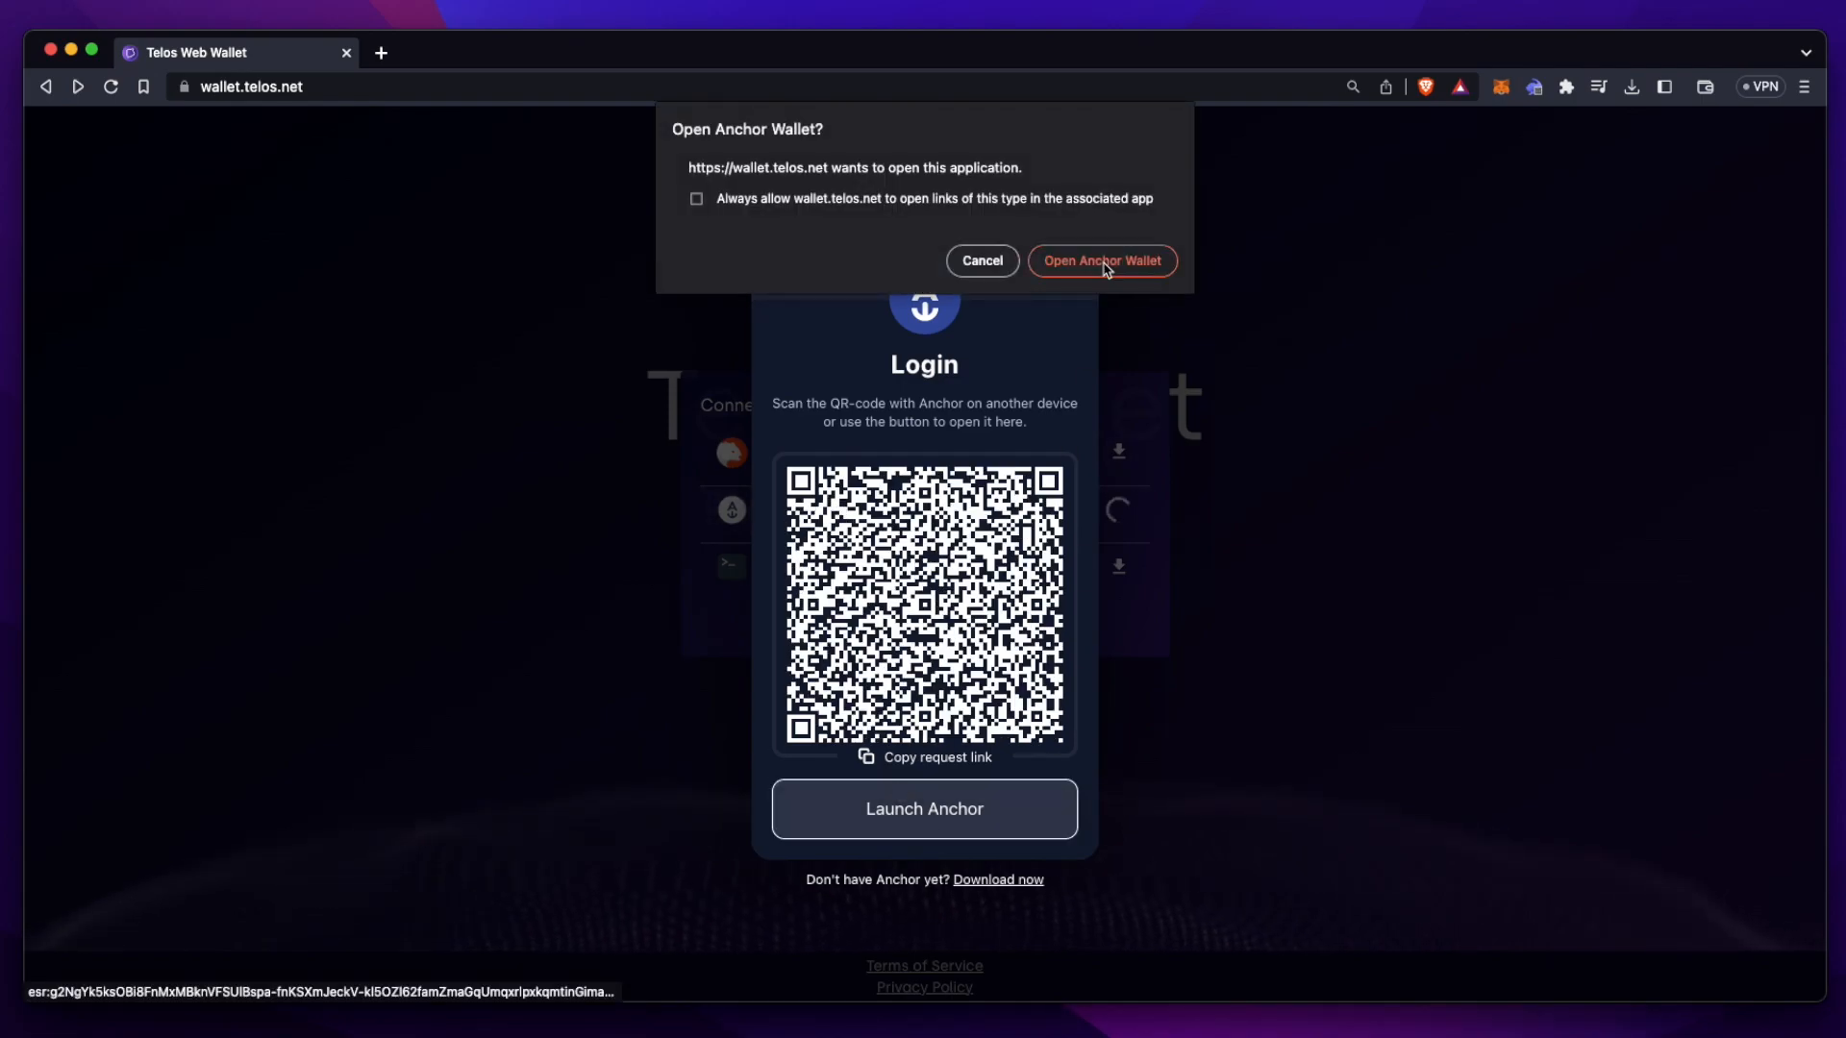
{"action": "left_click", "coordinate": [1103, 260]}
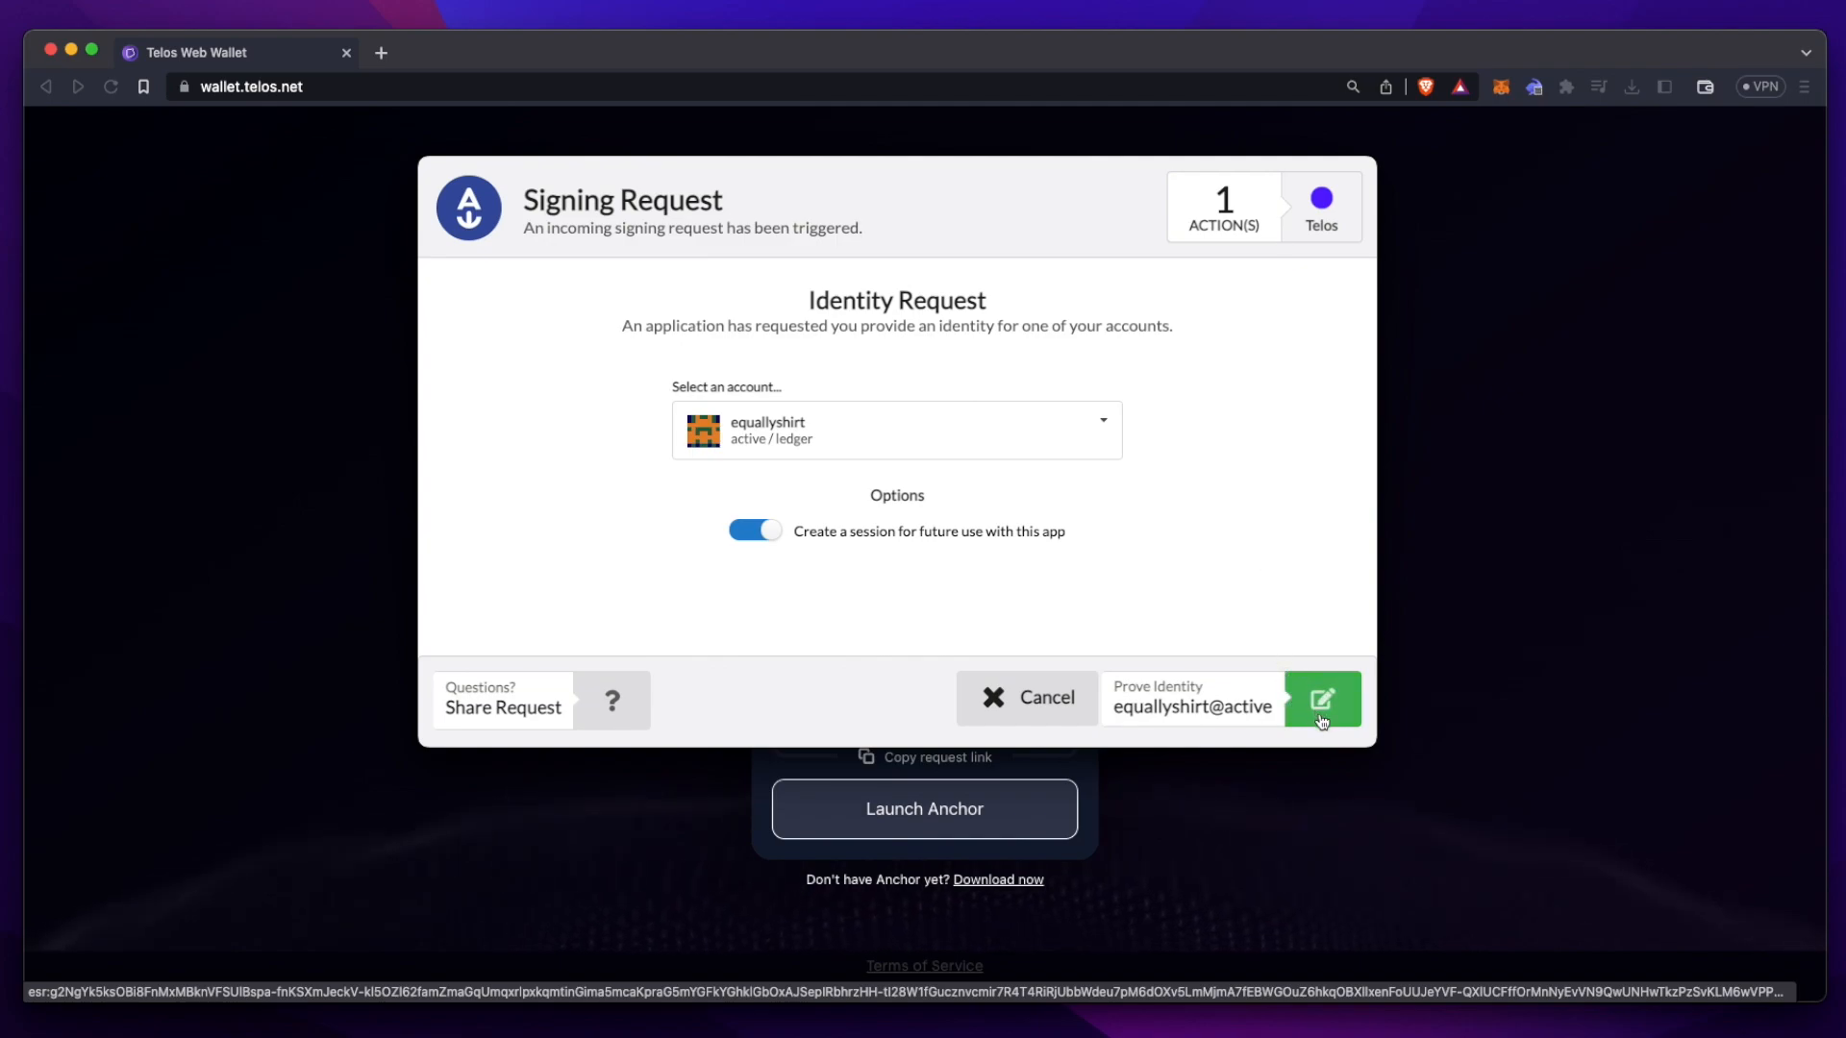
{"action": "left_click", "coordinate": [1323, 699]}
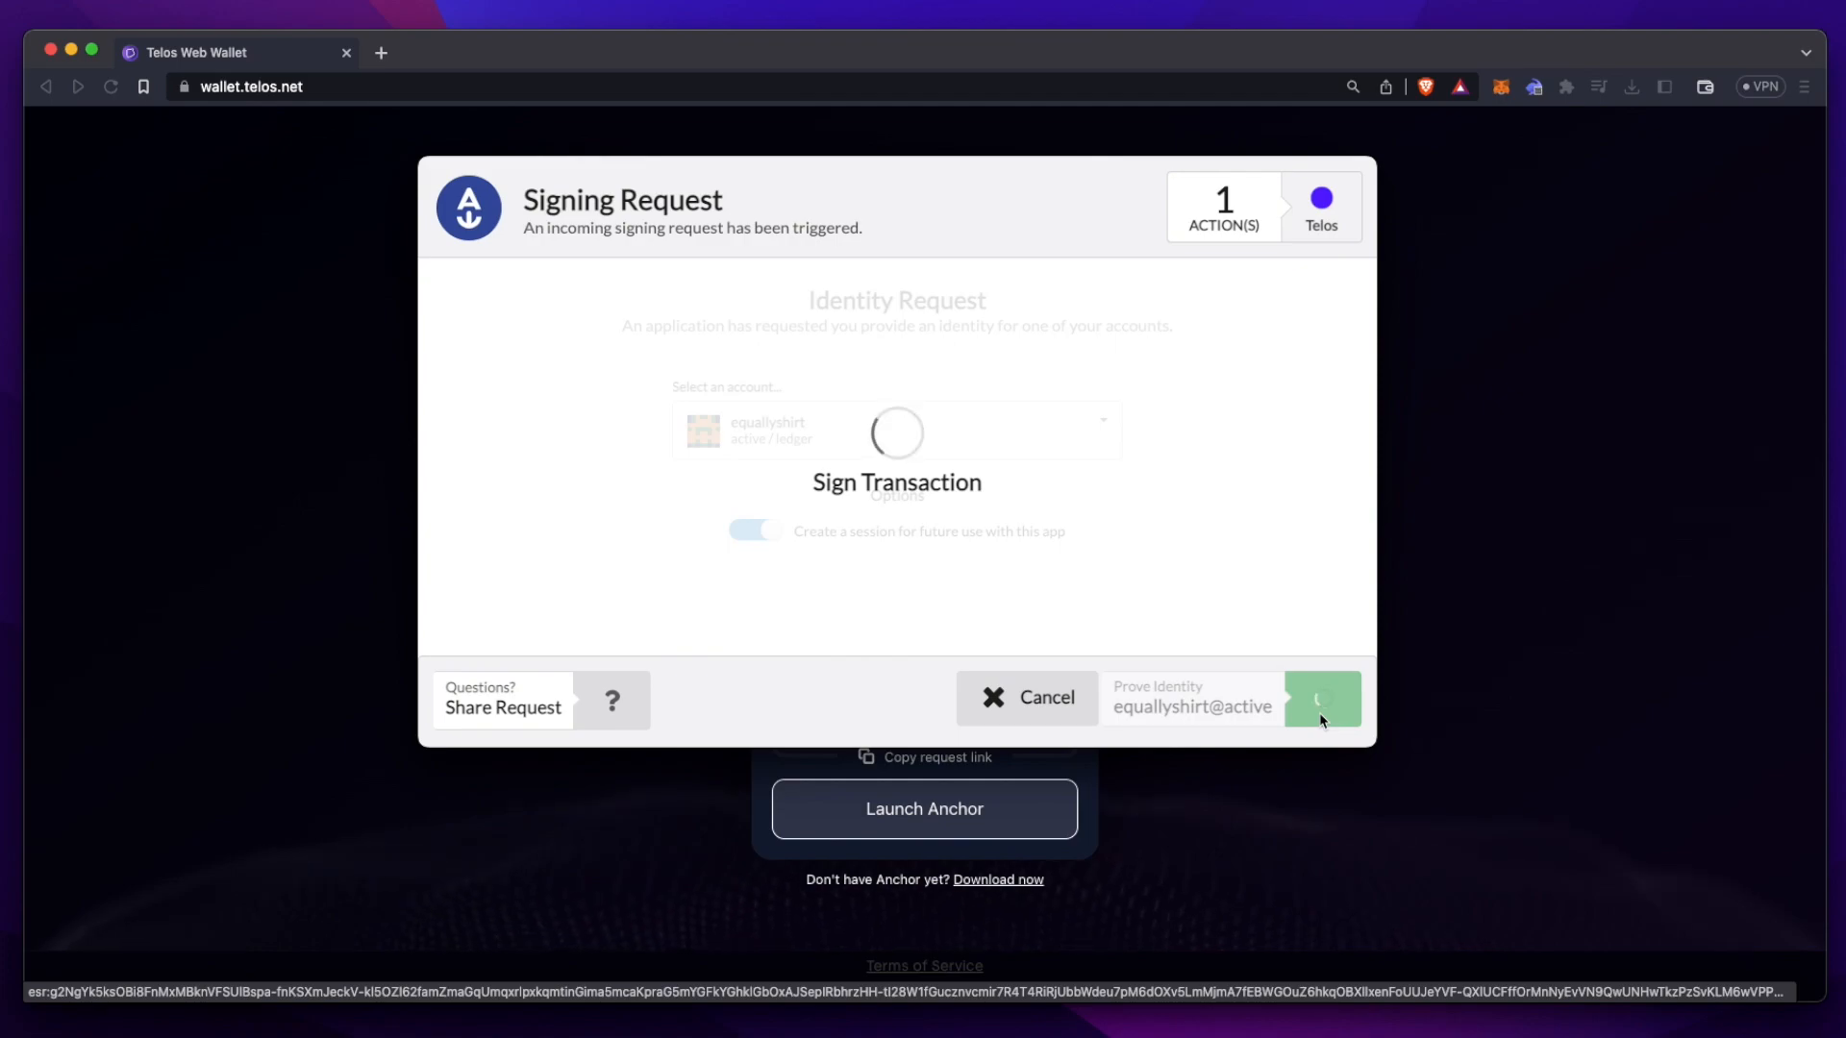